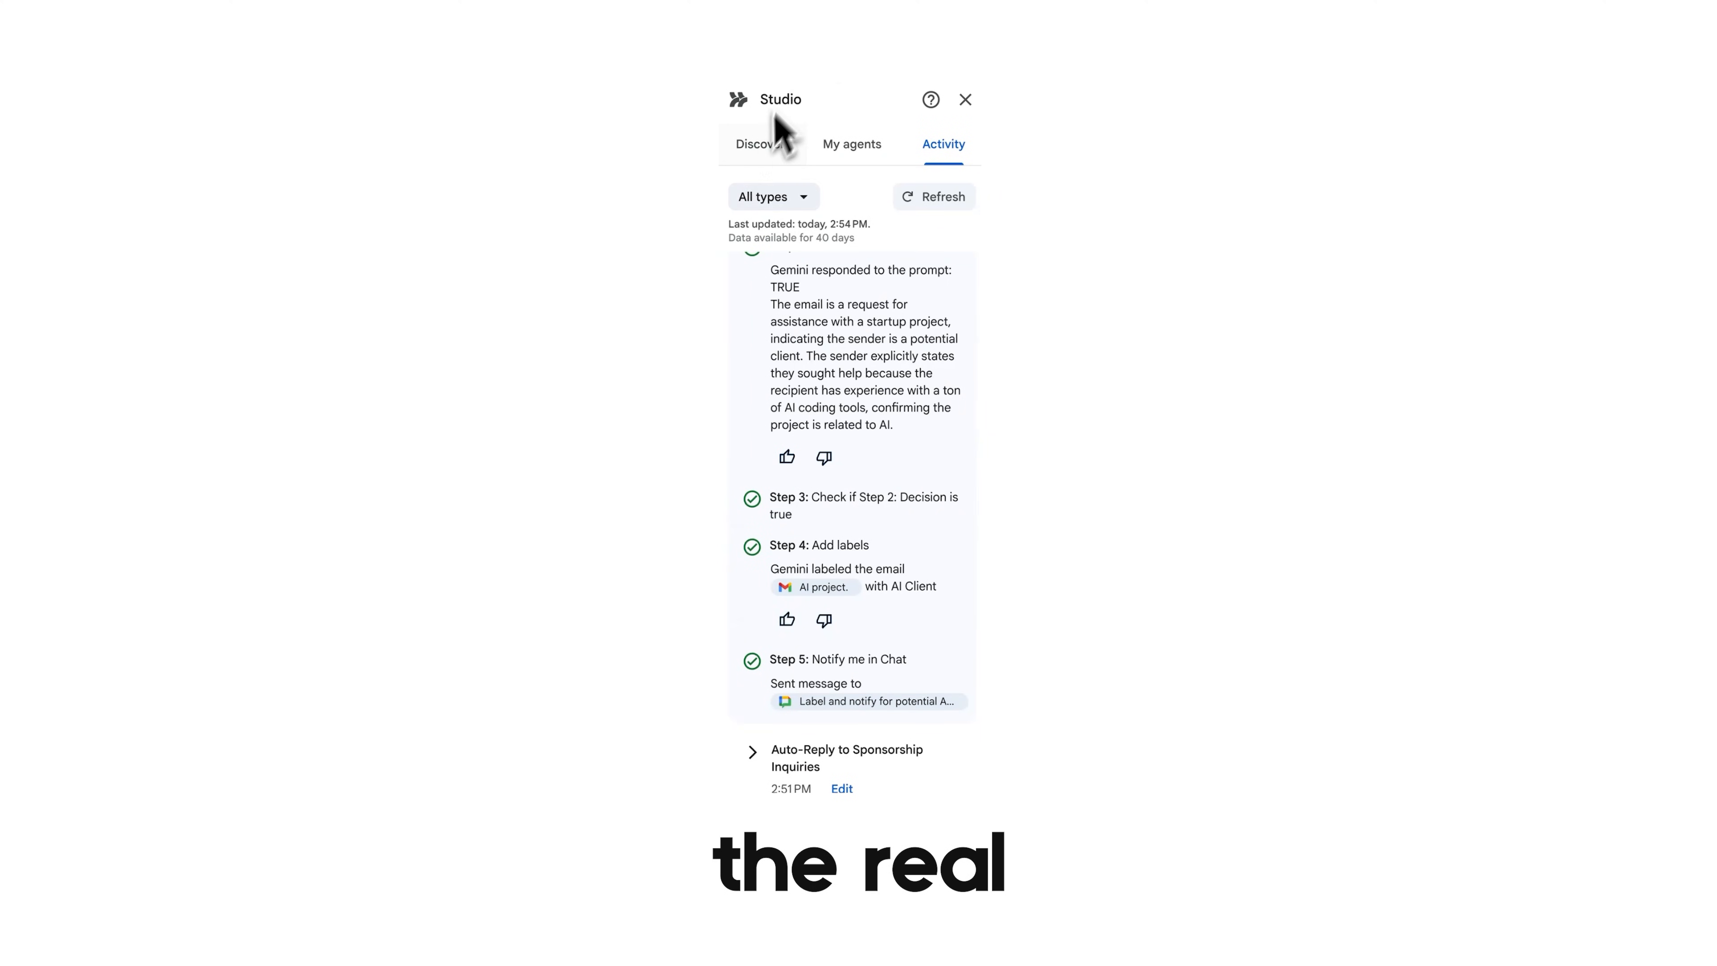
- Switch from the test-run activity to the full Workspace Studio Discover page of agent templates
left_click(852, 143)
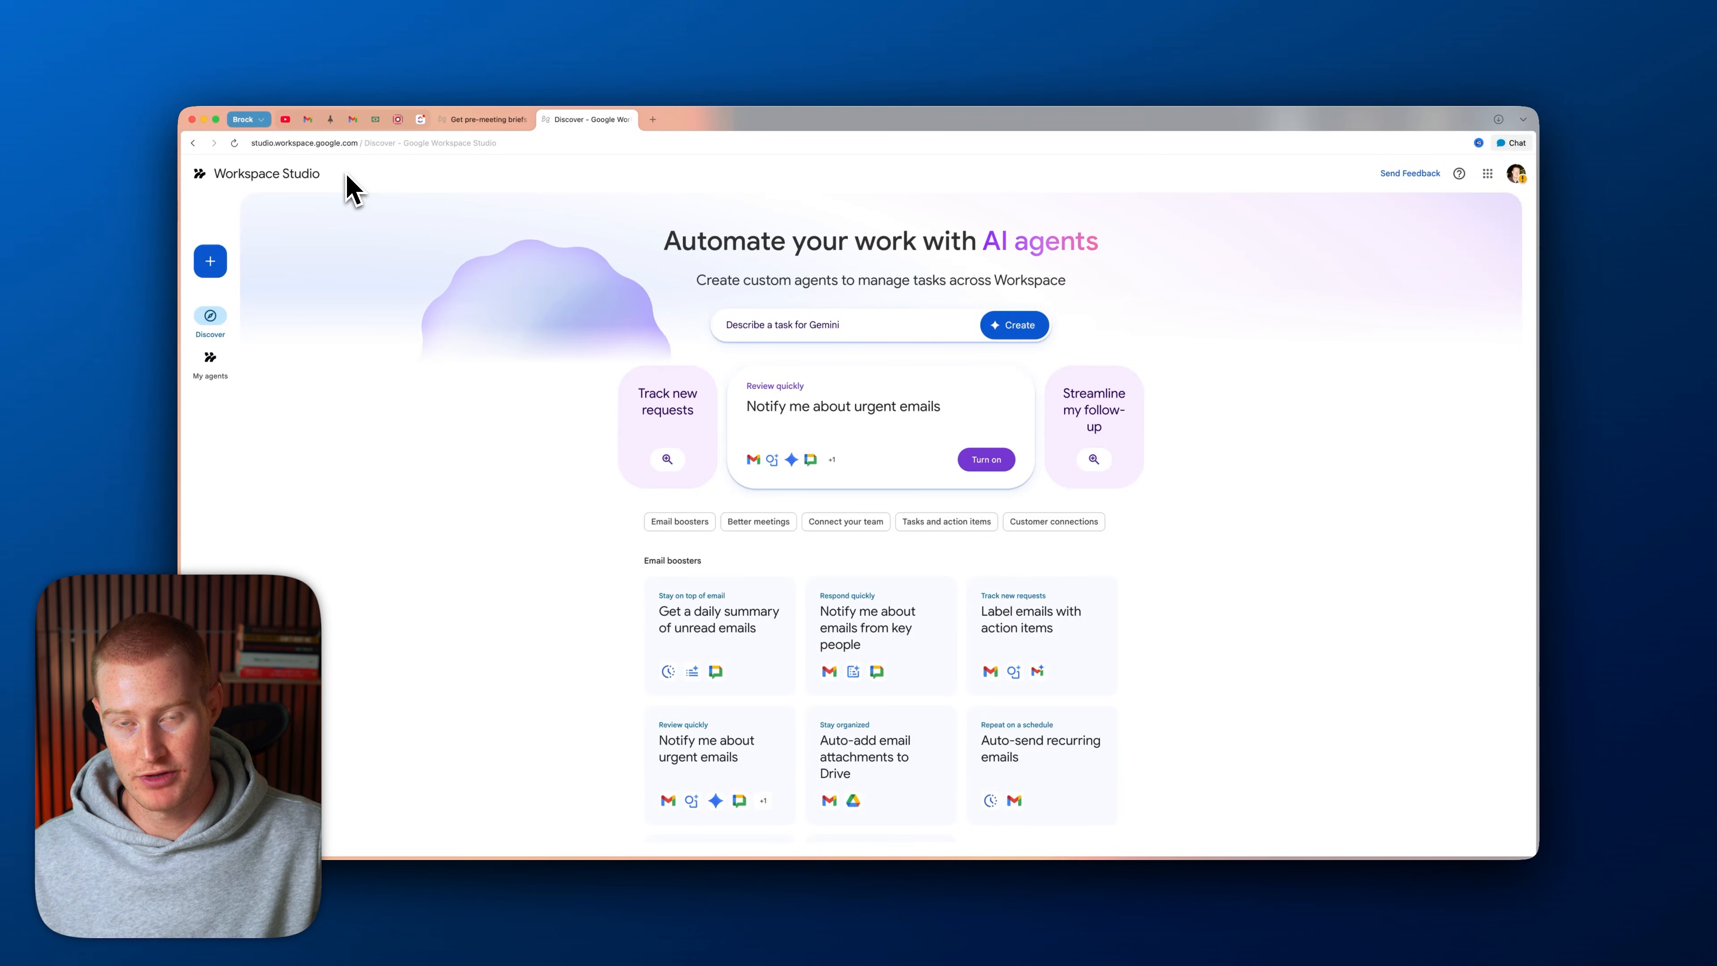
mouse_move(840, 250)
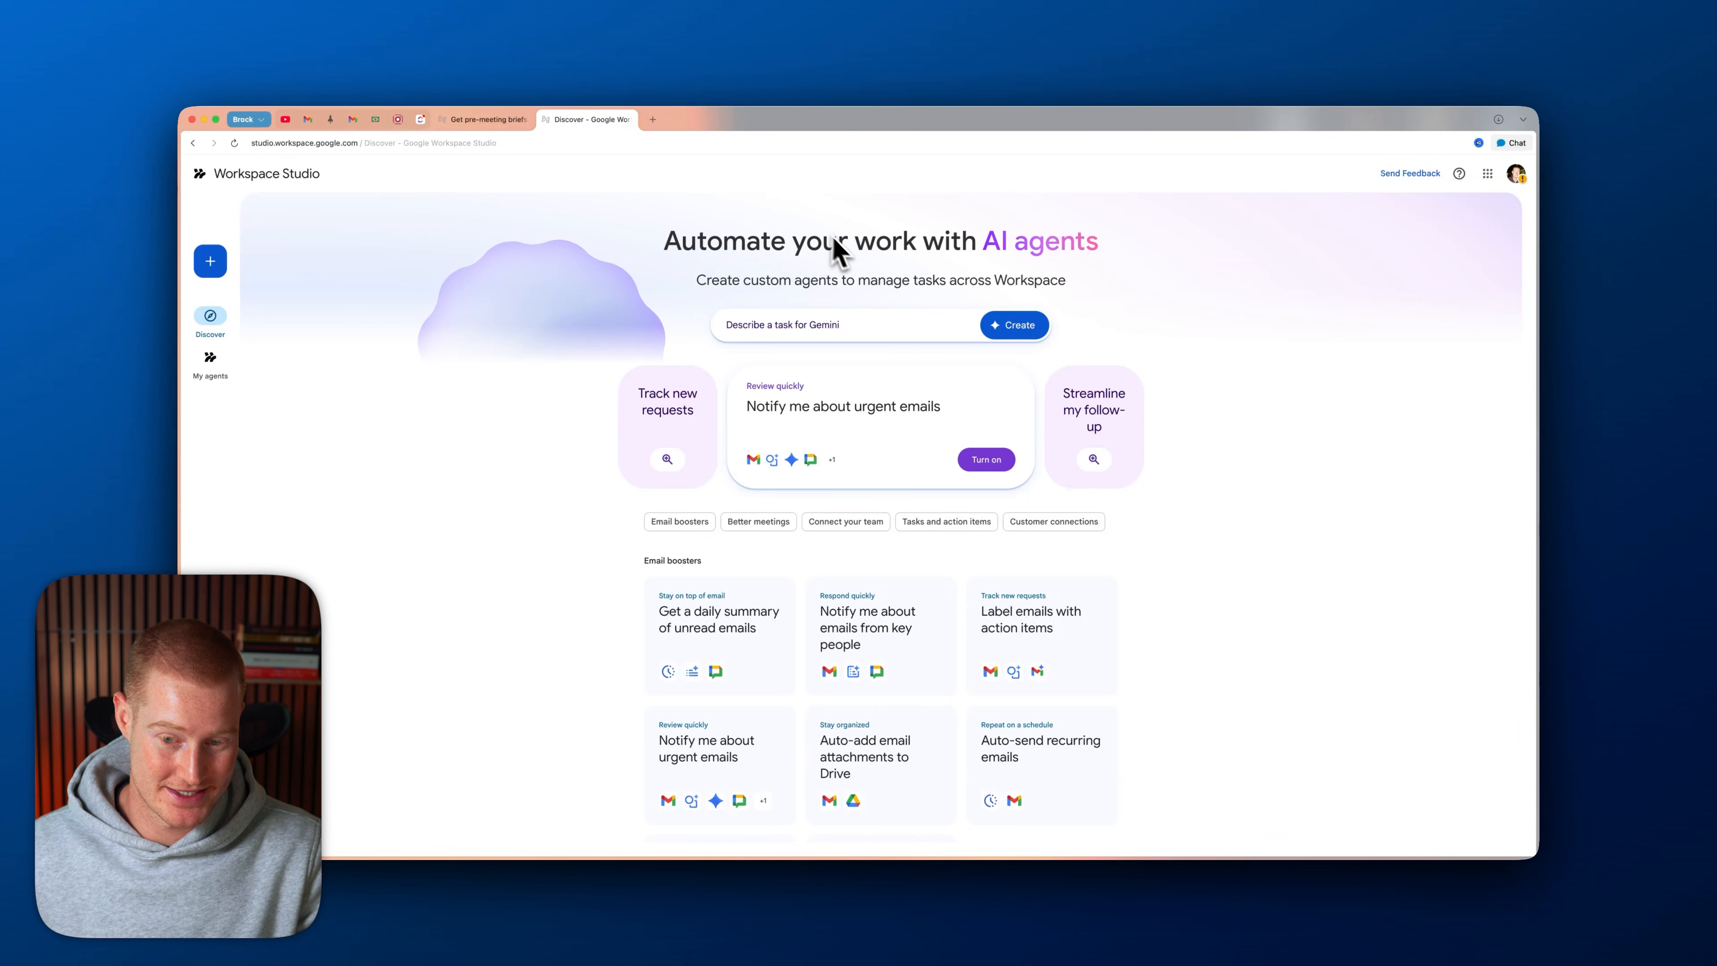
mouse_move(664, 258)
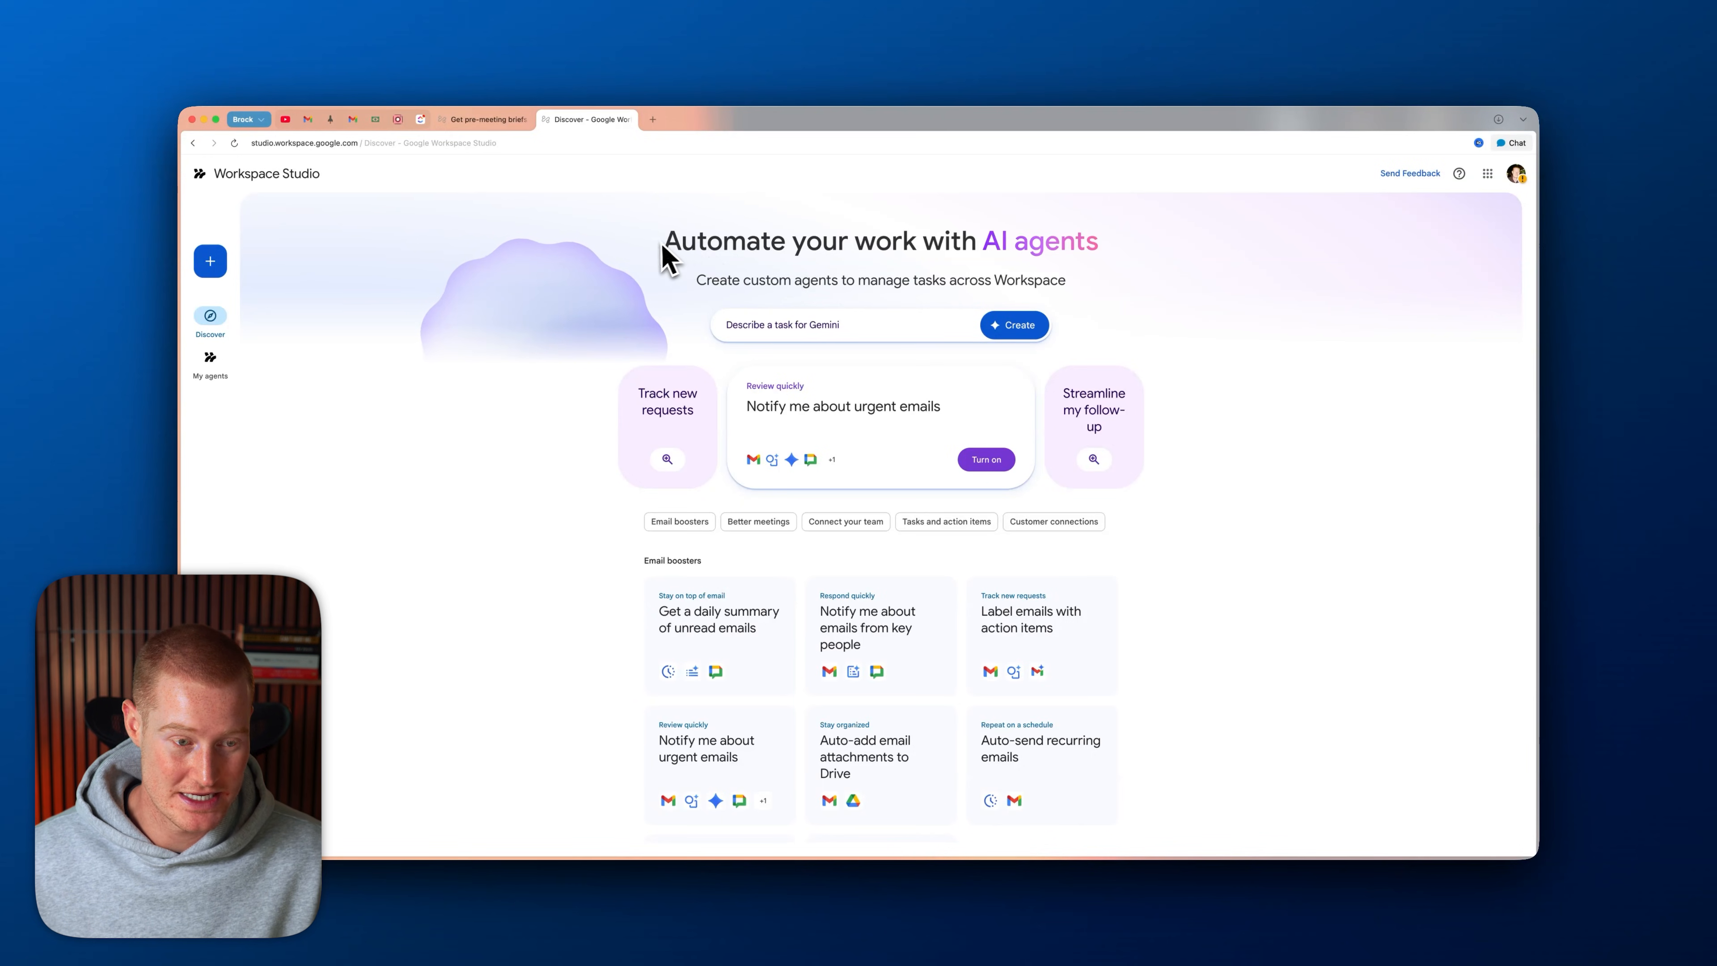
scroll("down", 3)
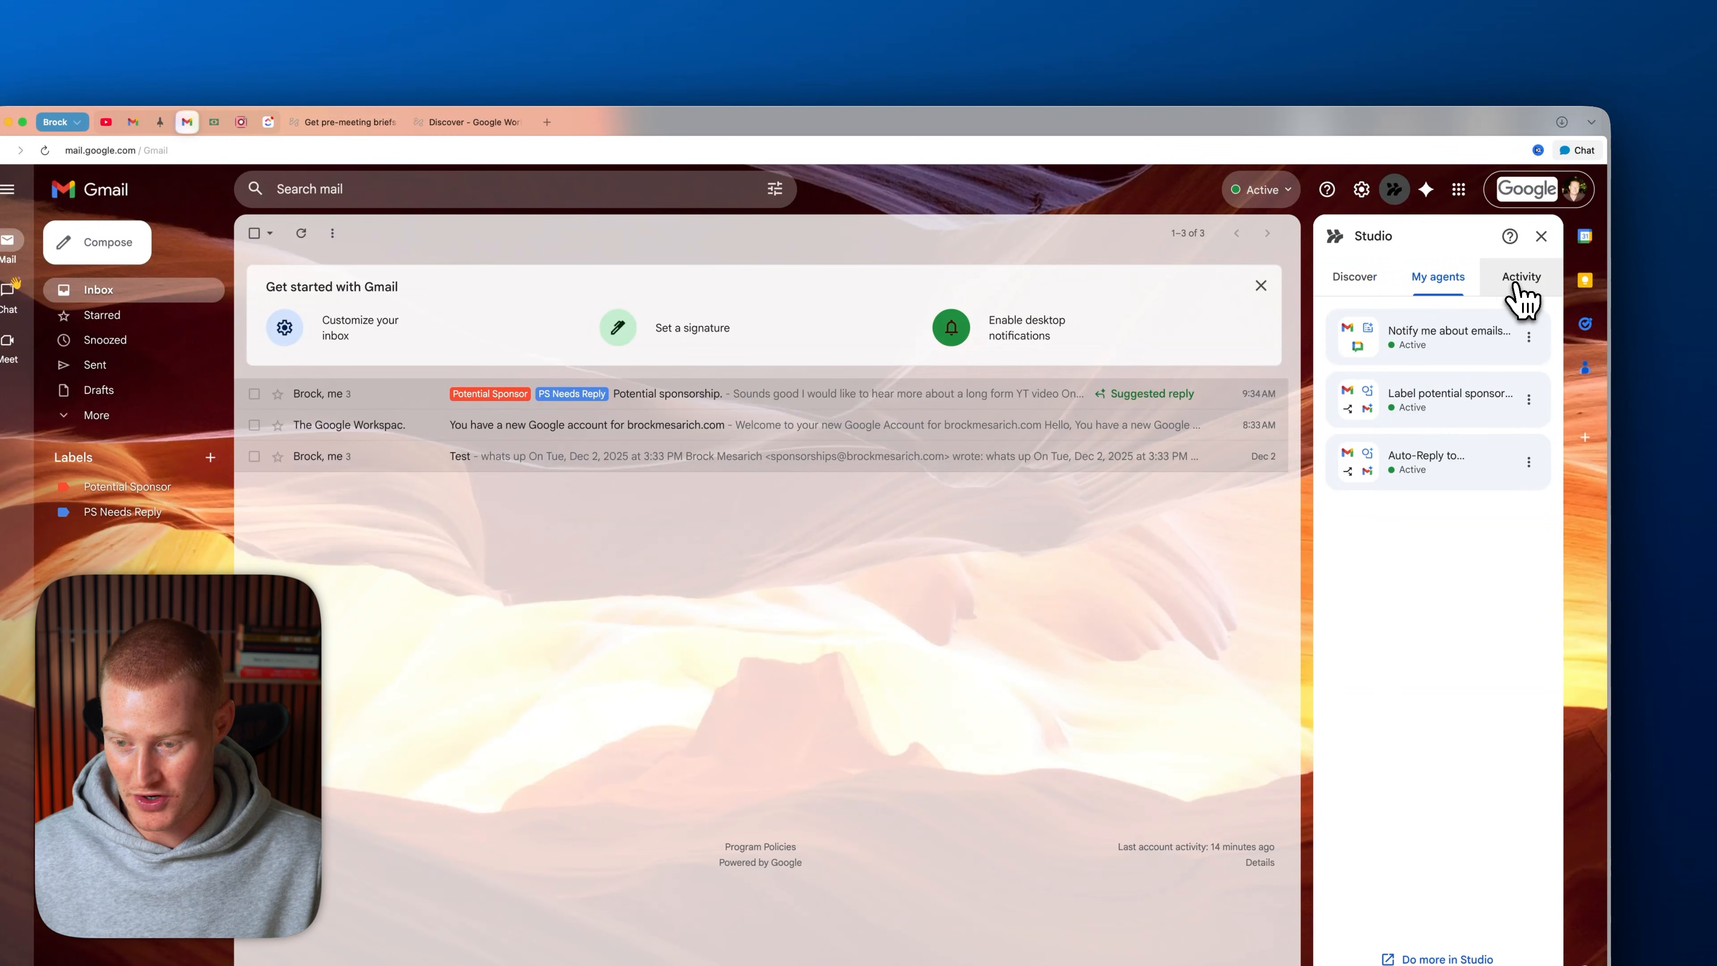
- Check the Studio side panel's Gmail suggestions, then return to the full Workspace Studio tab
left_click(1355, 276)
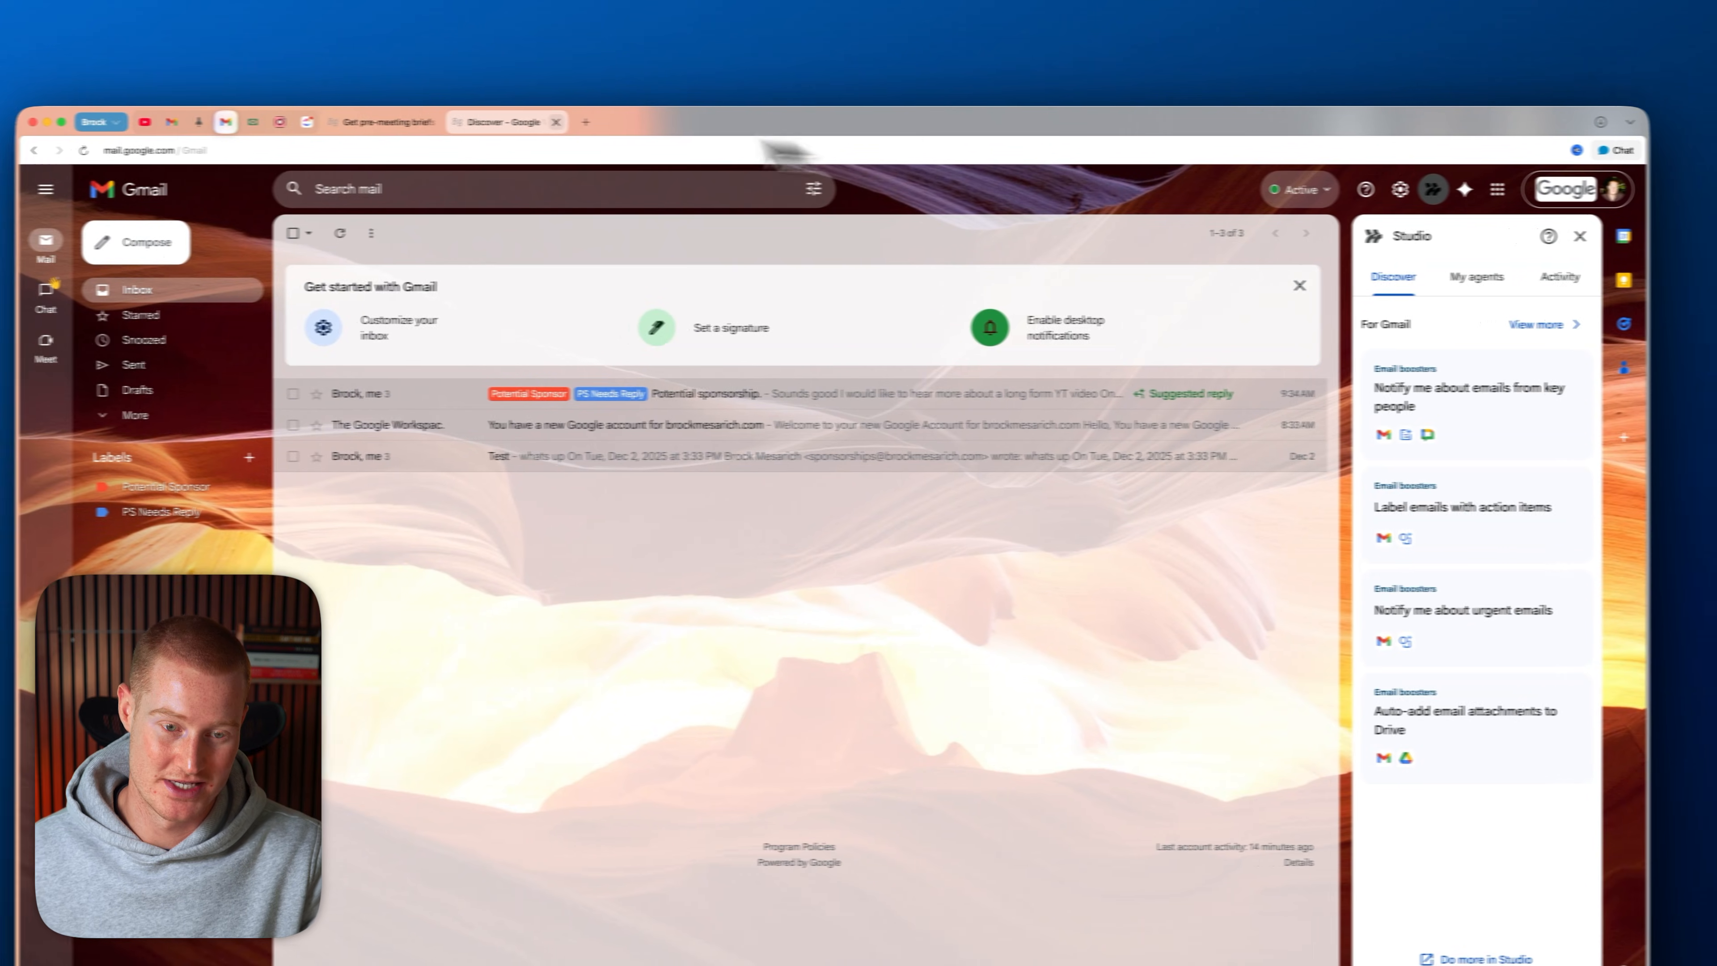
left_click(506, 122)
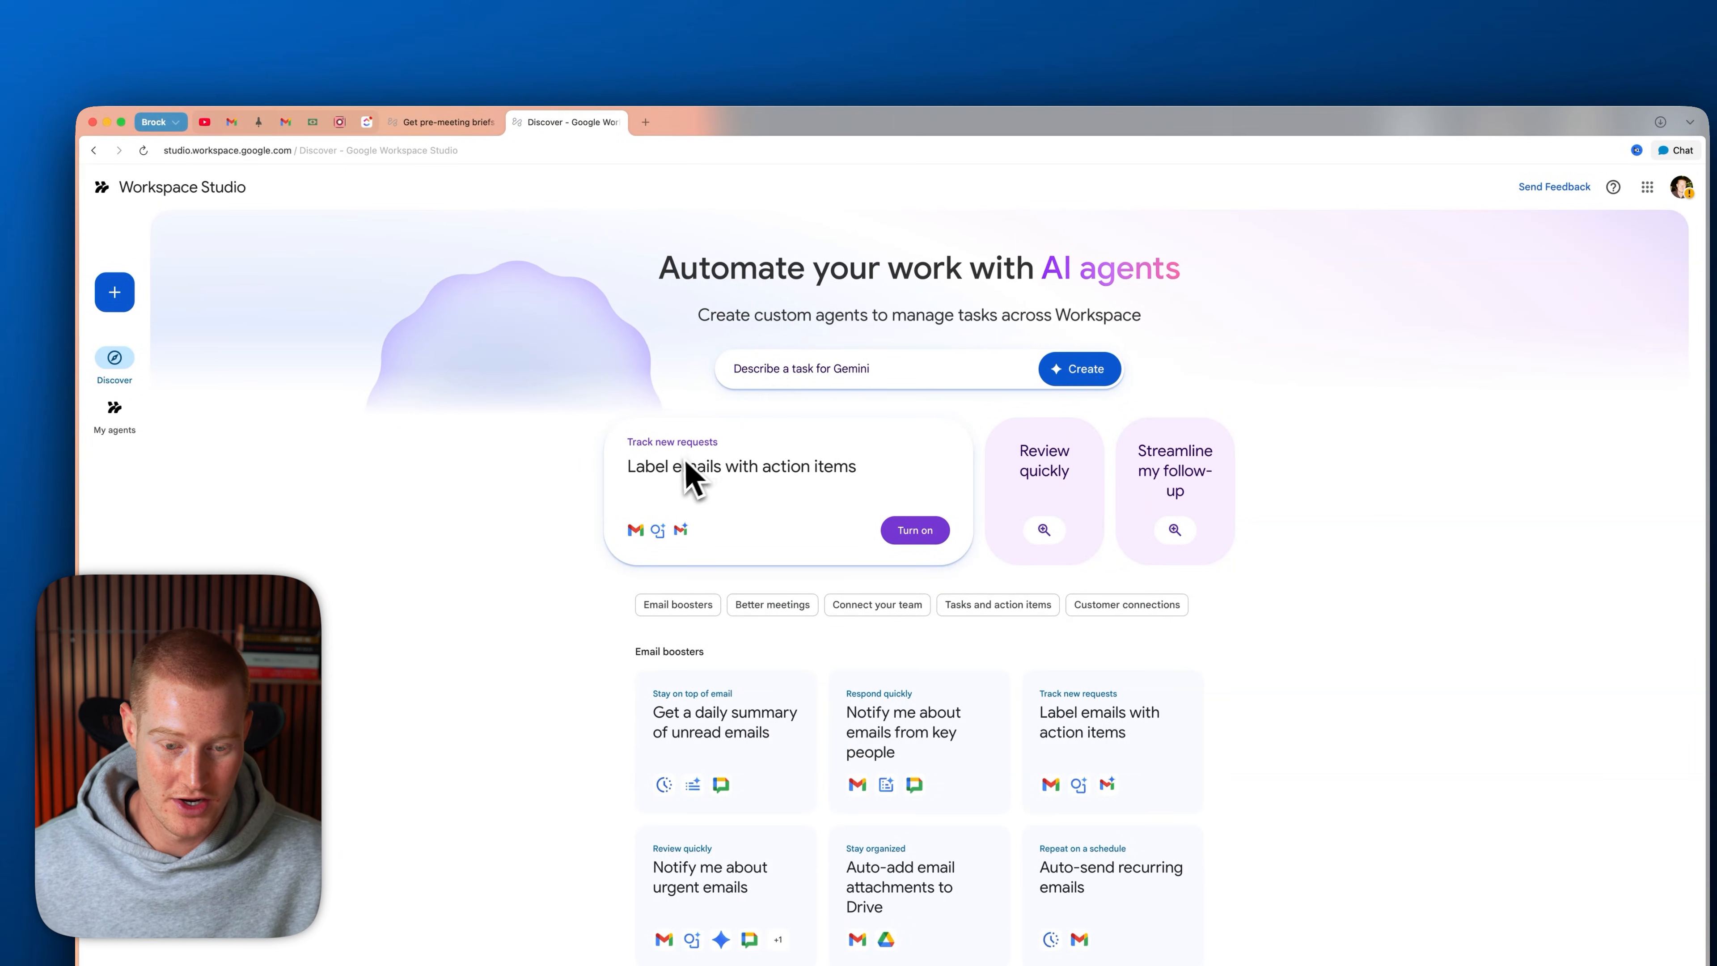
scroll("down", 3)
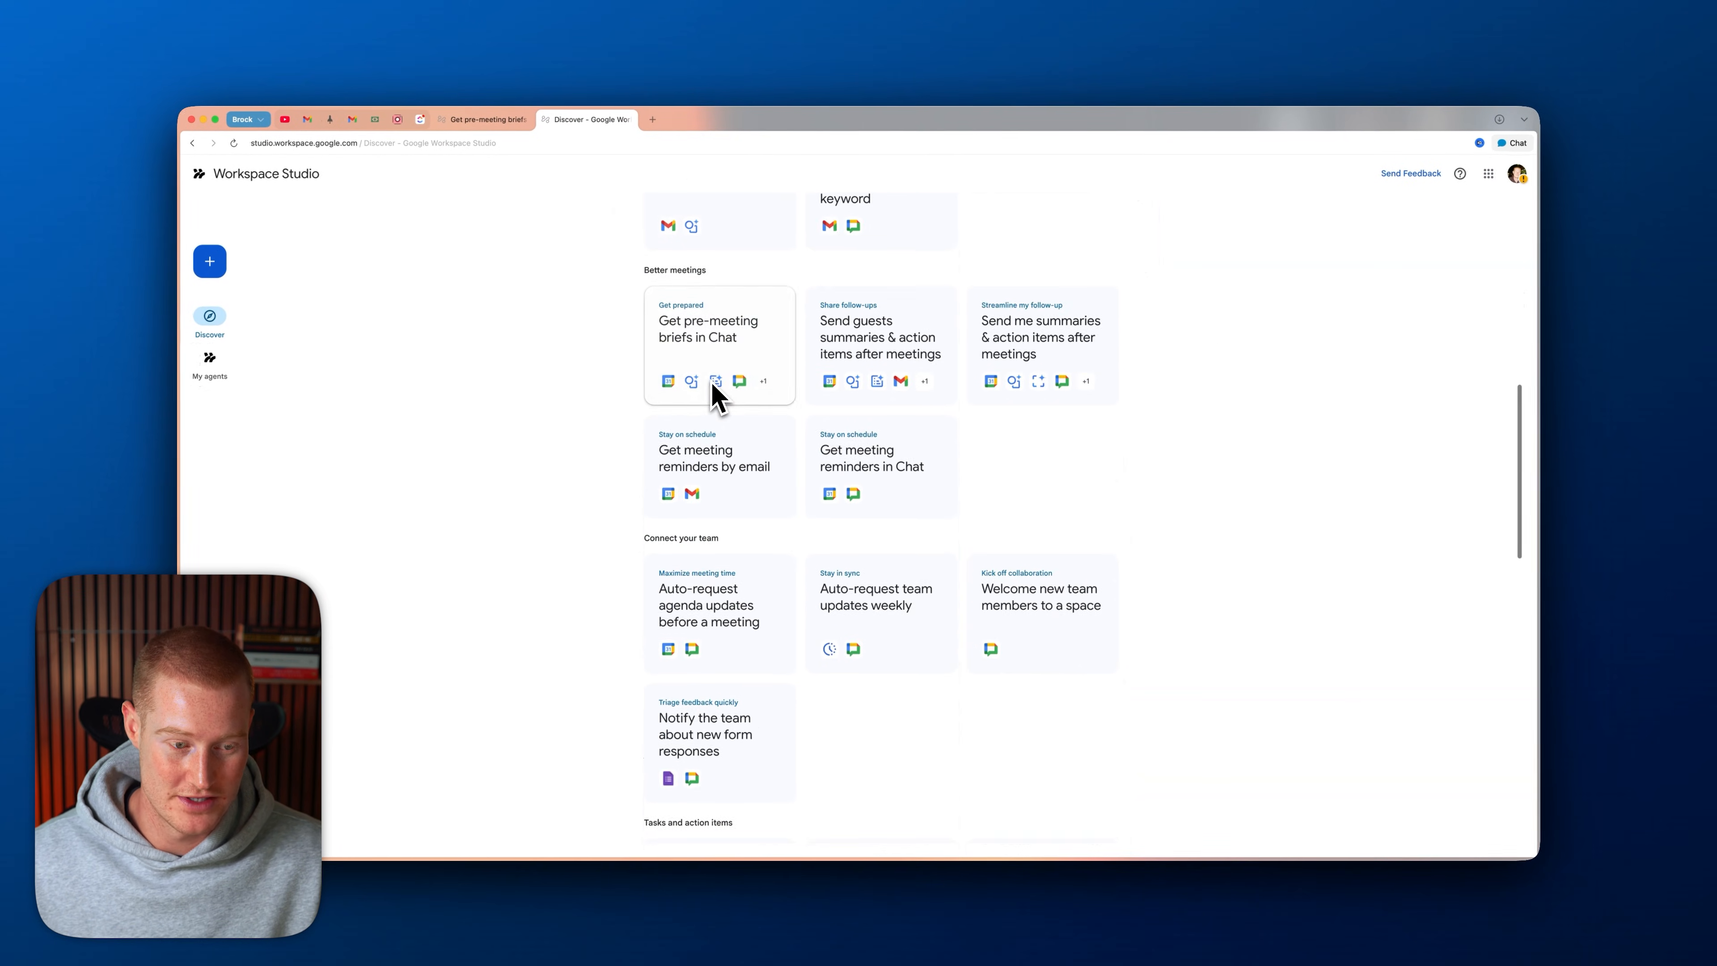
scroll("down", 3)
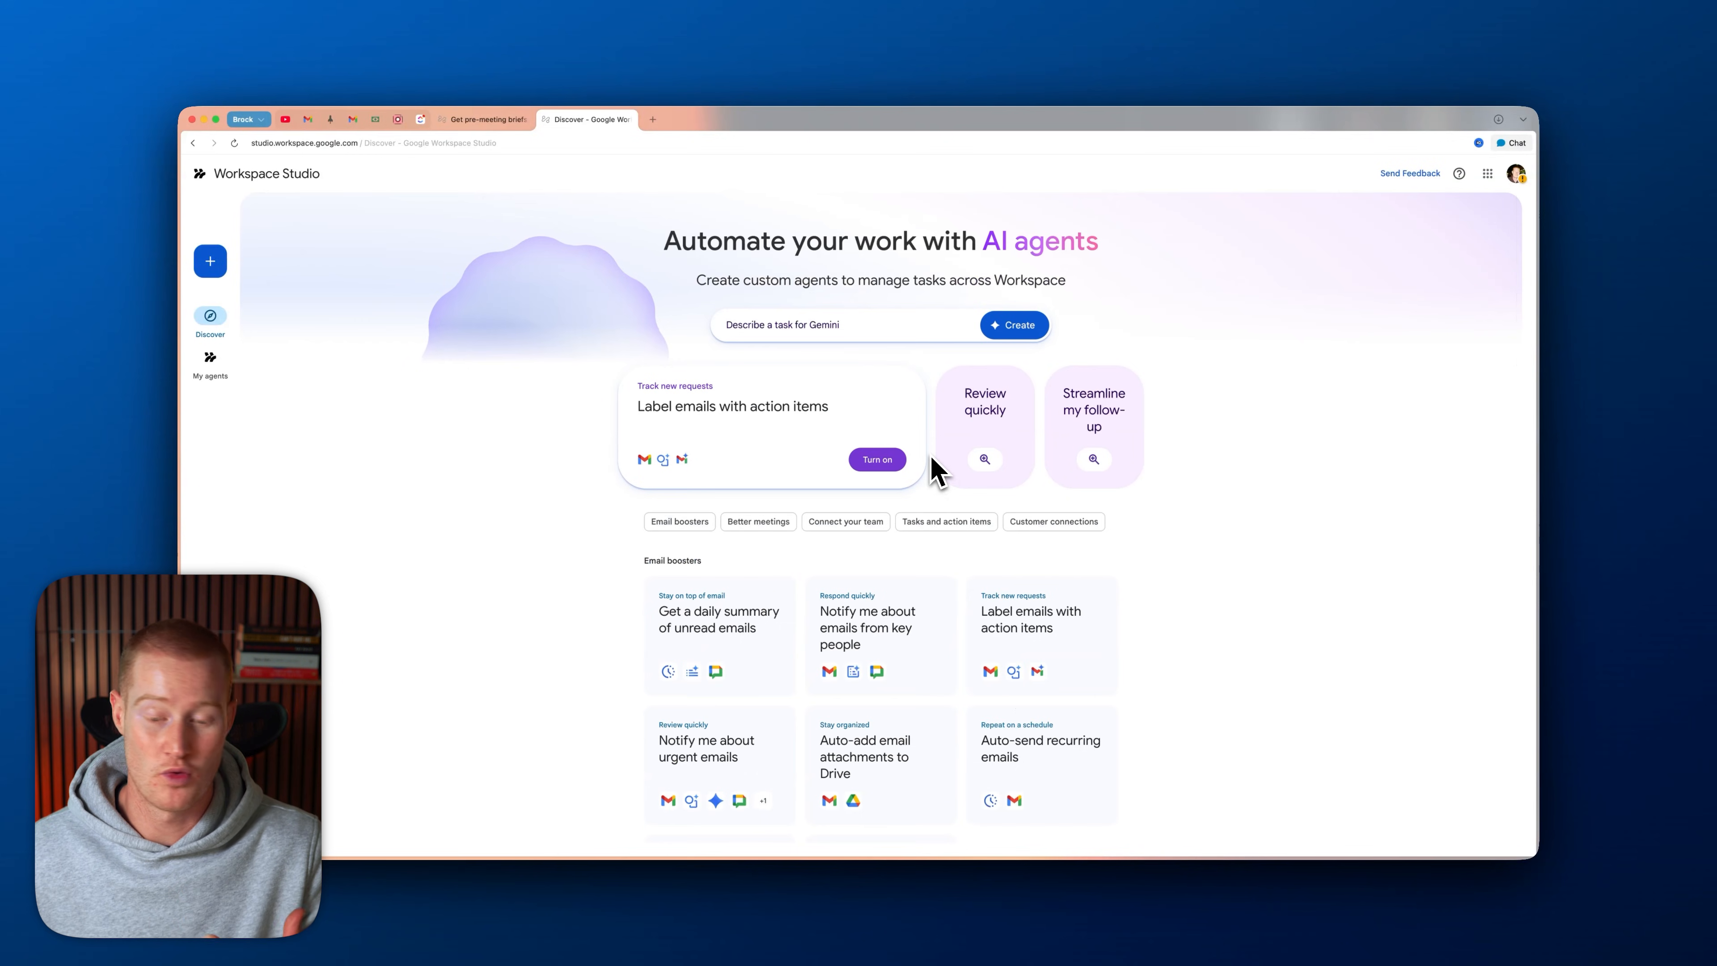
scroll("down", 3)
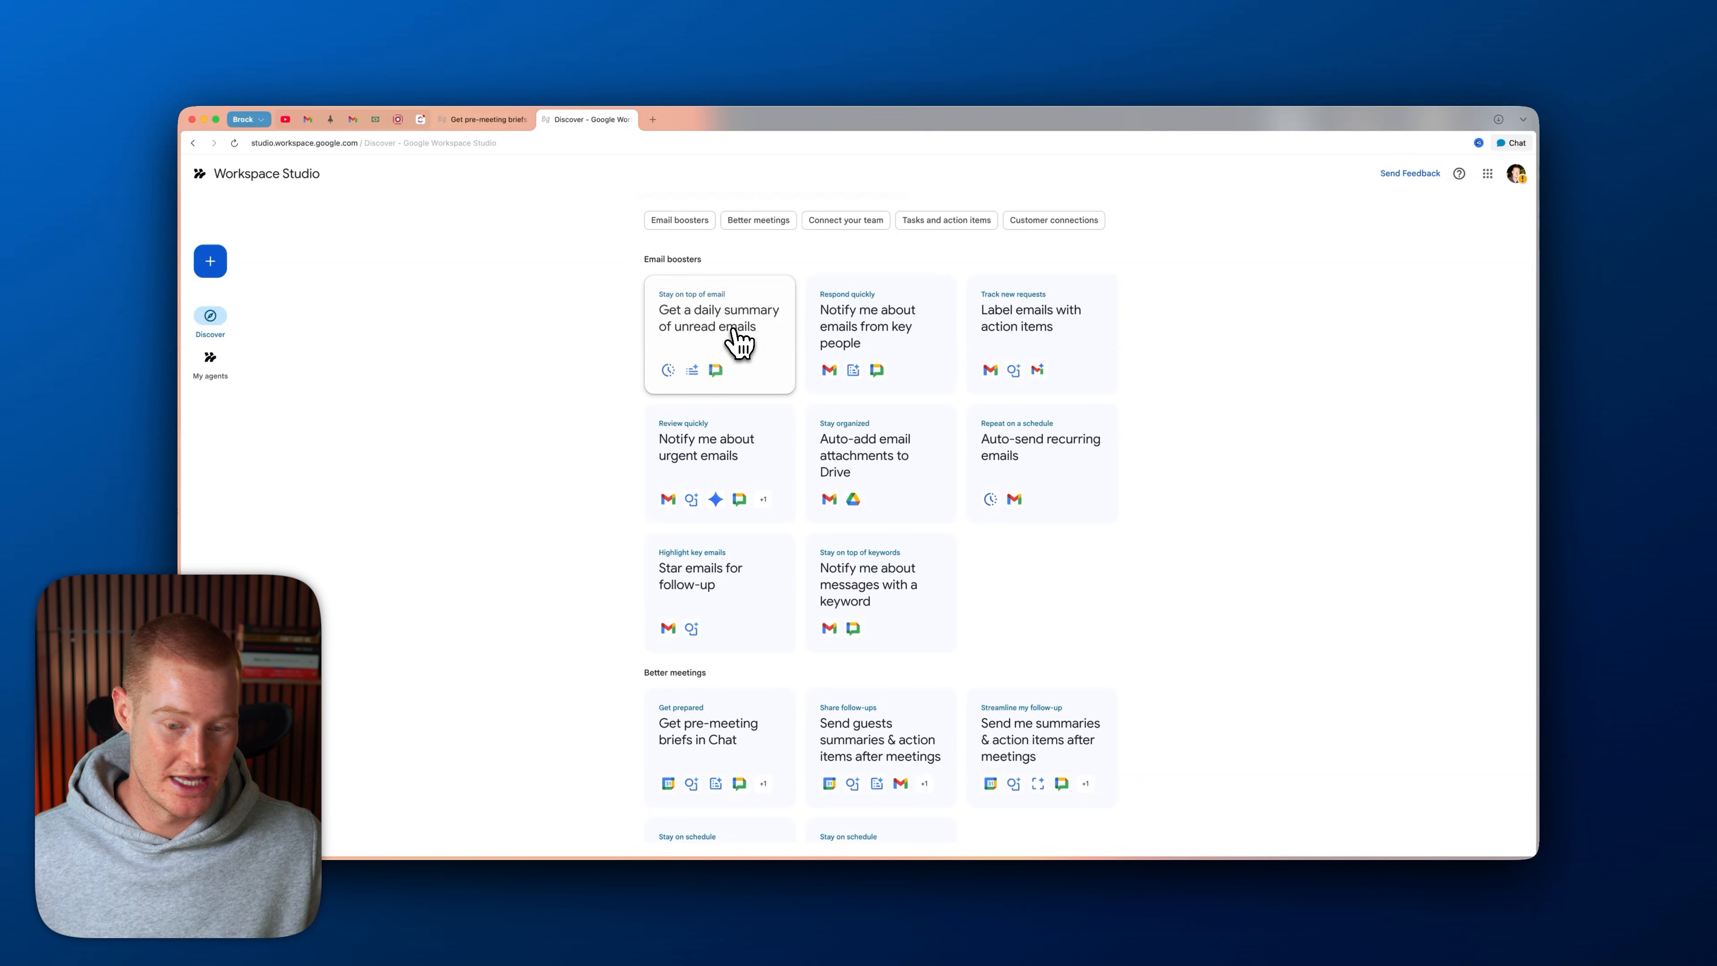
- Load the 'Get a daily summary of unread emails' template and browse the available add-step actions
left_click(719, 327)
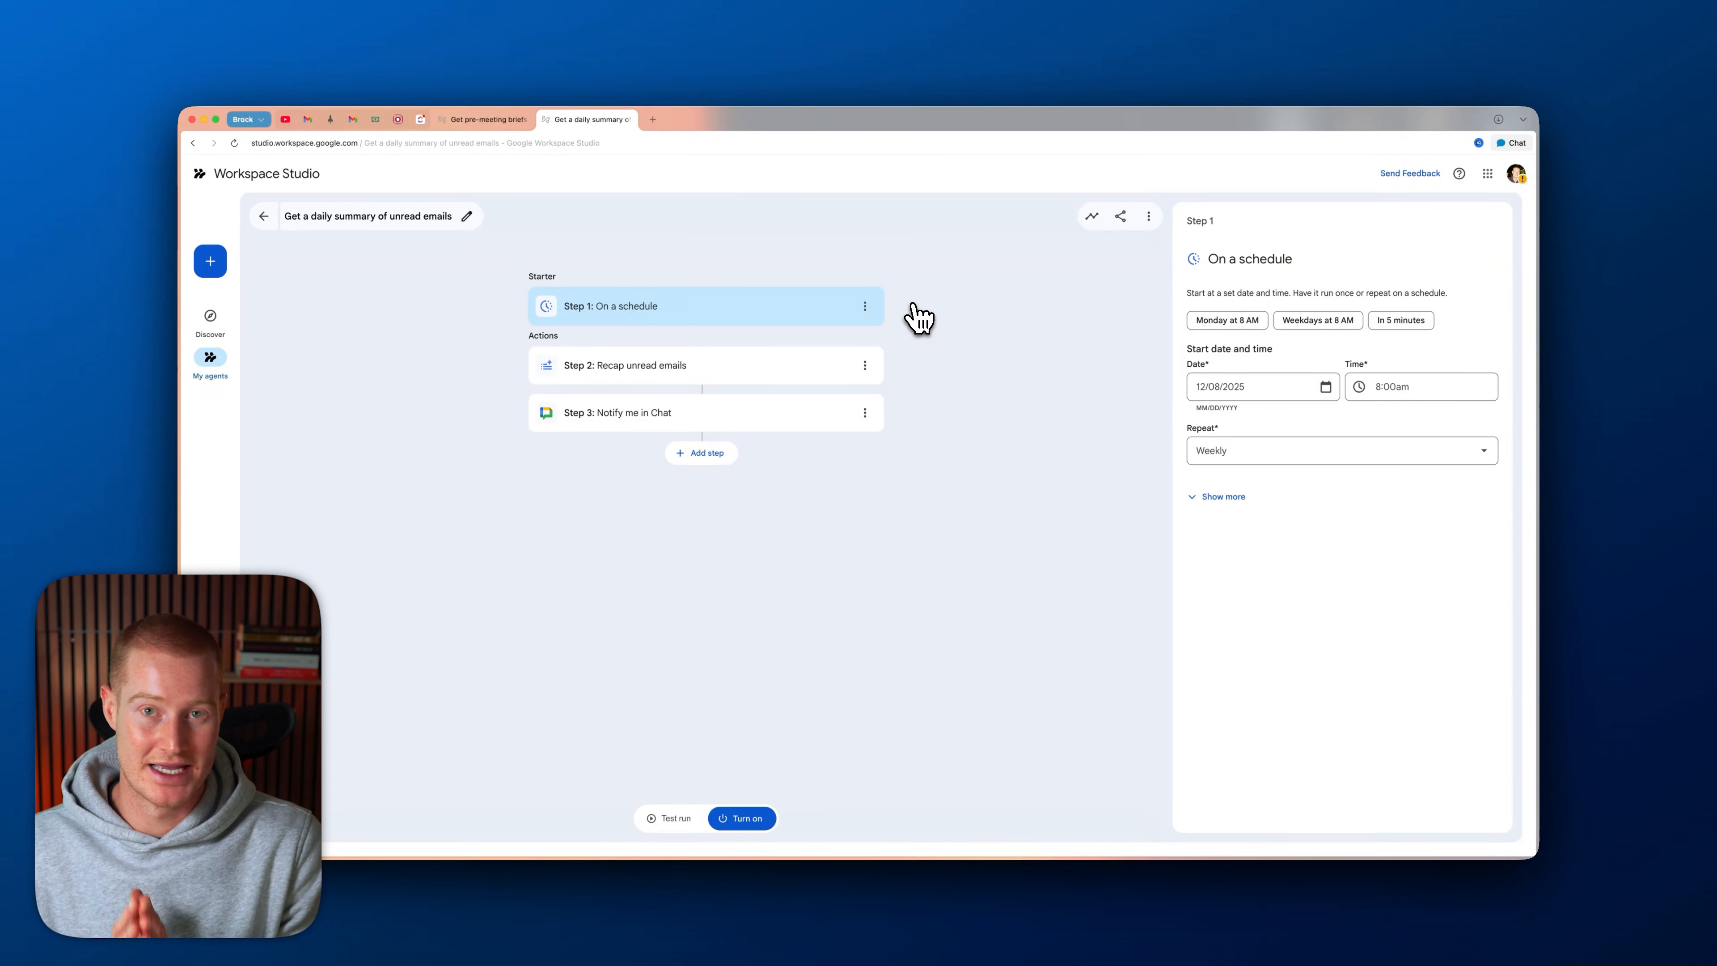
mouse_move(933, 302)
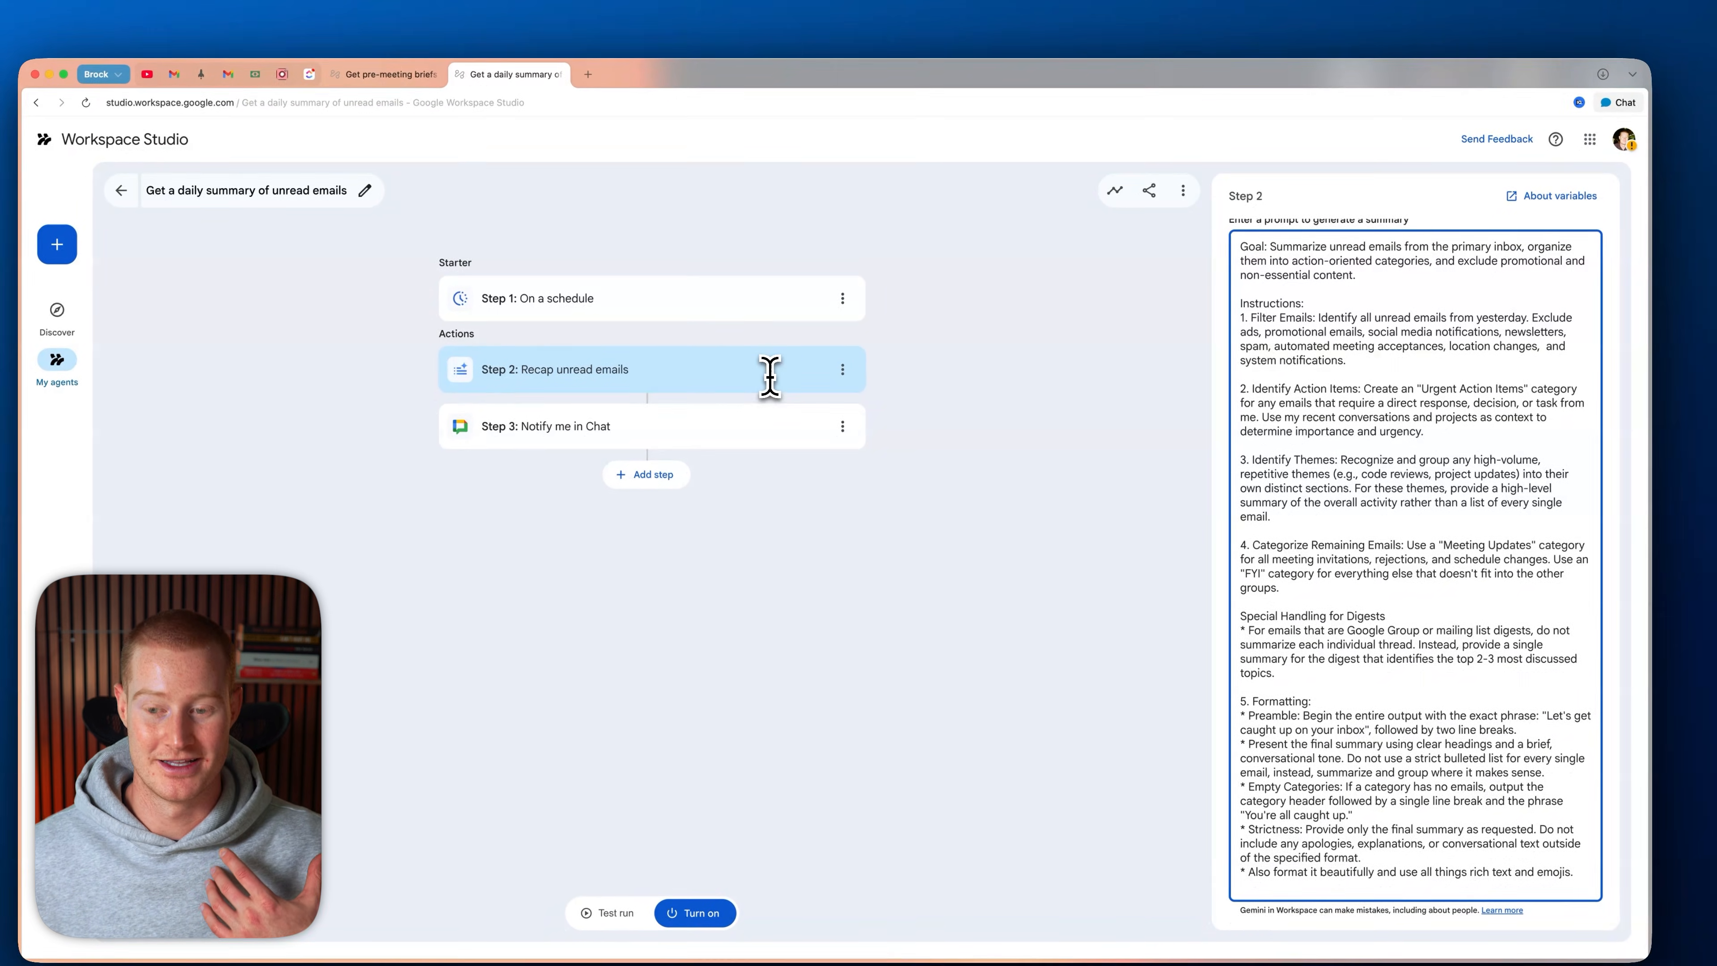
left_click(645, 474)
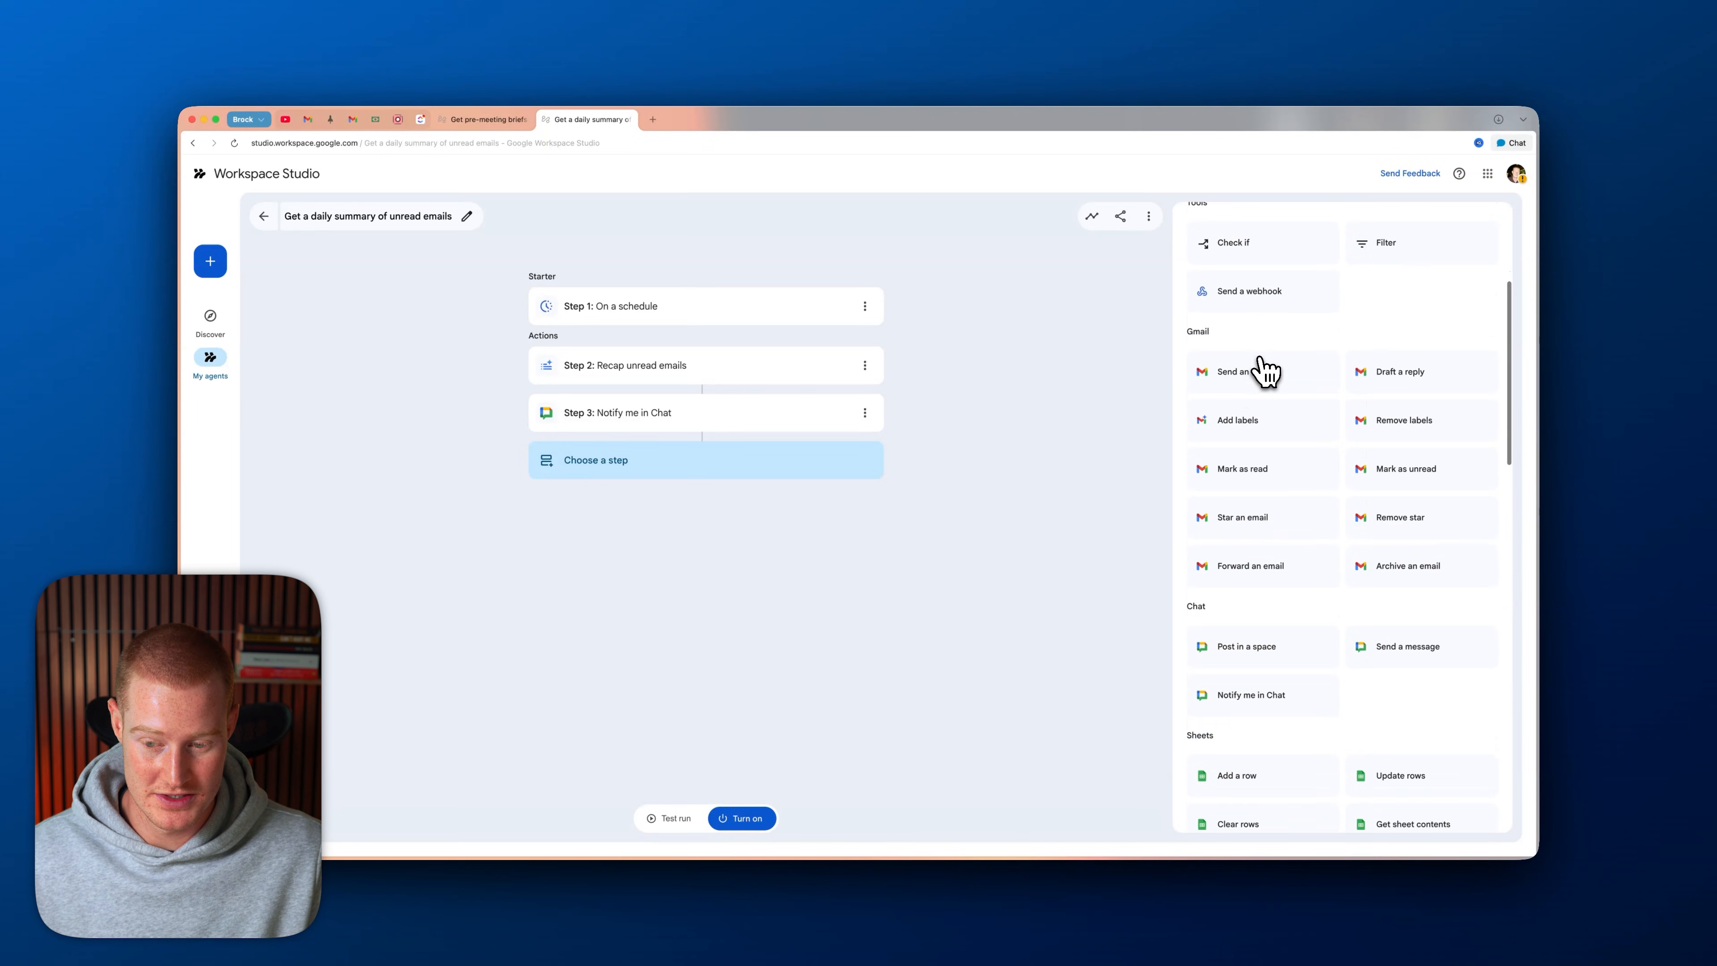
scroll("down", 3)
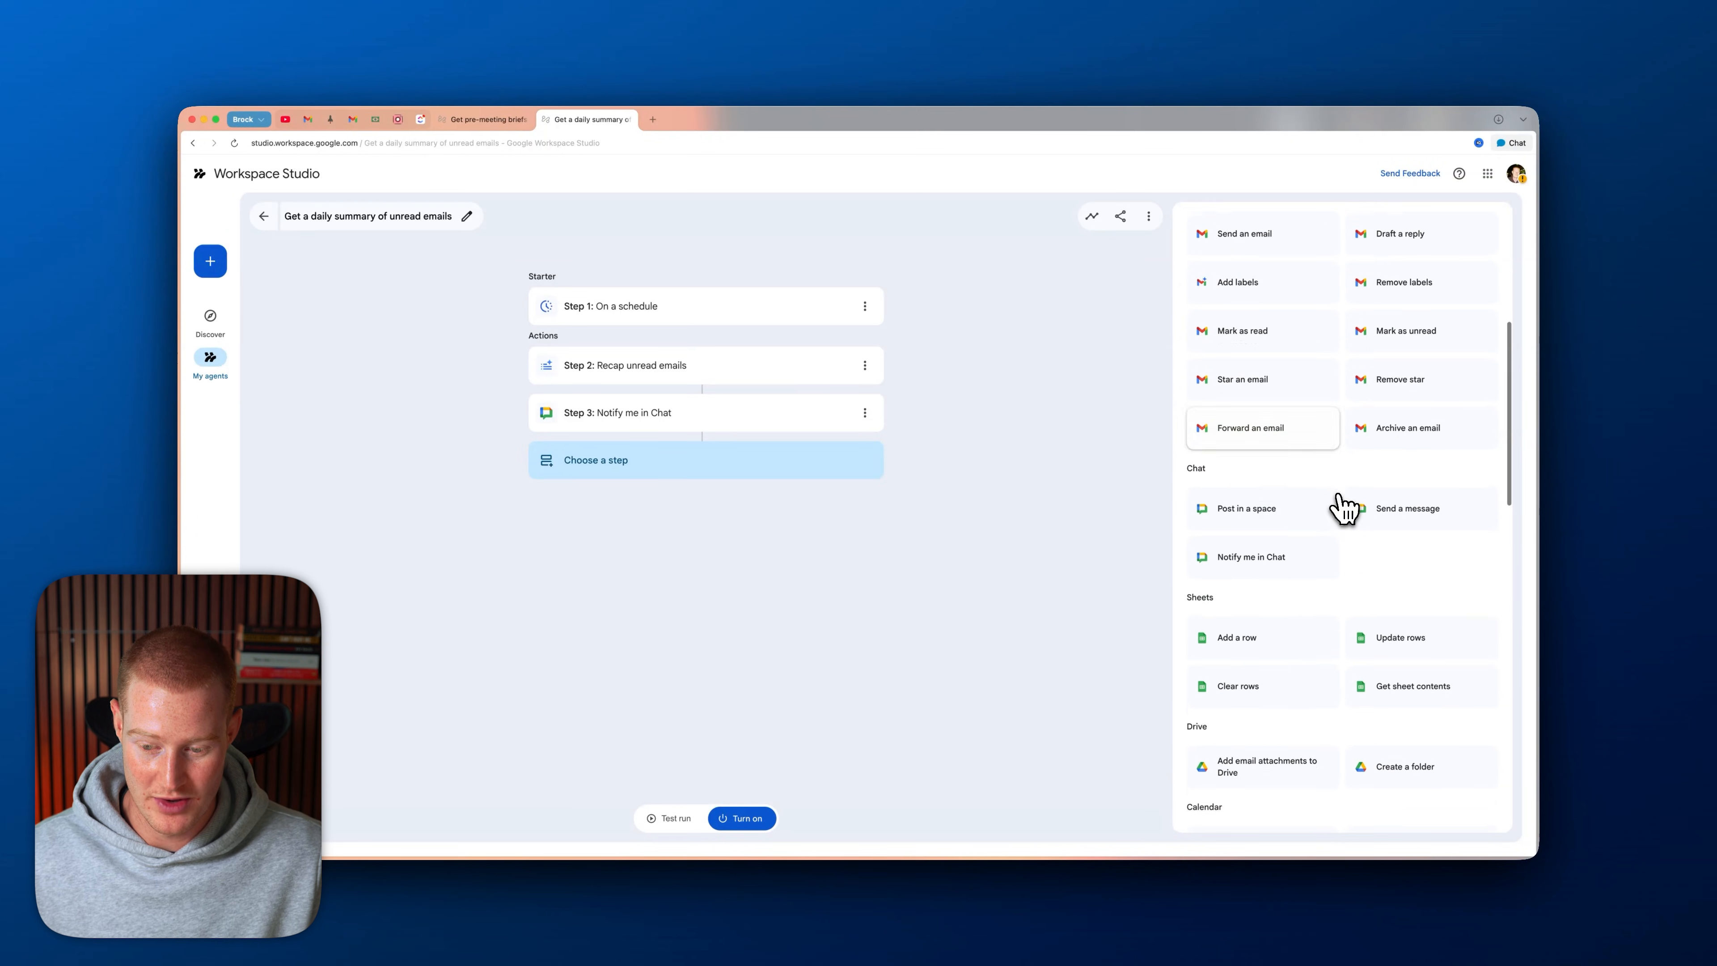
scroll("down", 3)
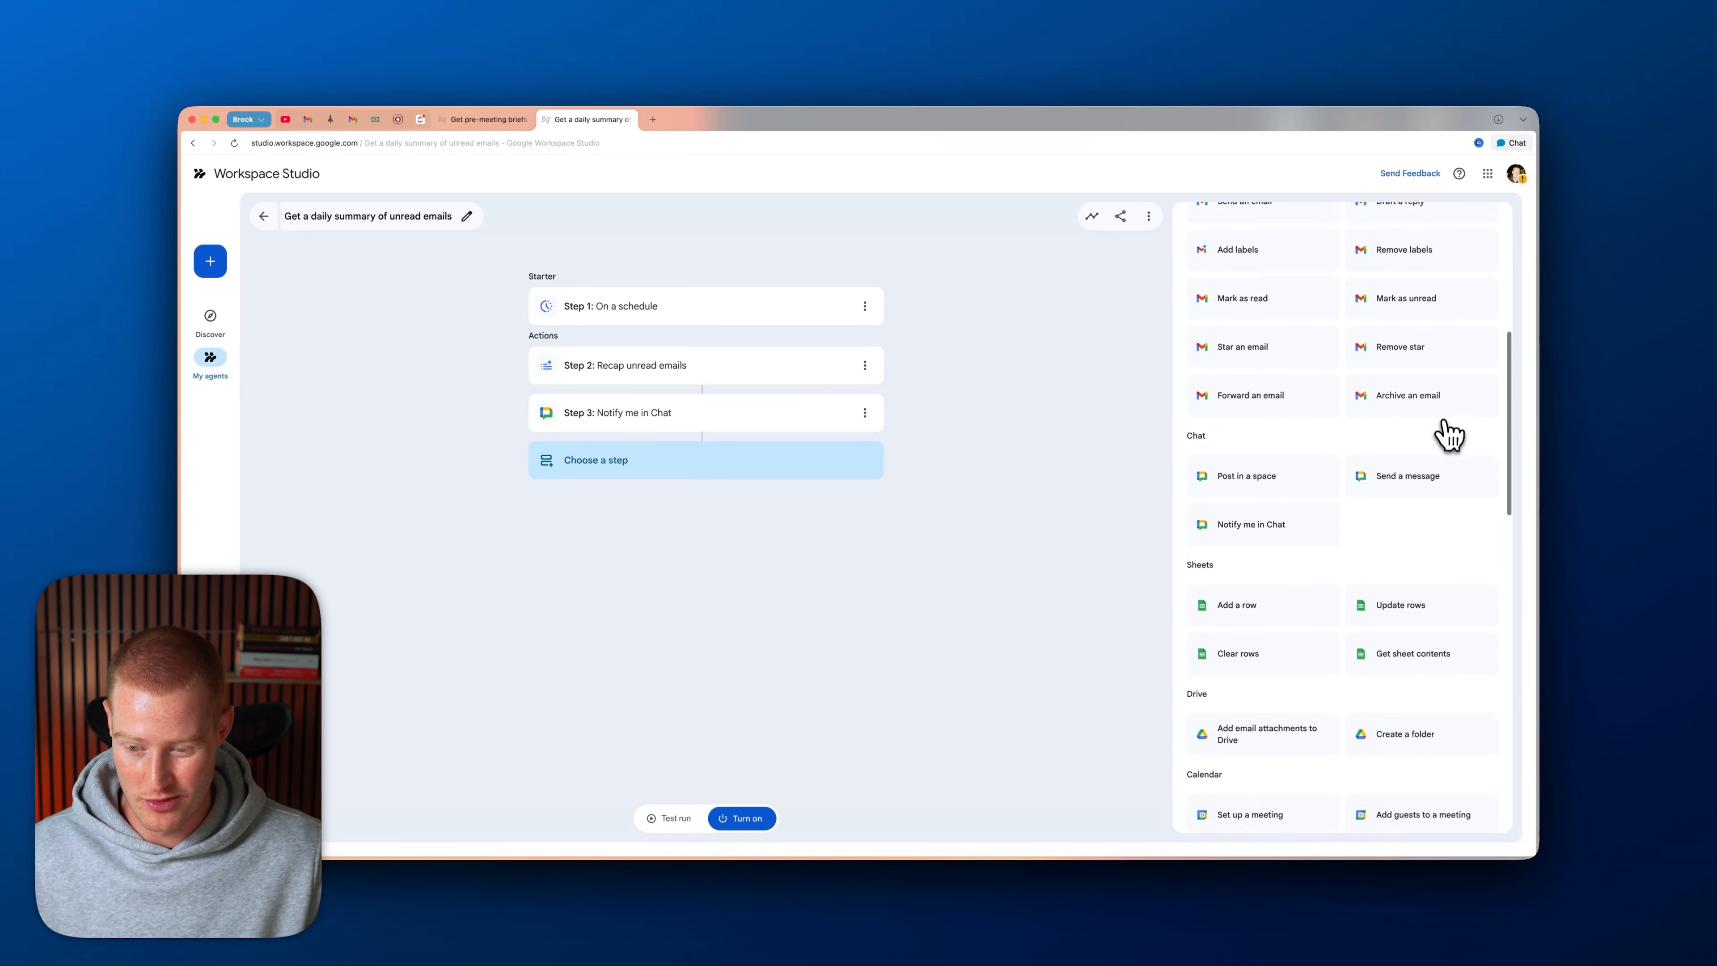
scroll("down", 3)
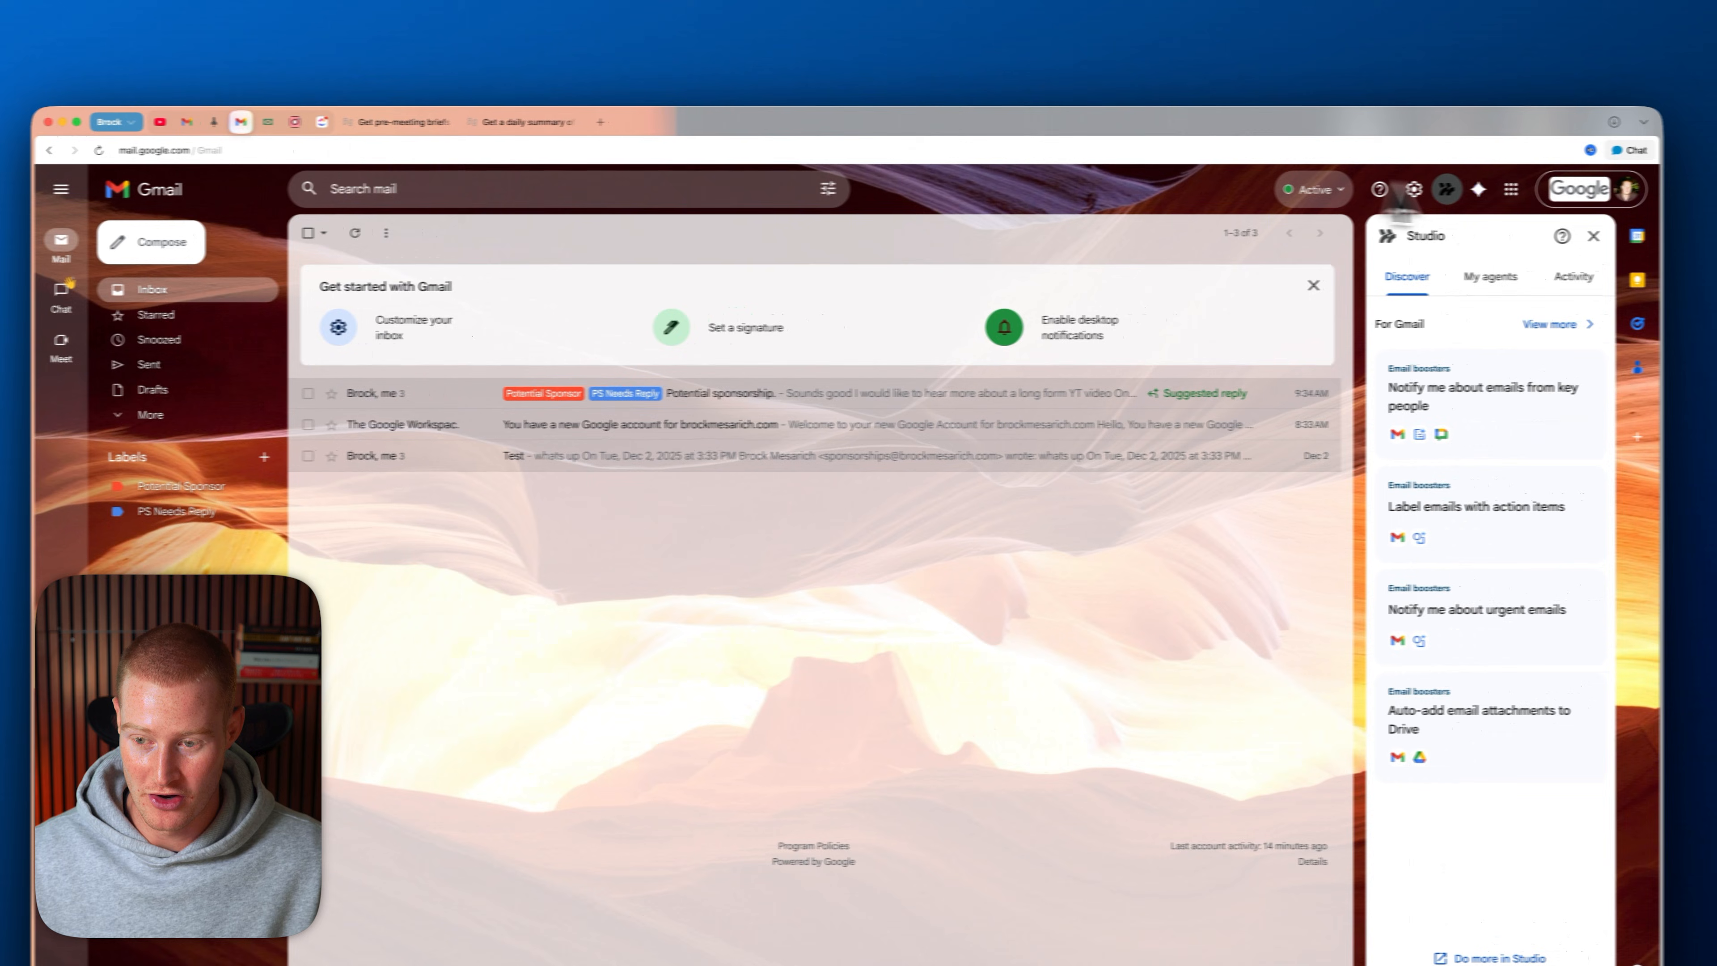
left_click(62, 302)
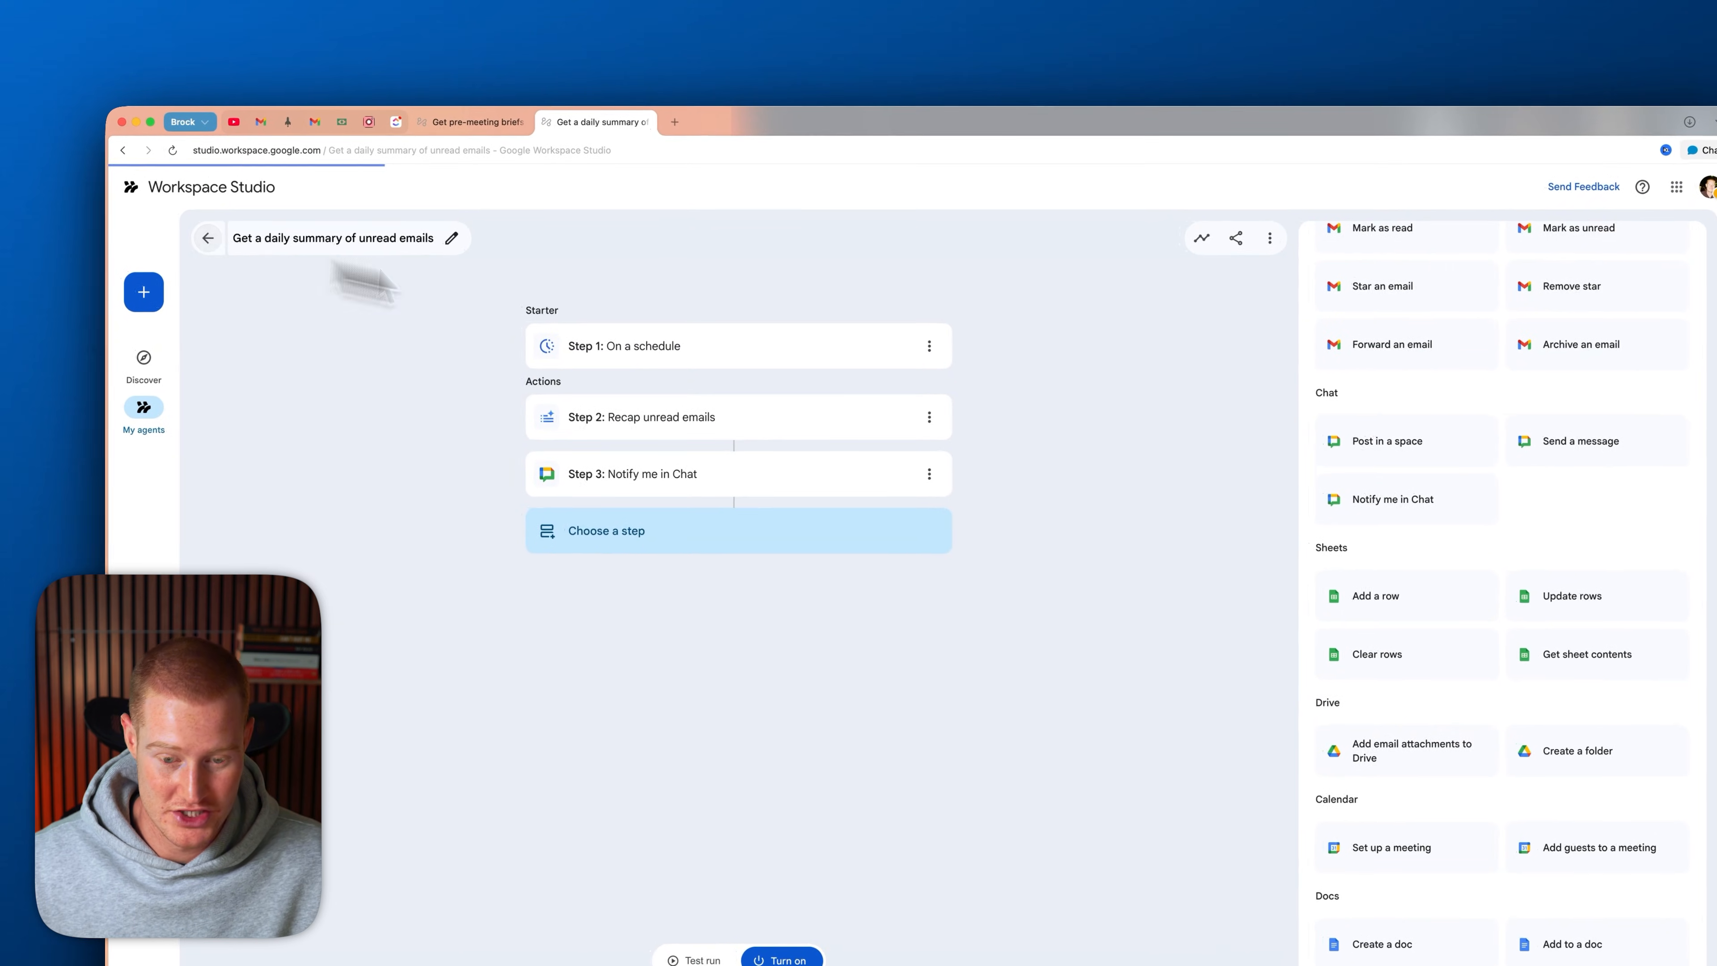
- Return to Discover and browse the Asana, Jira and customer-connection agent templates
left_click(207, 238)
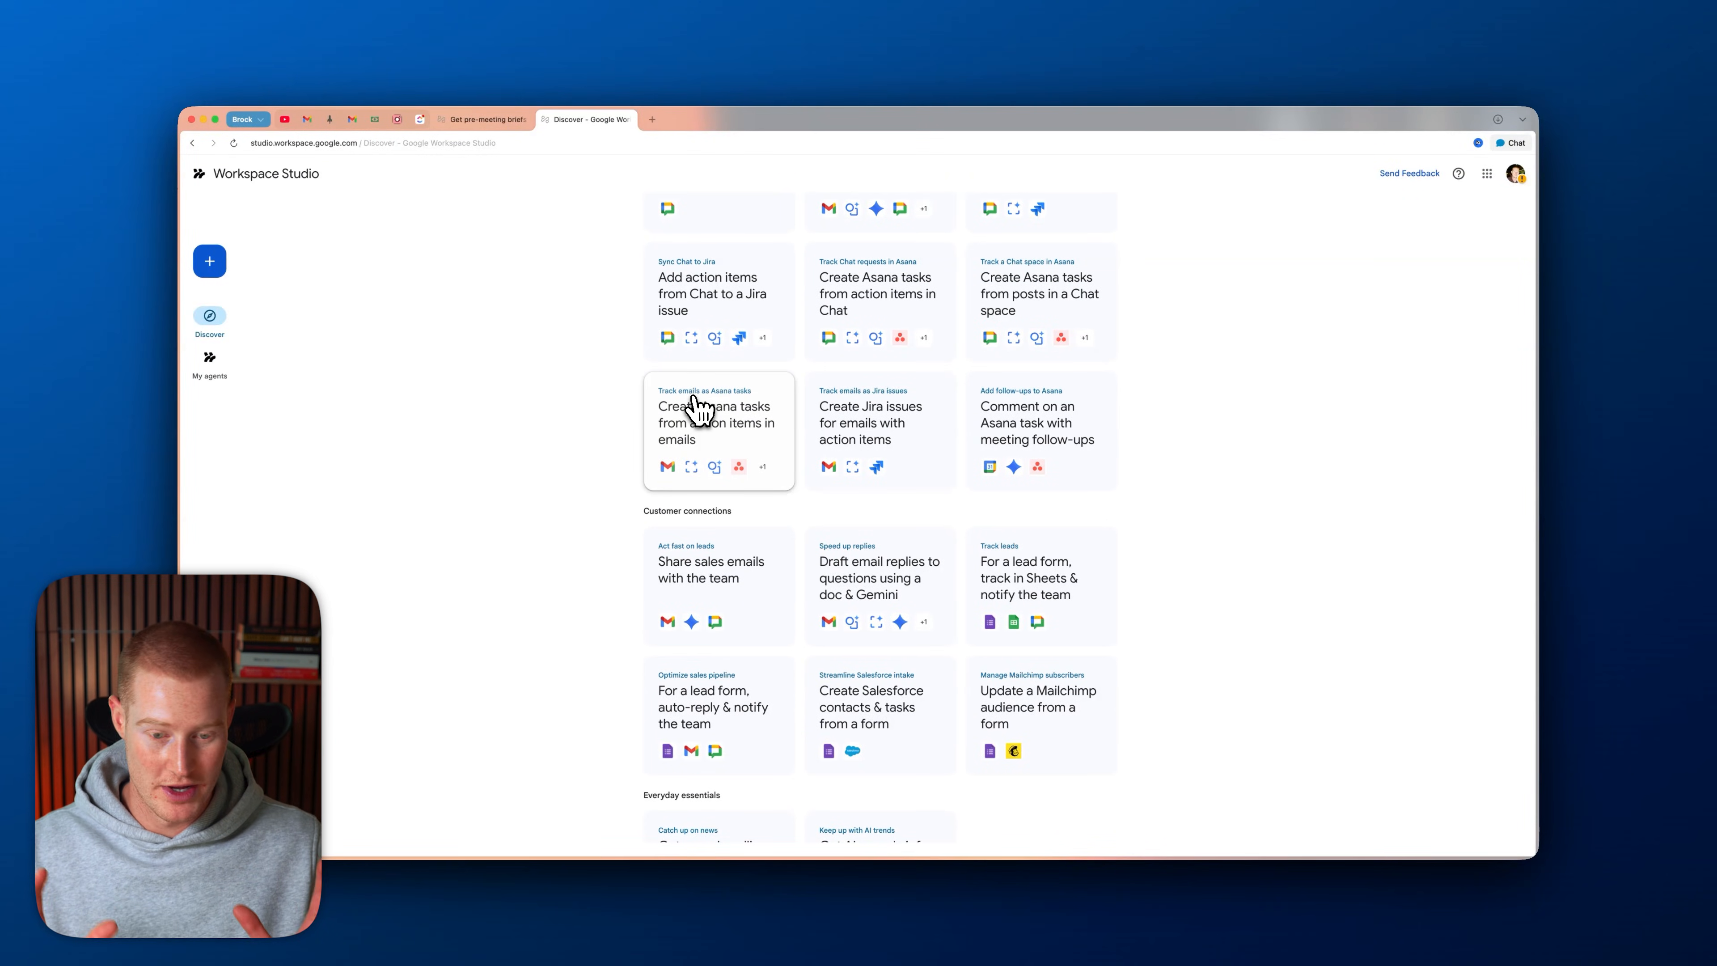
mouse_move(717, 424)
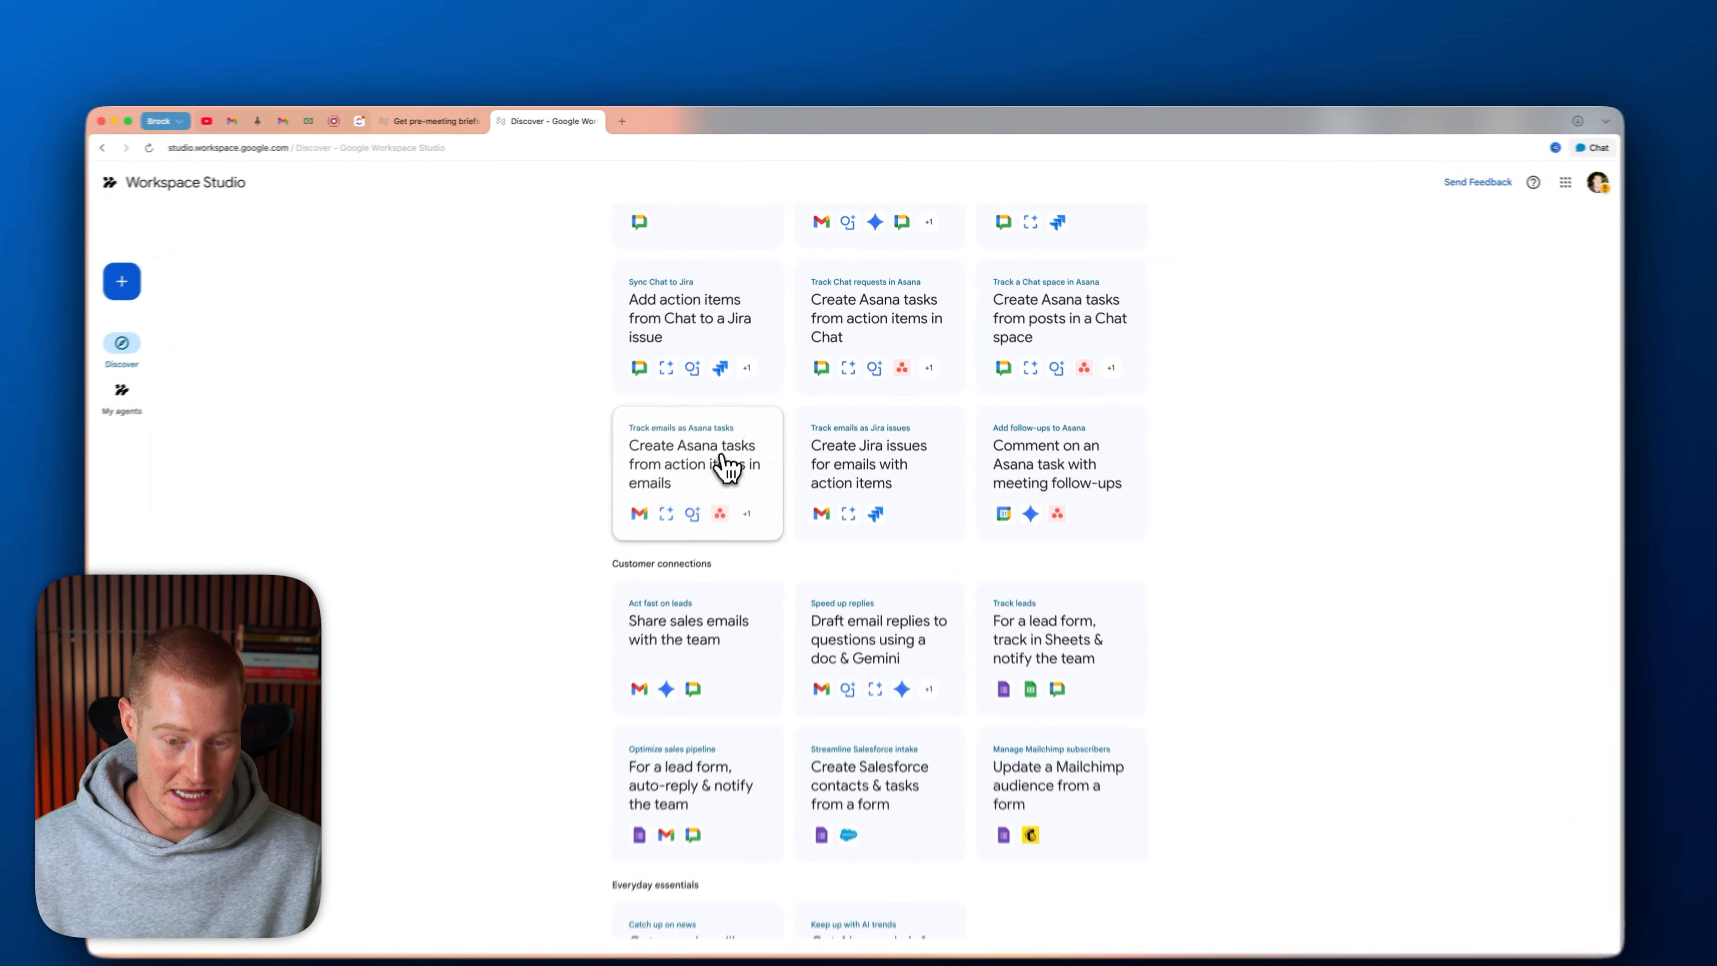
- Inspect the Asana template's Extract and Create task steps, then bring up My agents
left_click(698, 463)
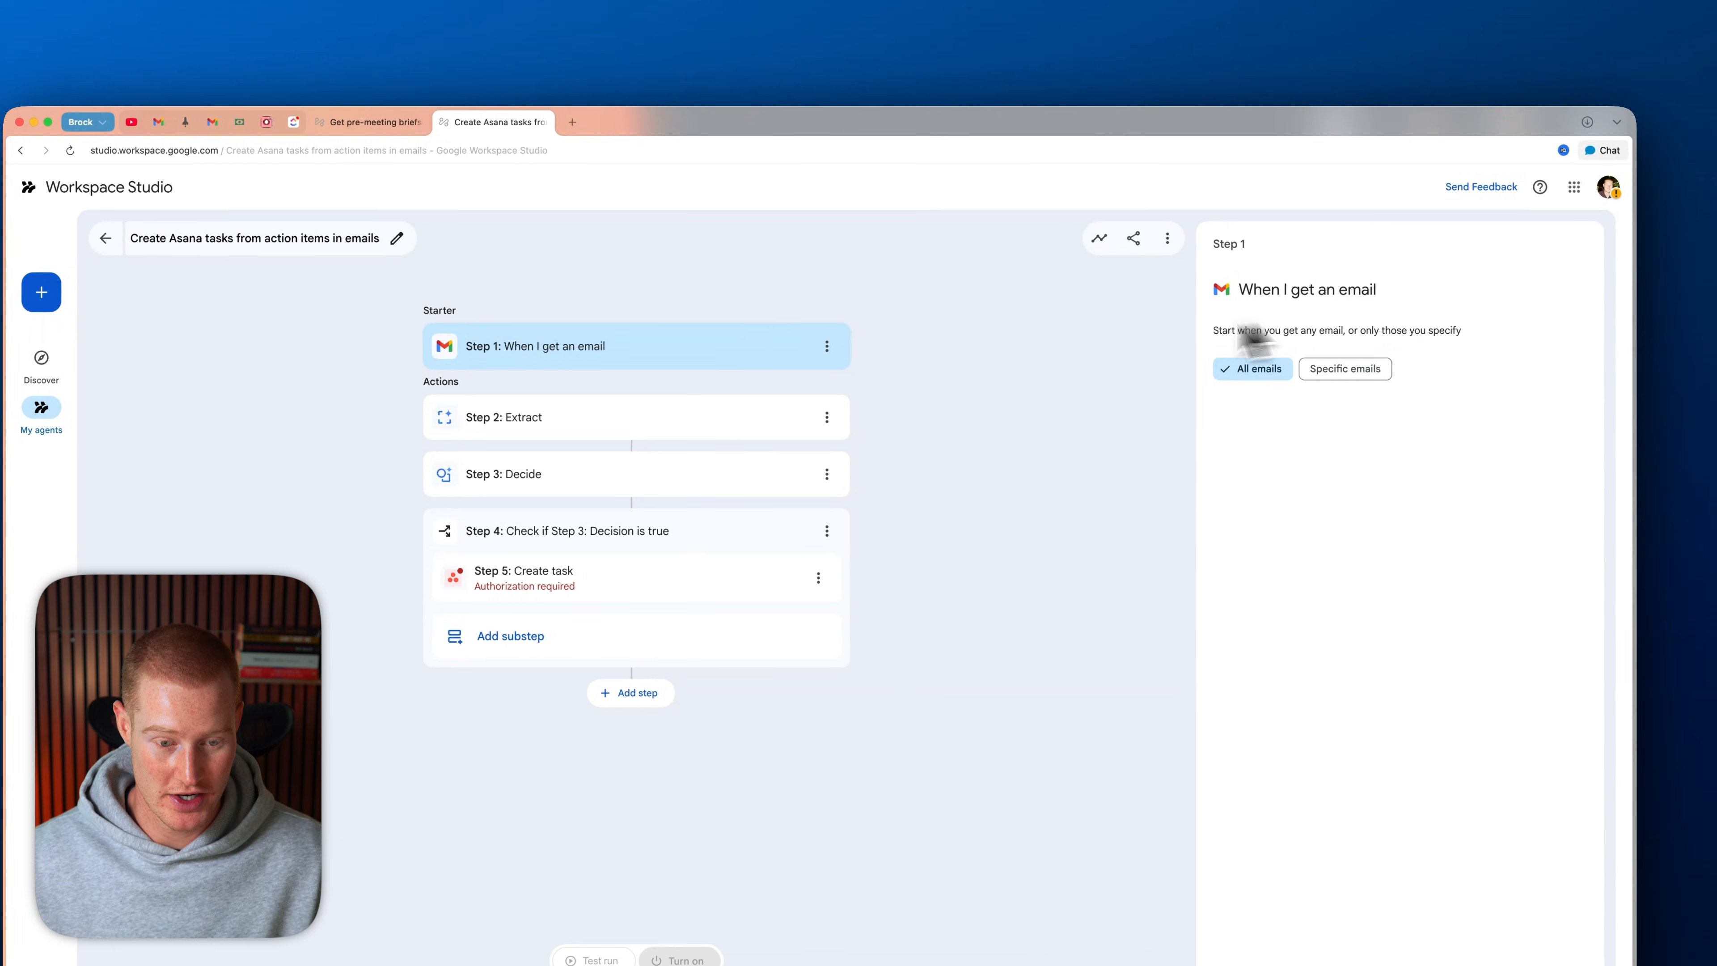
left_click(504, 416)
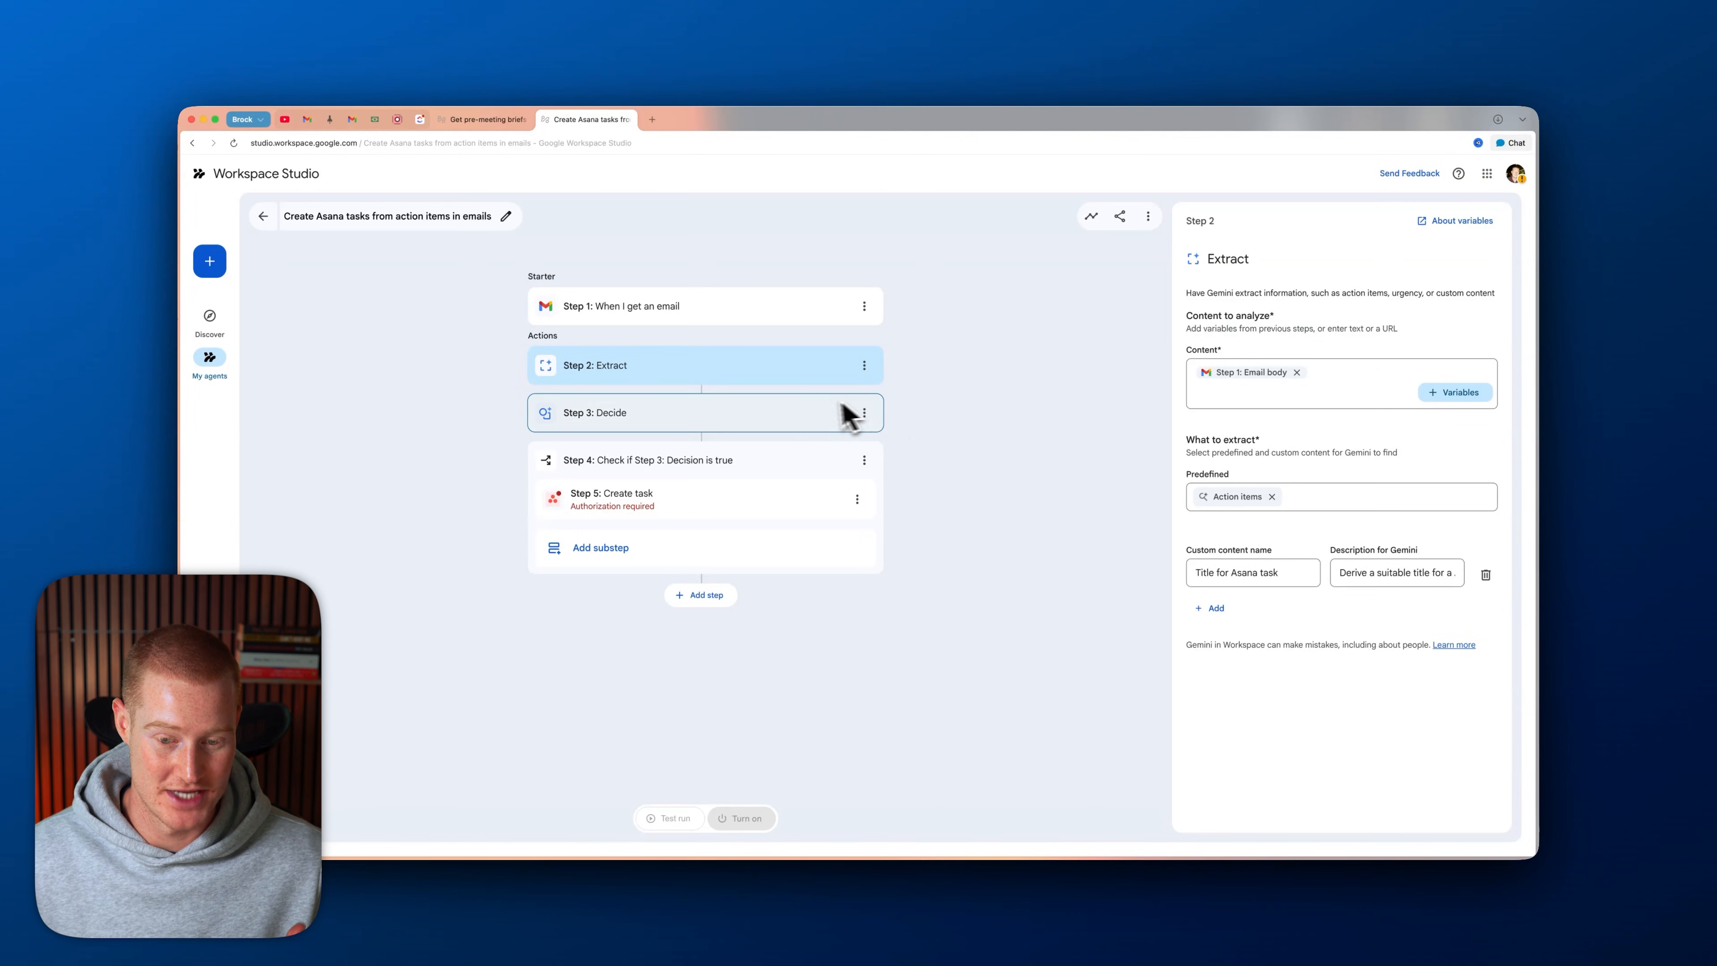
left_click(701, 499)
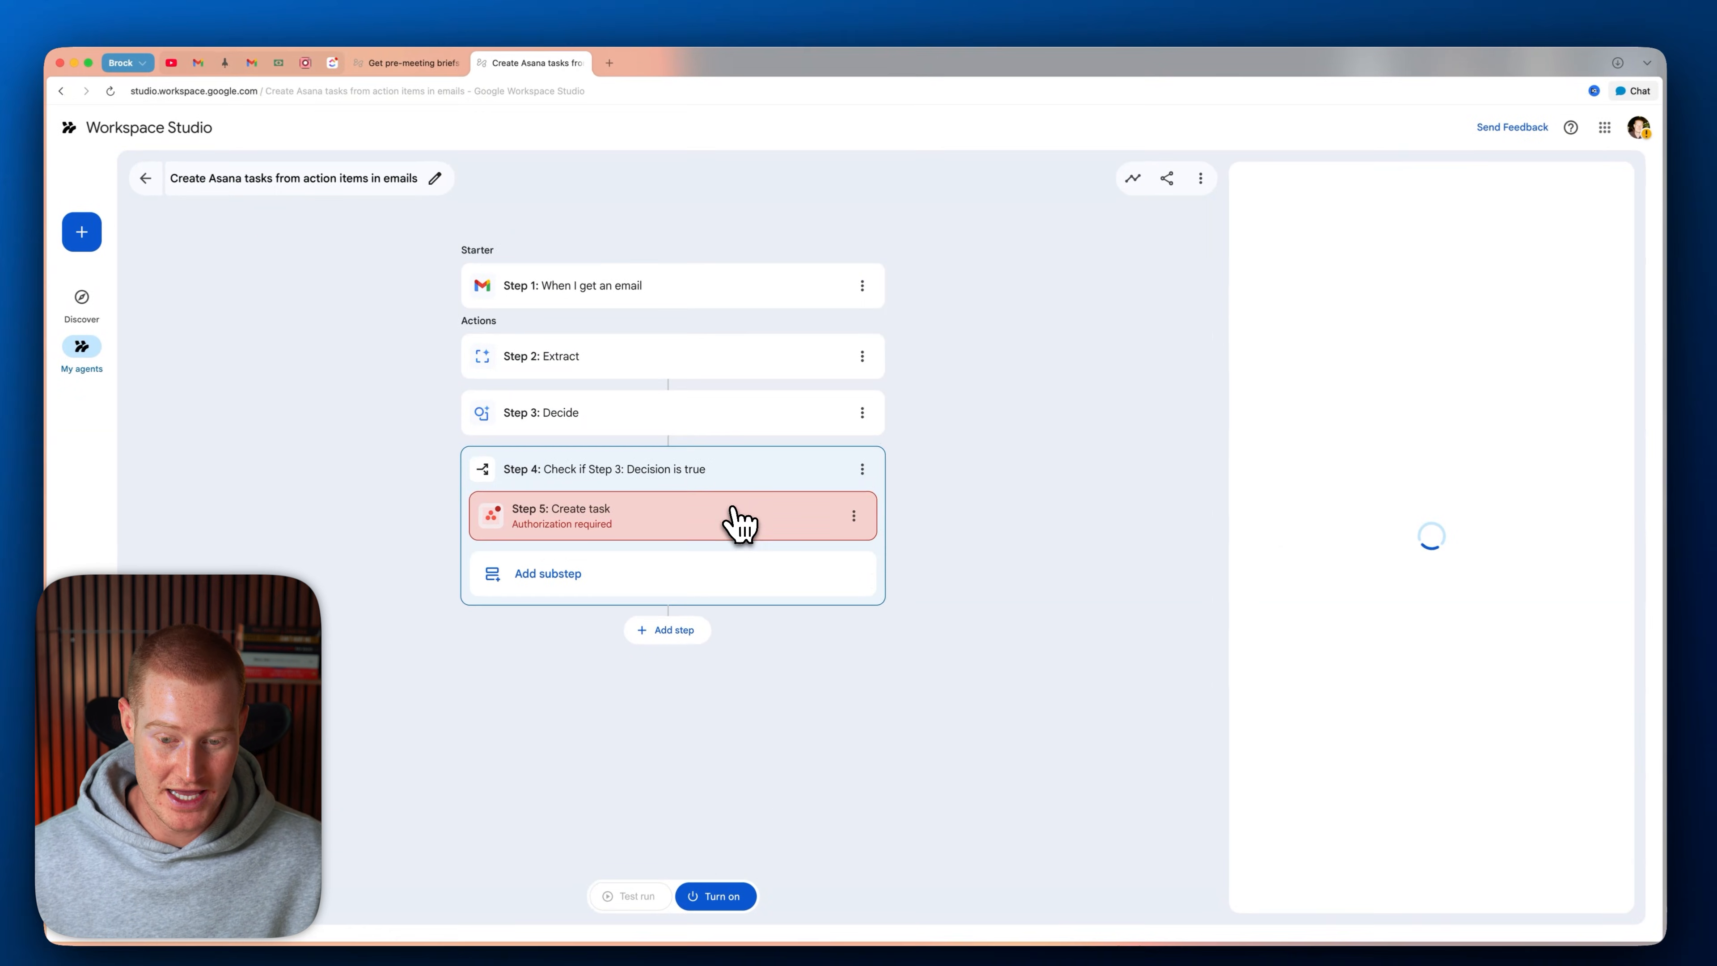
left_click(733, 516)
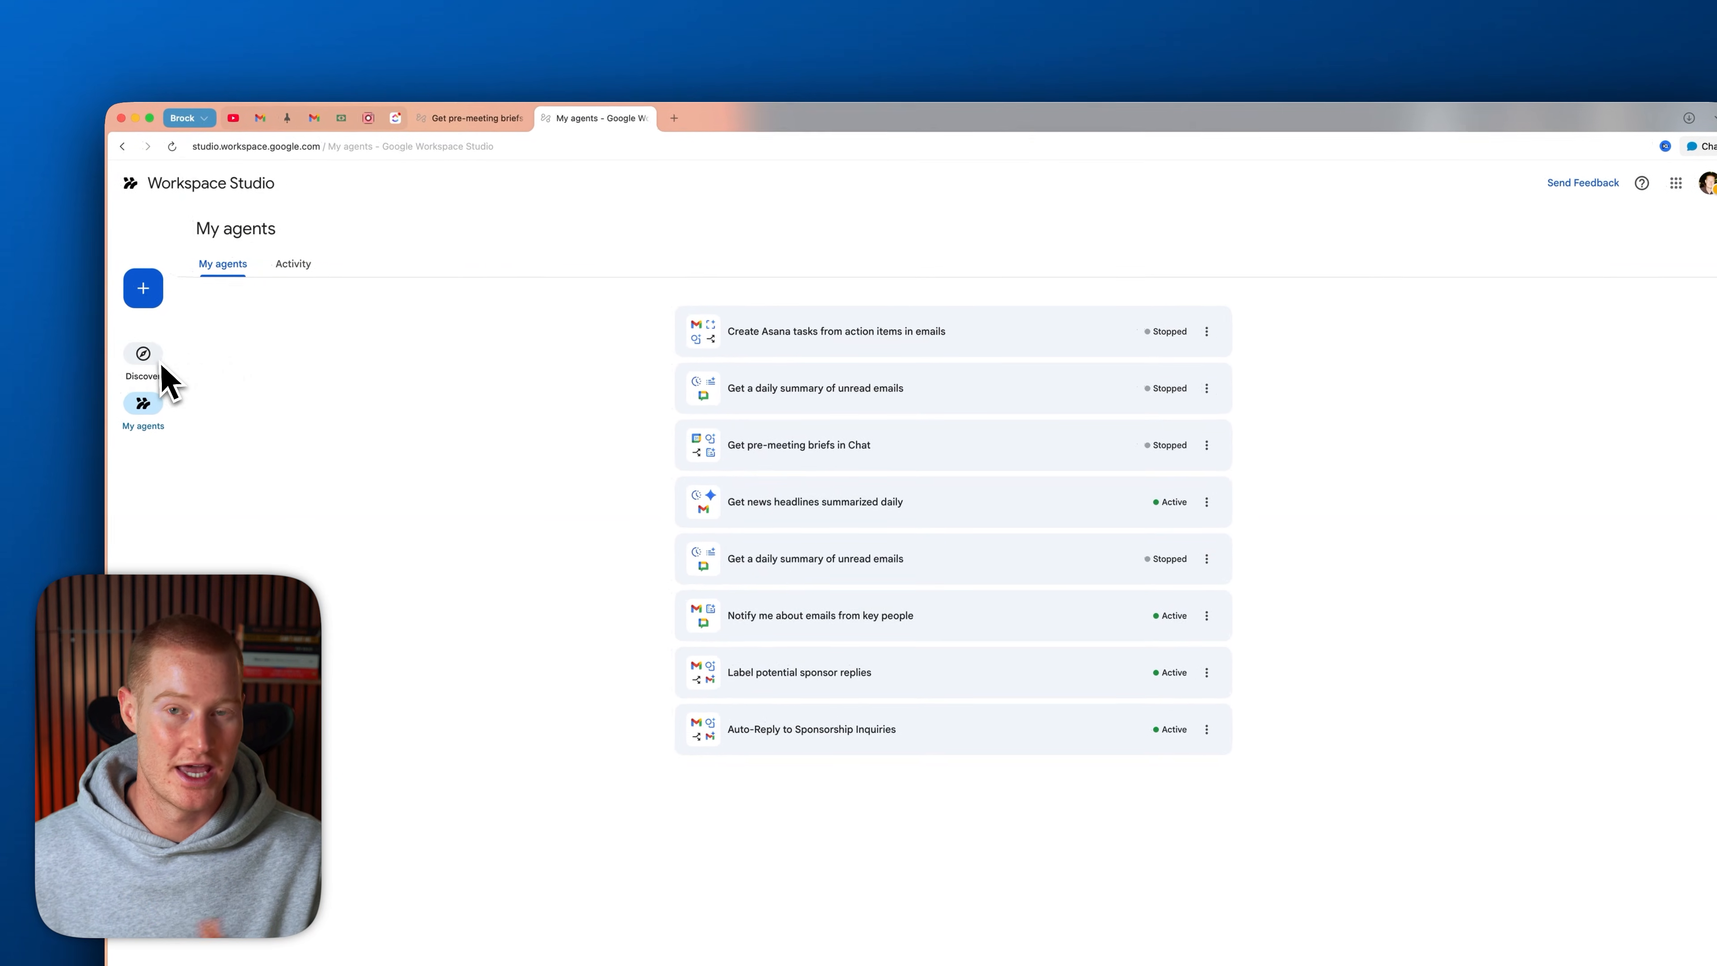
- Go back to Discover and focus the empty 'Describe a task for Gemini' prompt box
left_click(143, 354)
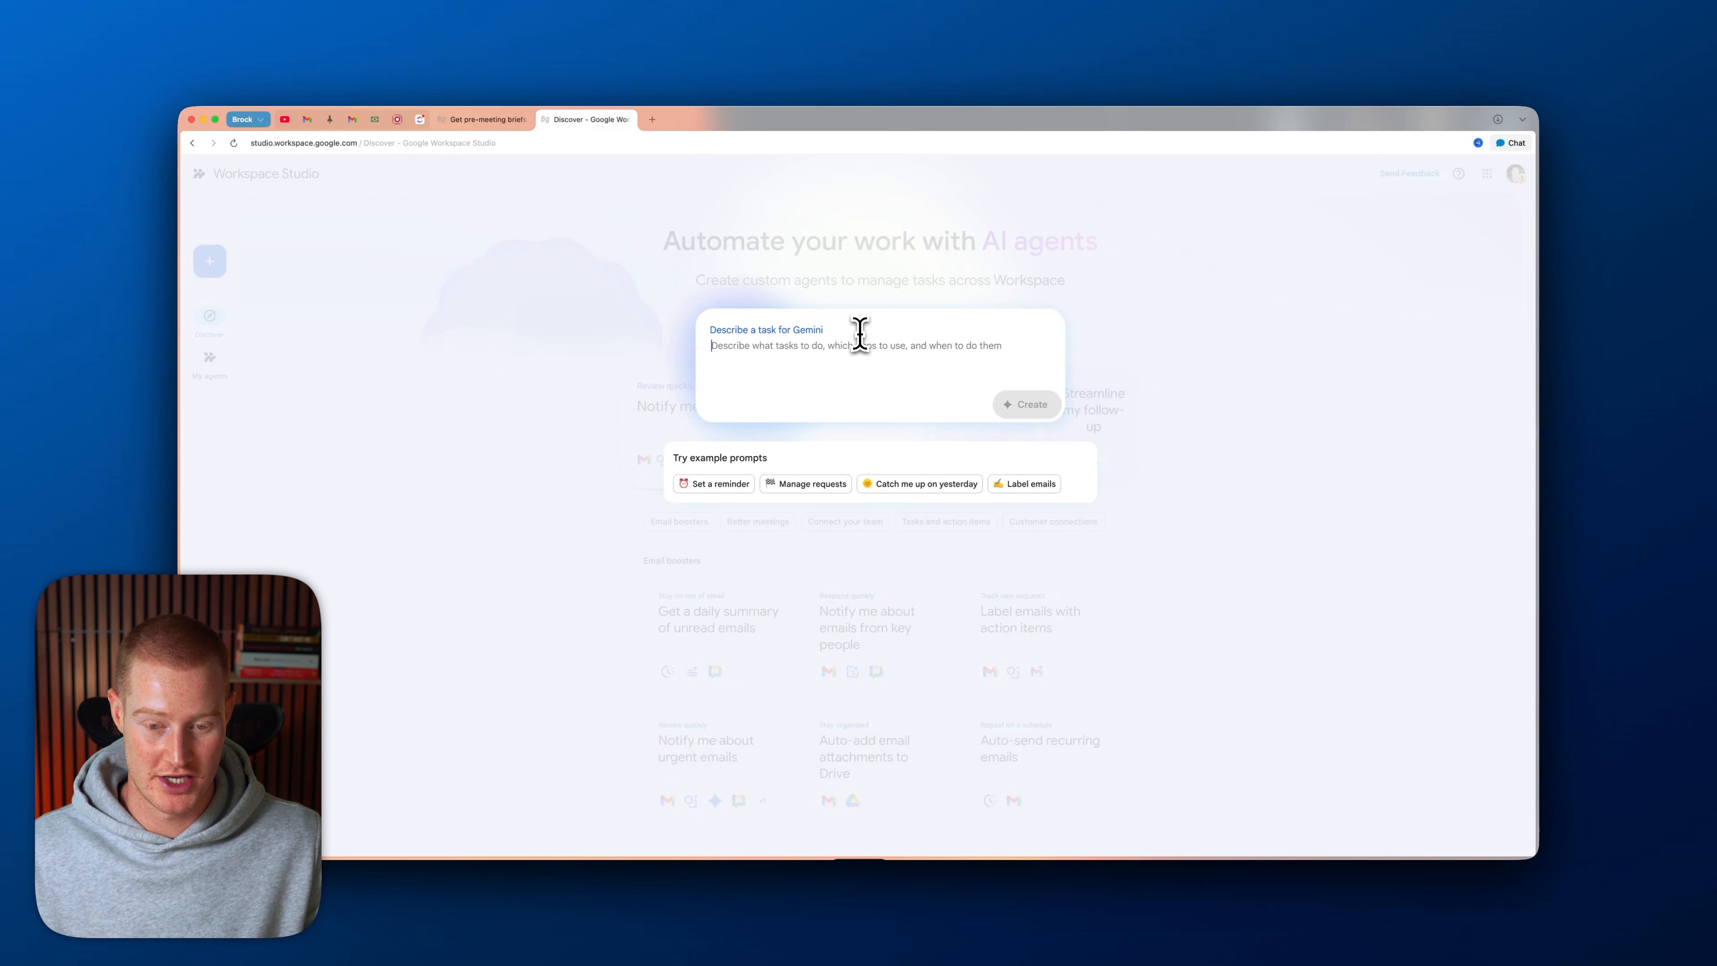
- Describe an agent that labels new emails from potential AI clients and have Gemini create it
type("I want you to create an agent that whenever I get a new email, it'll automatically check to see if this is a potential client or AI project. If it is, then want you to add a label to that email and label that AI client as well. I also want you to notify me in chat that I have a new potential client in my email inbox.")
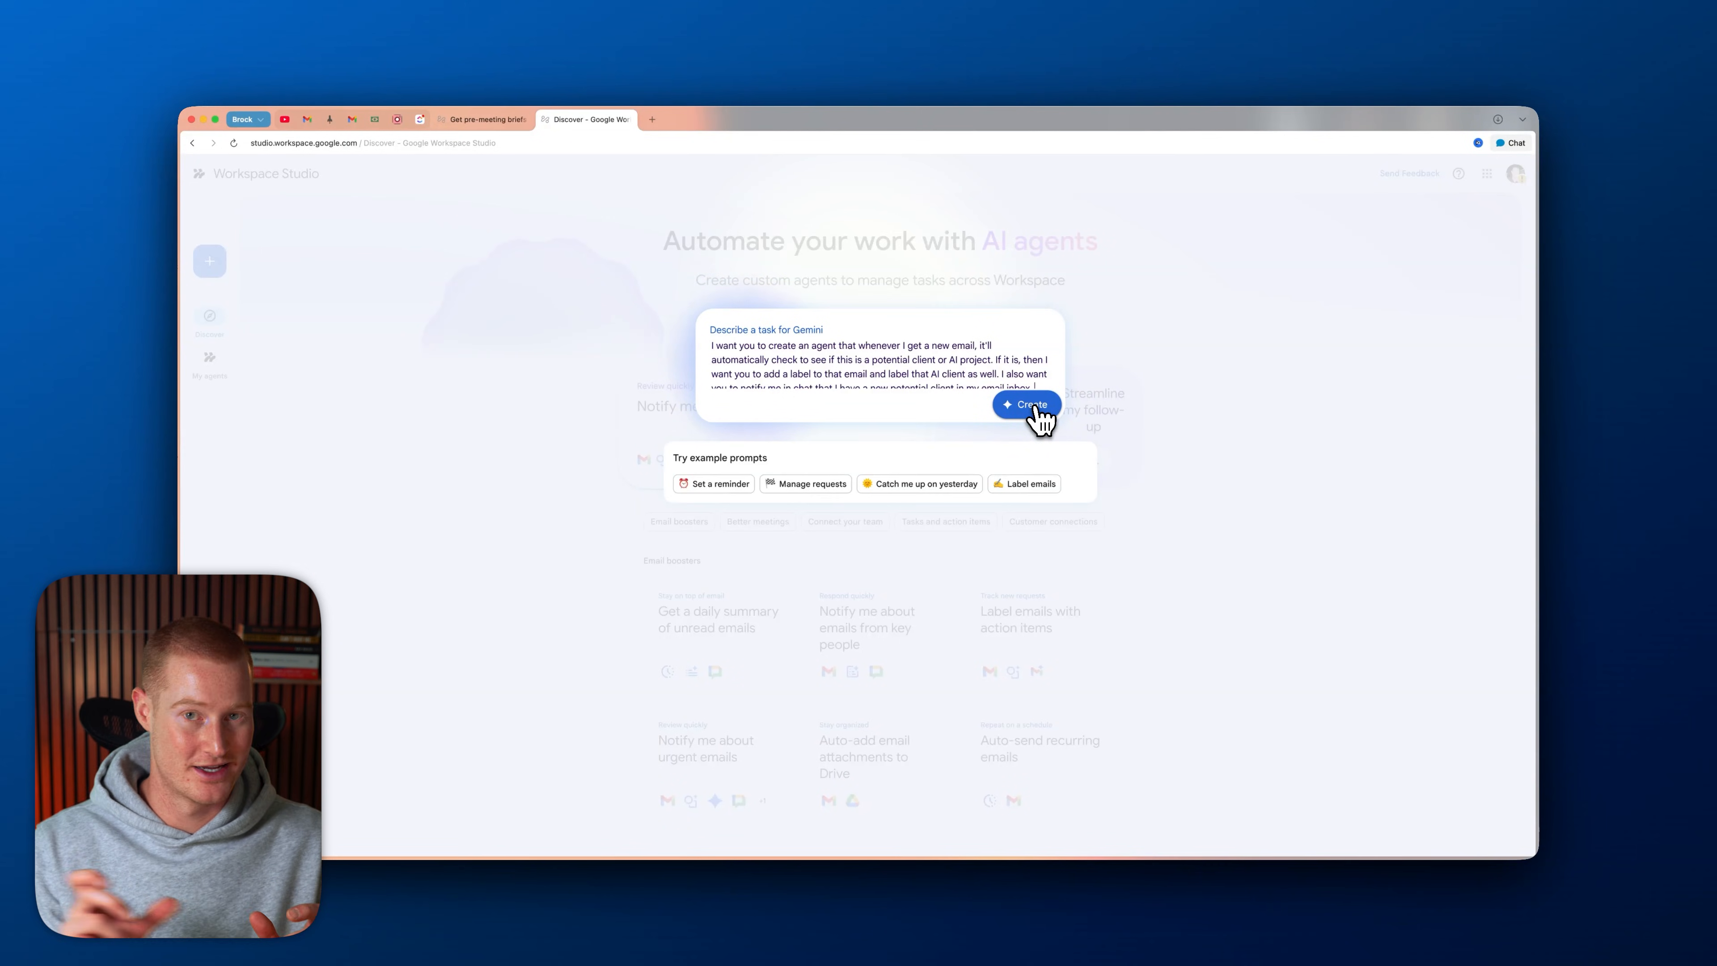
left_click(1024, 404)
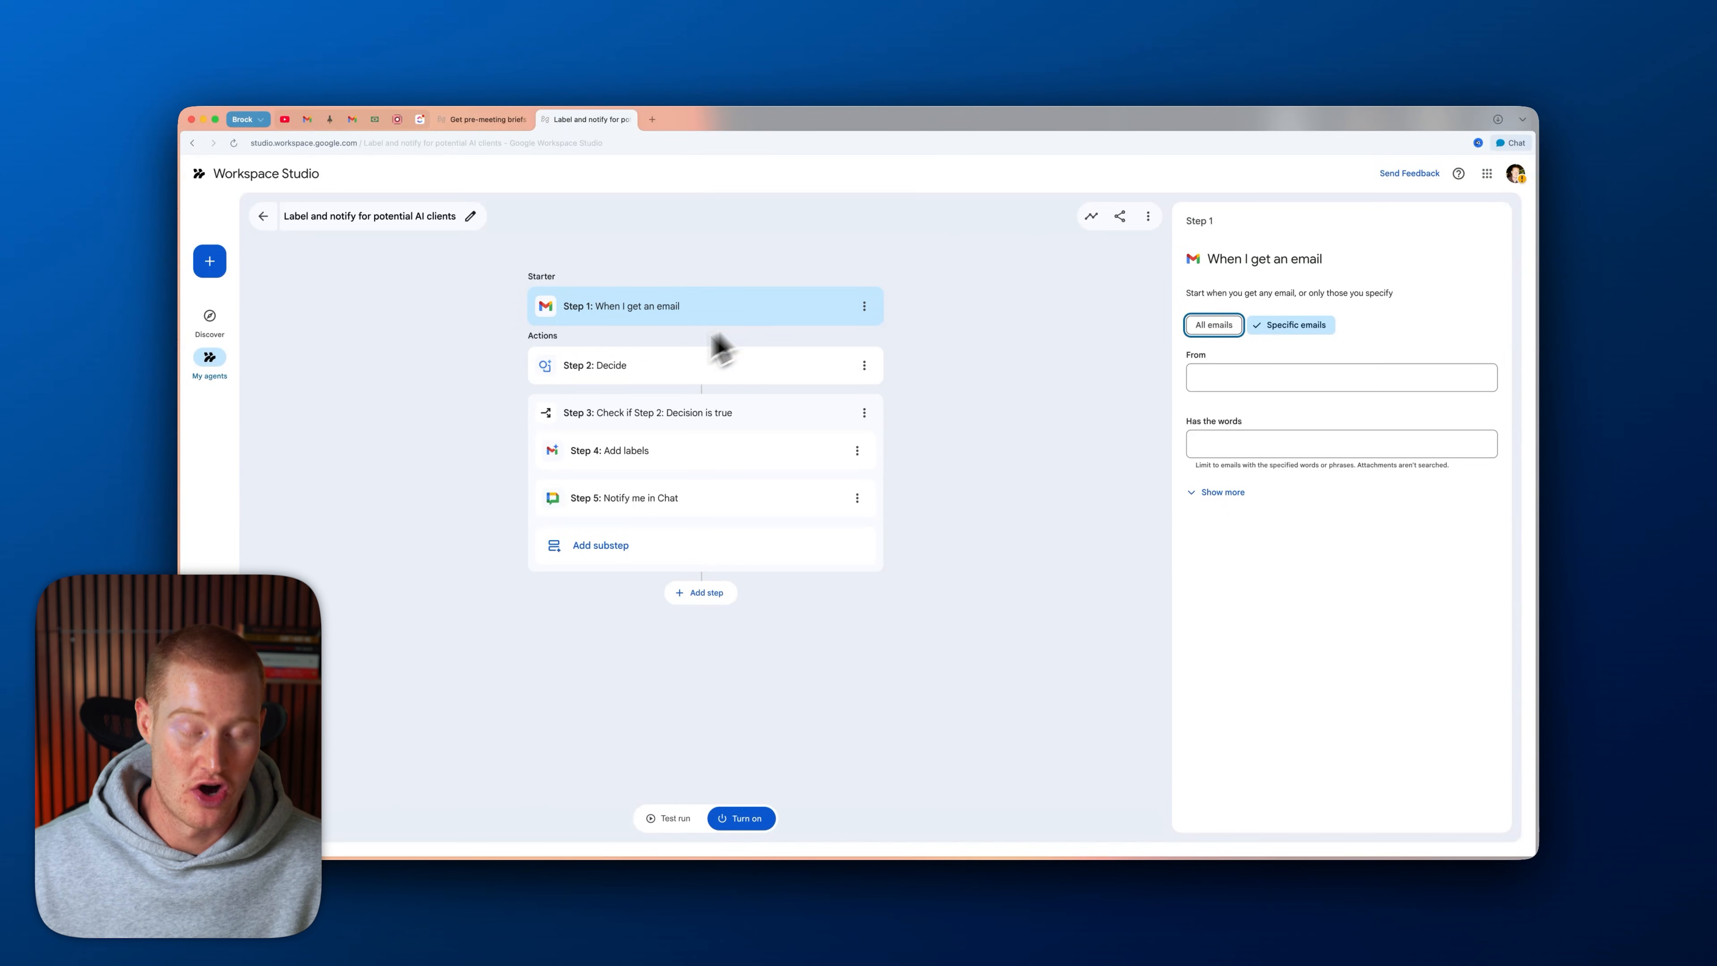
mouse_move(658, 333)
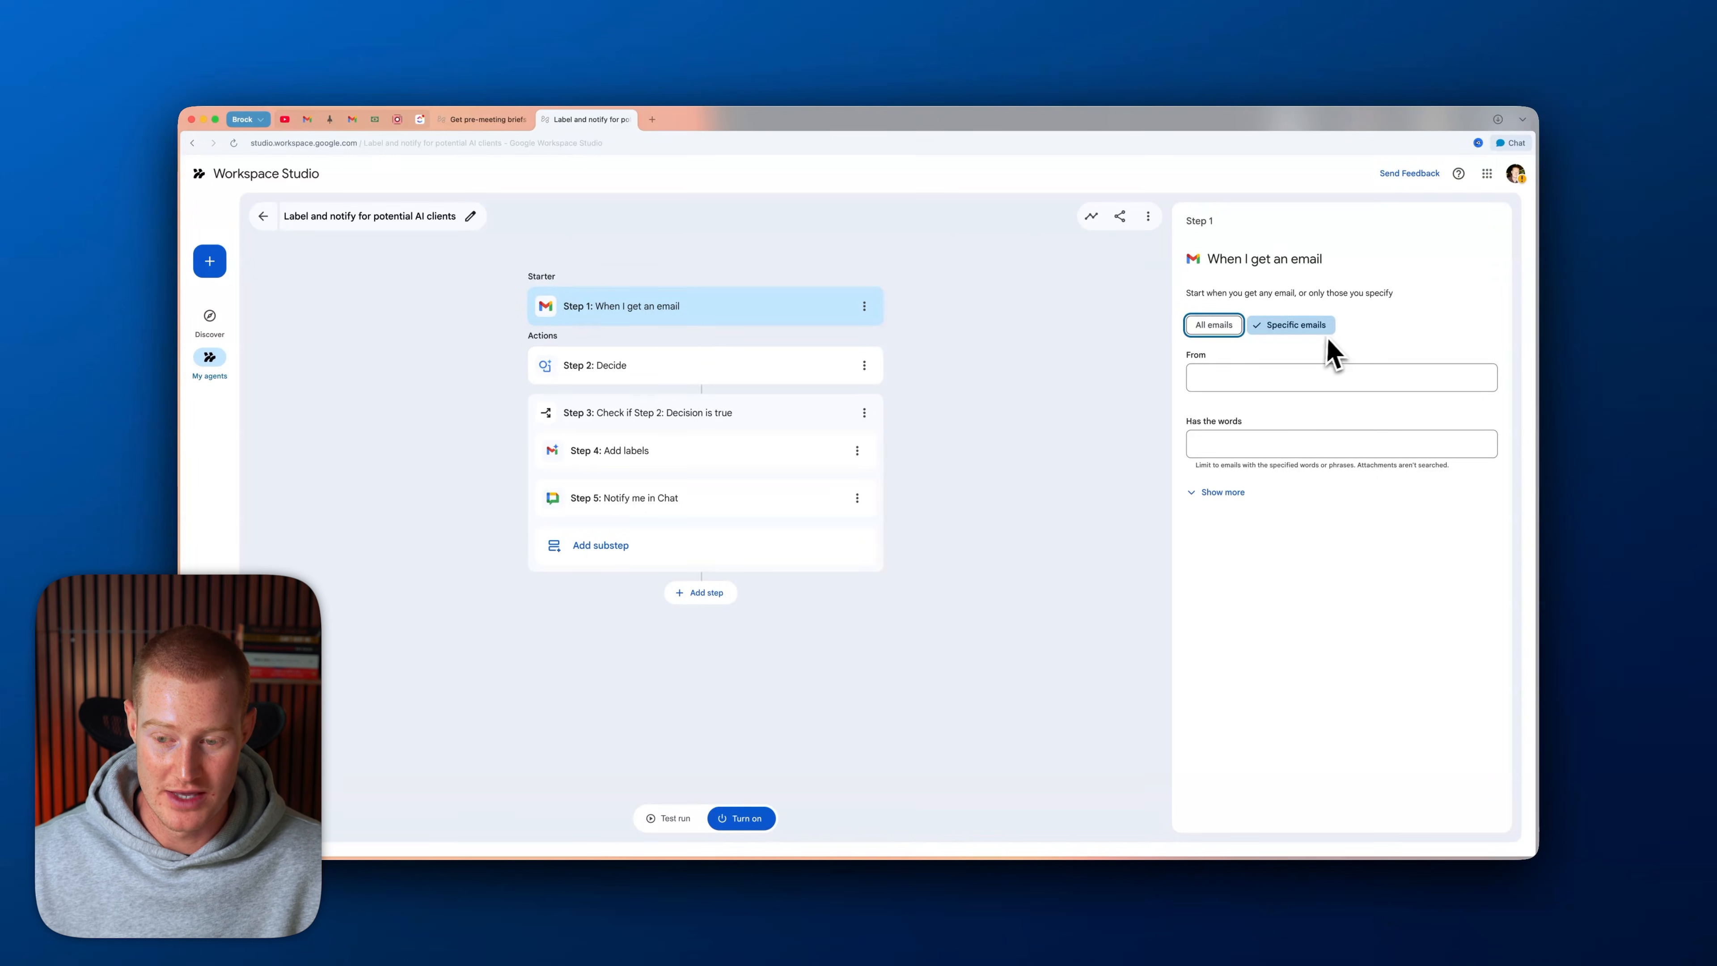
mouse_move(1292, 348)
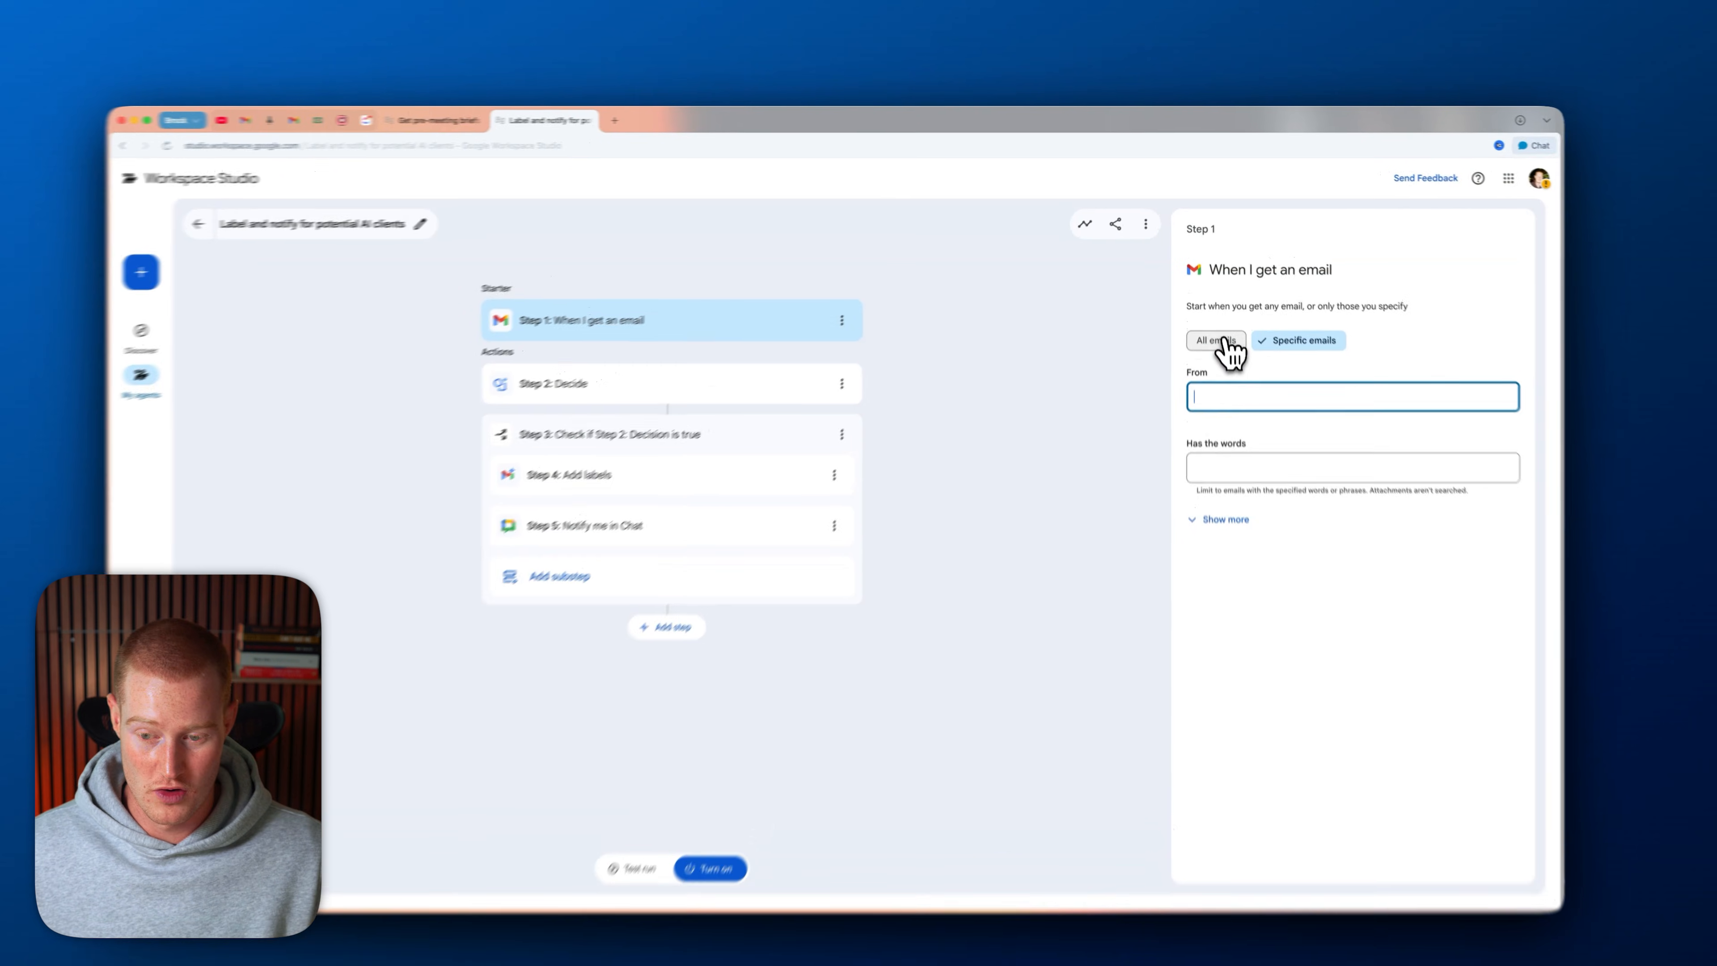
- Set the trigger to All emails and review the Decide prompt and the Check if condition
left_click(1215, 340)
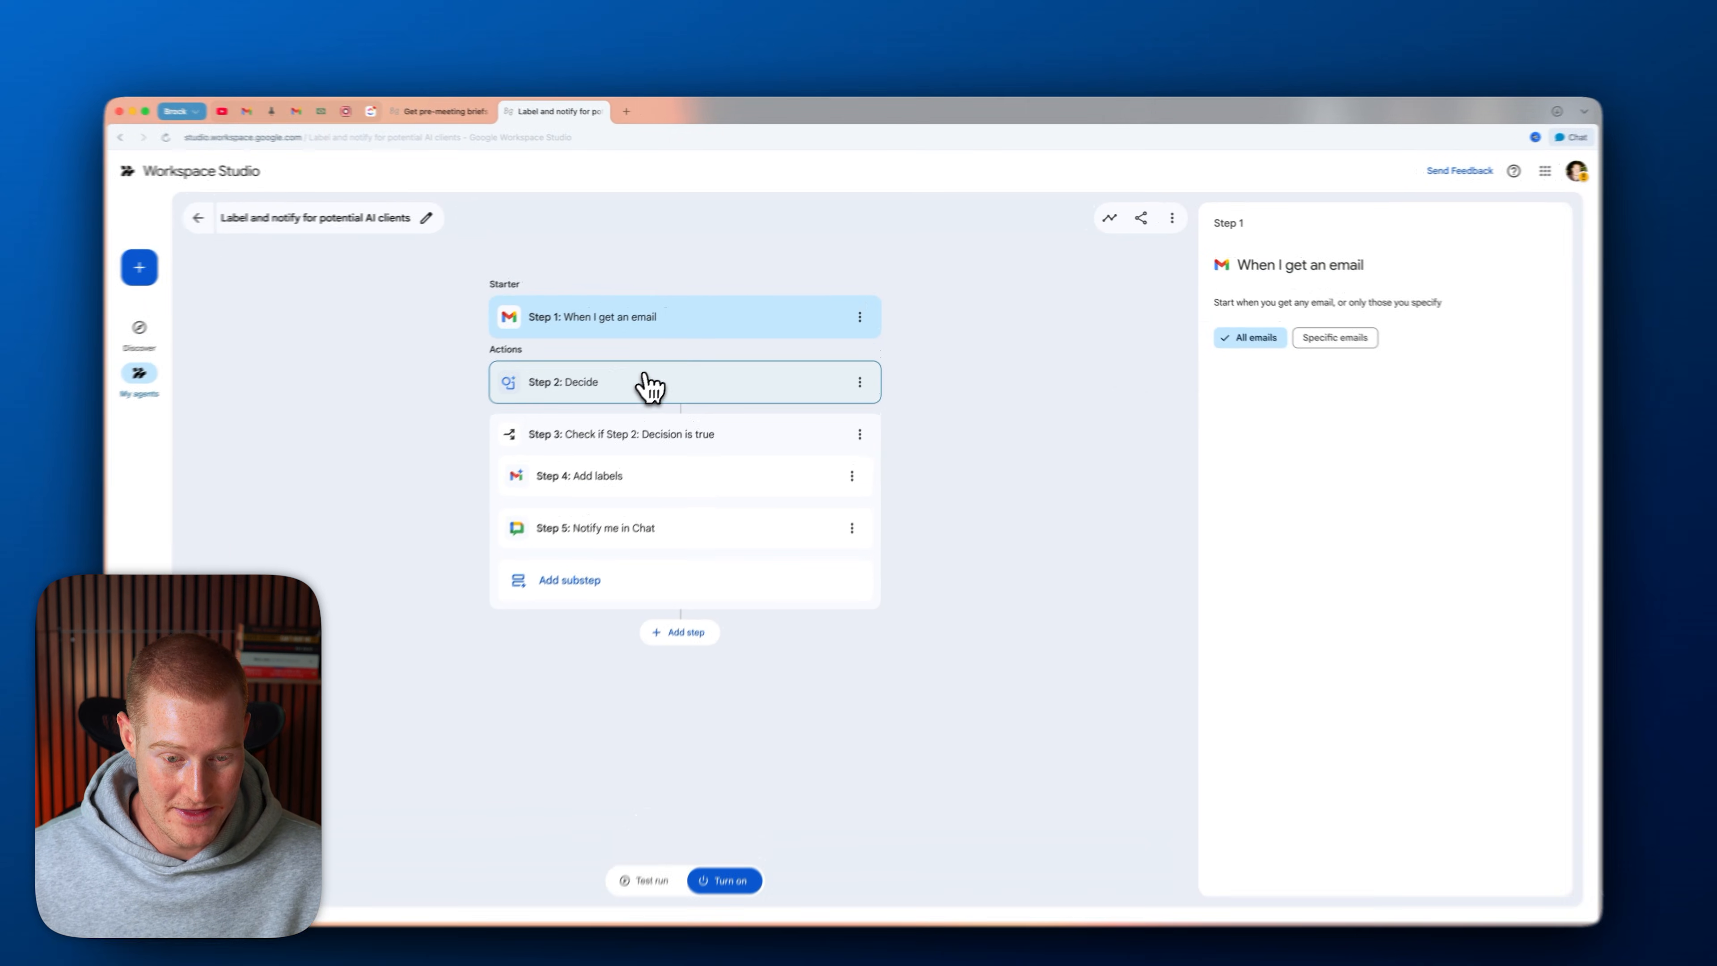
left_click(650, 382)
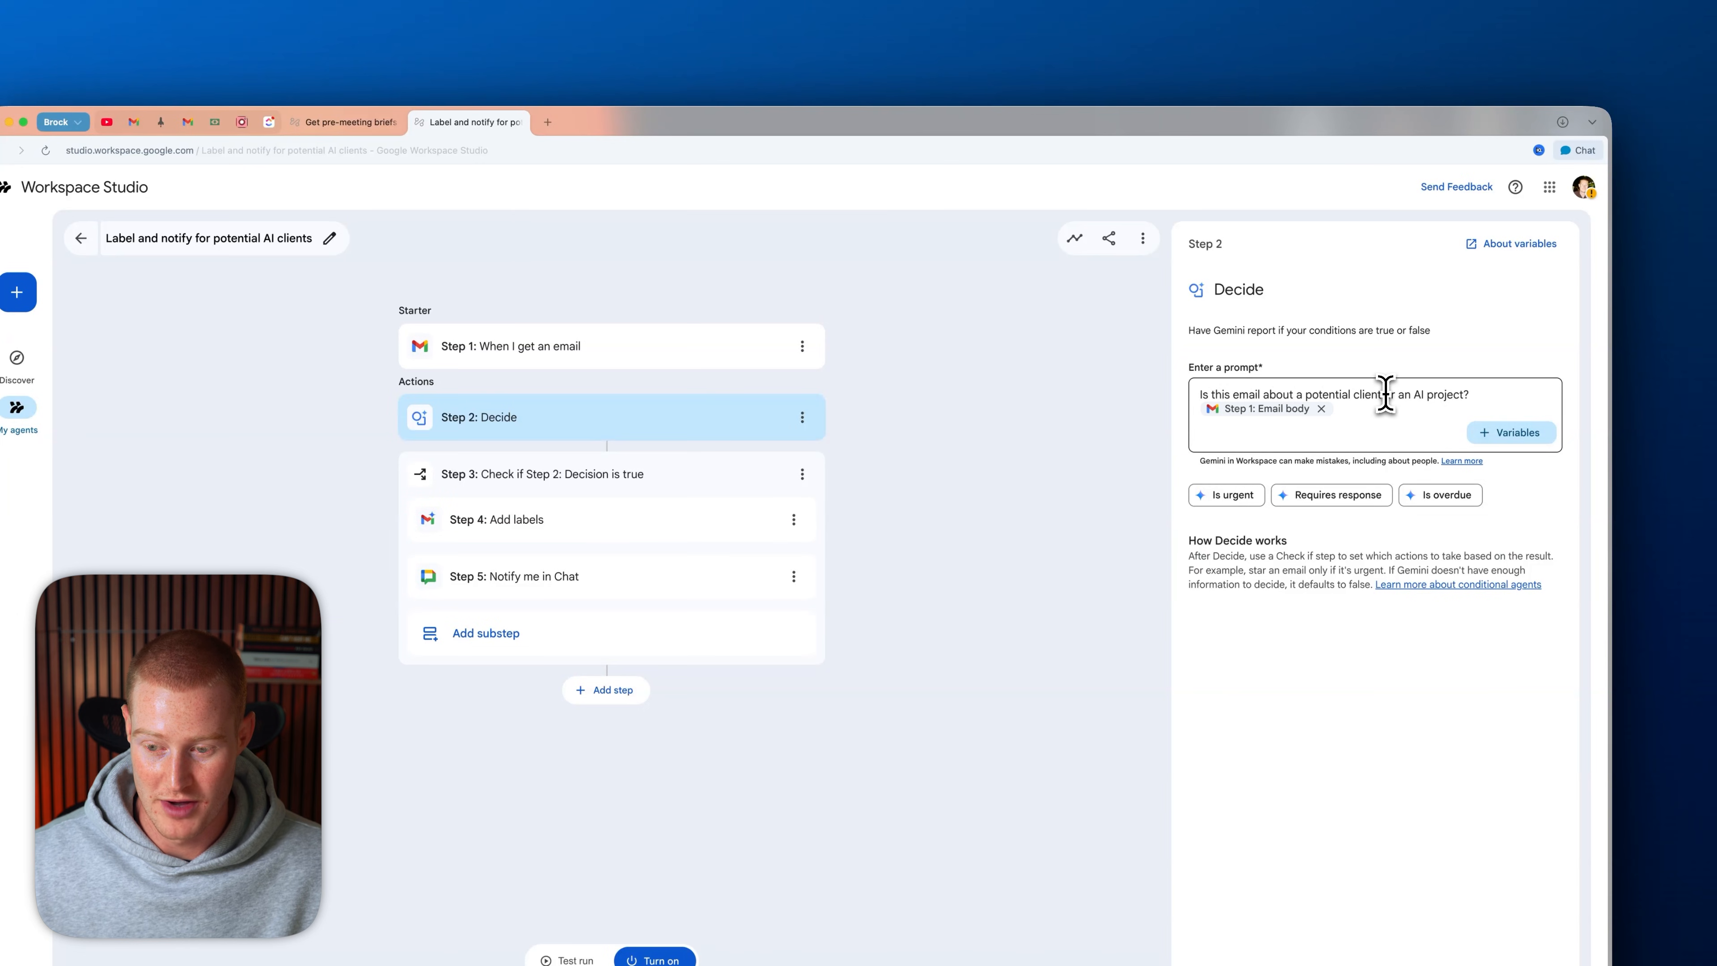
triple_click(1334, 395)
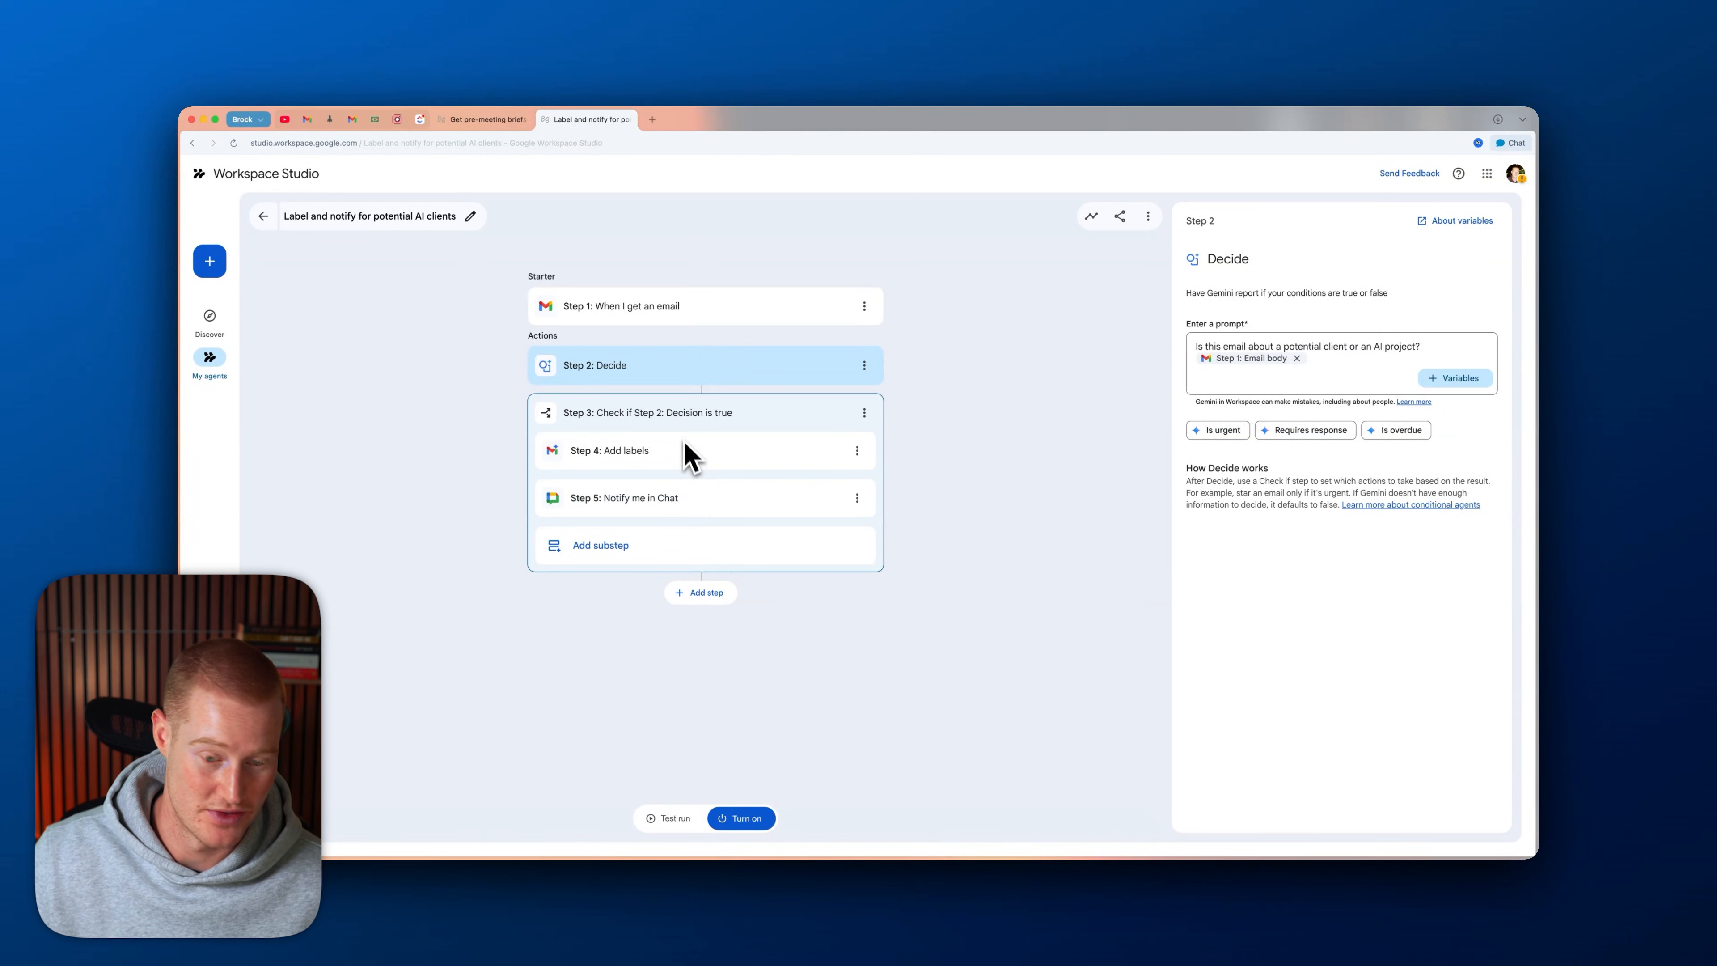
left_click(650, 414)
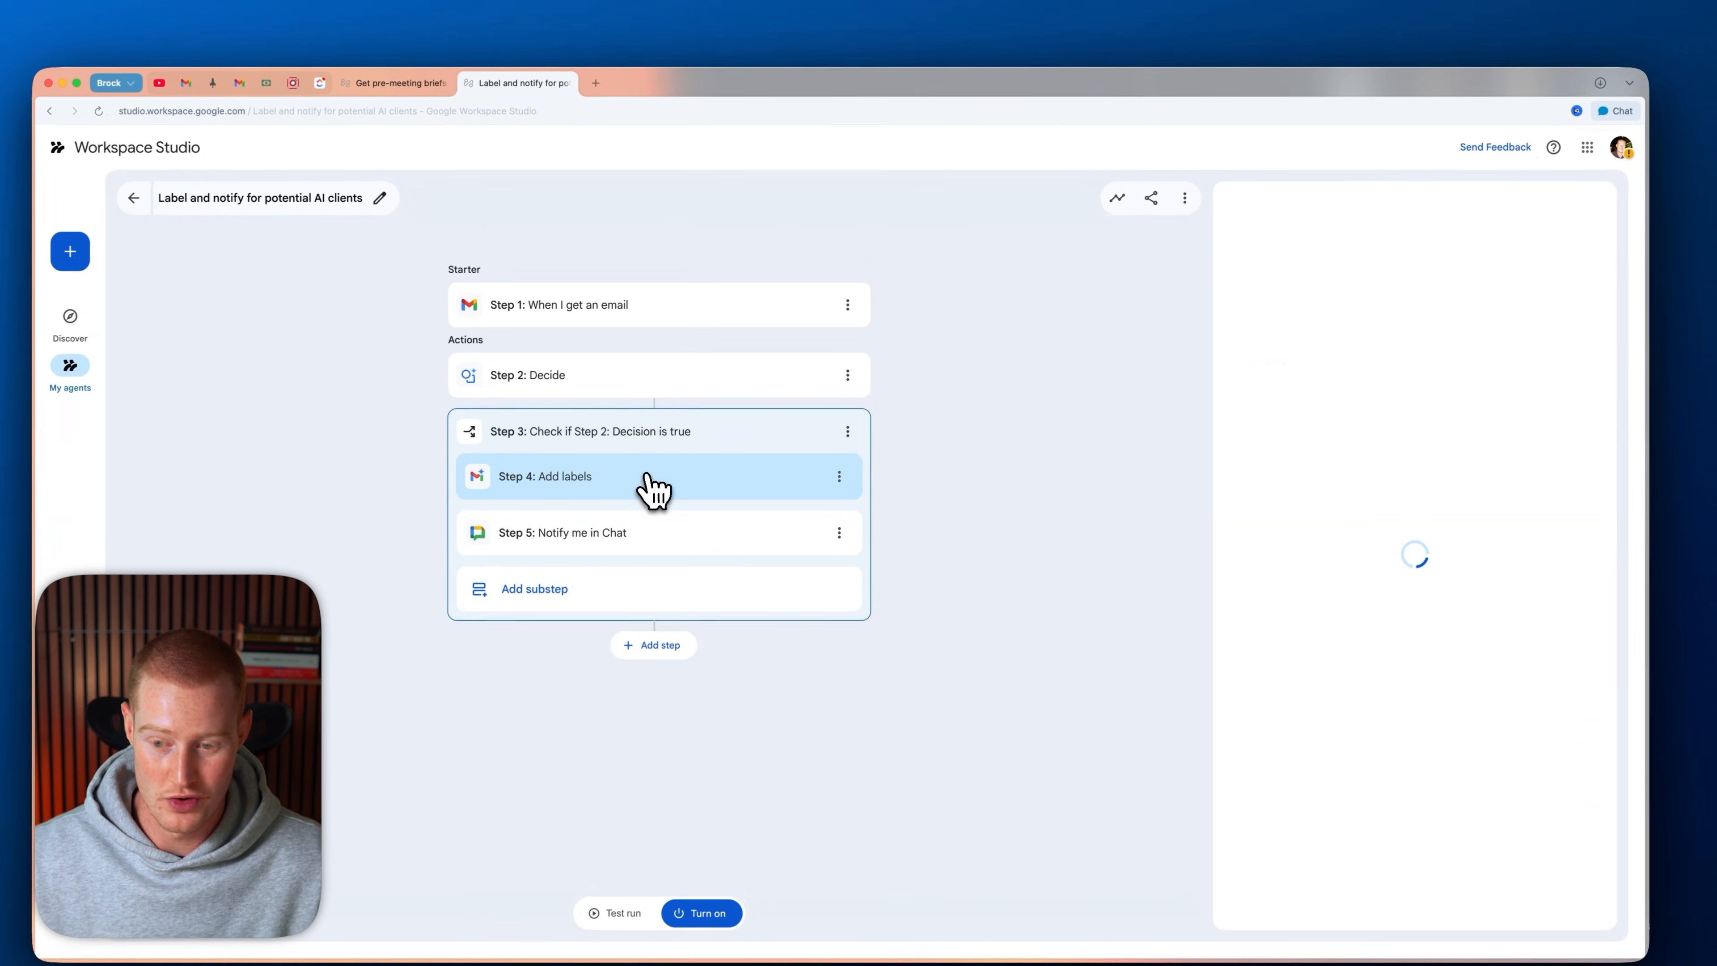
- Confirm the Add labels step uses 'AI Client', check the Chat step, and start setting up a test run
left_click(546, 475)
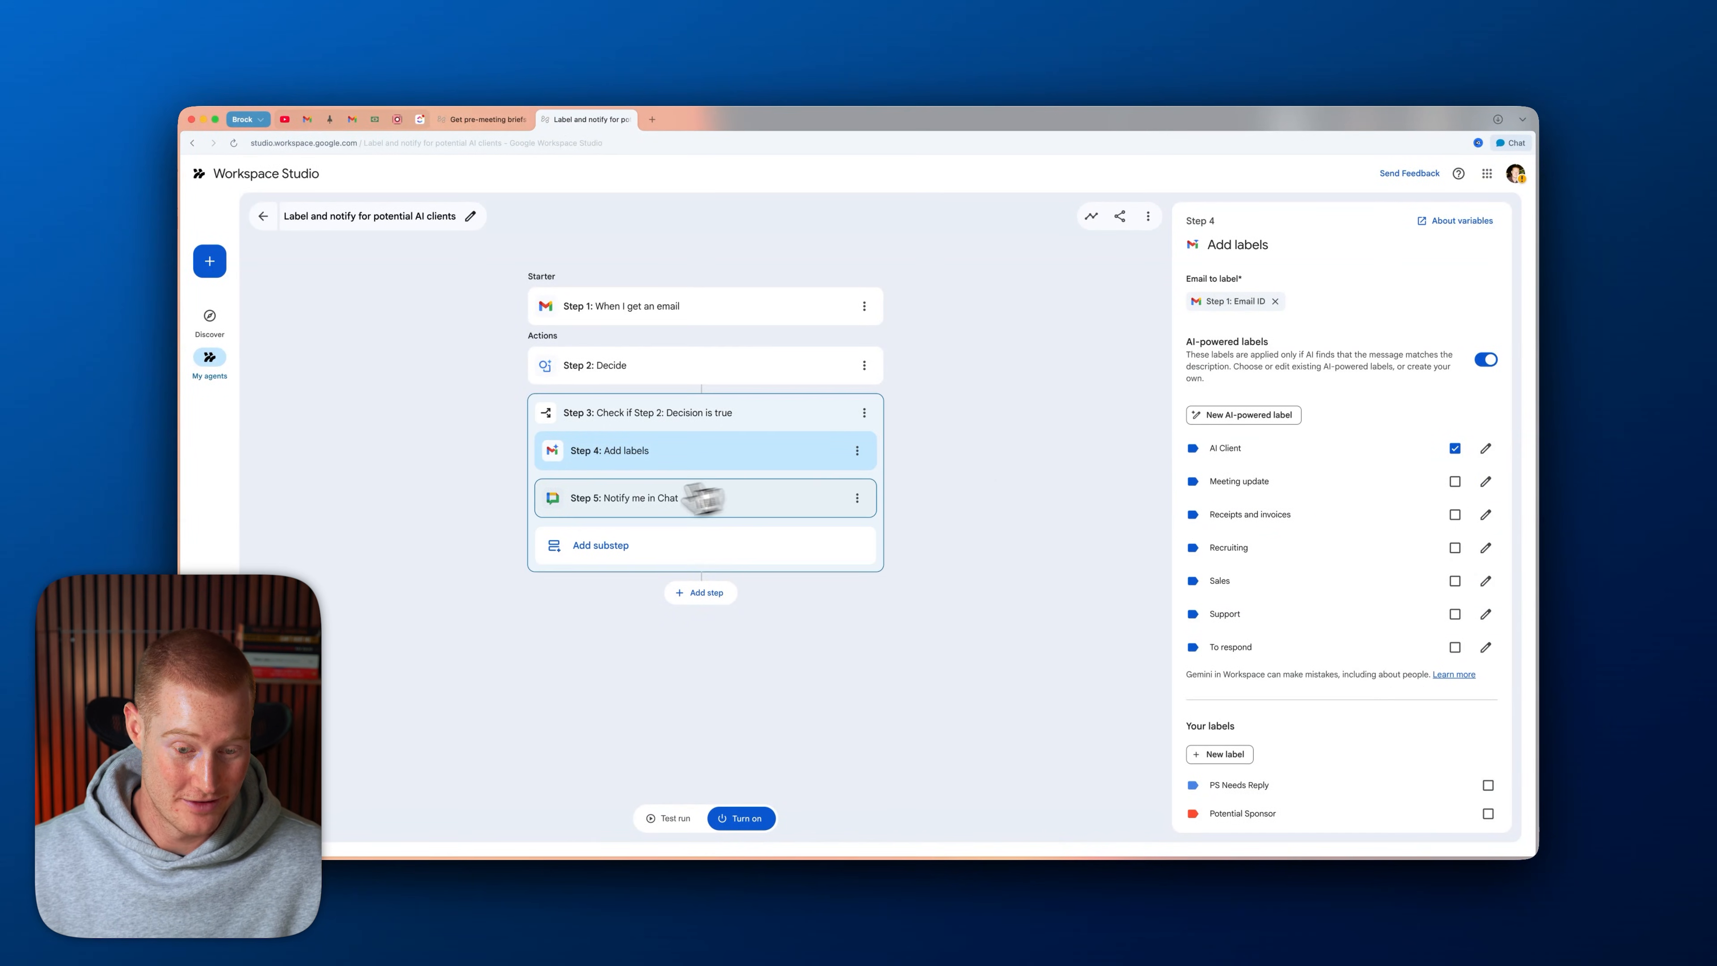
left_click(624, 498)
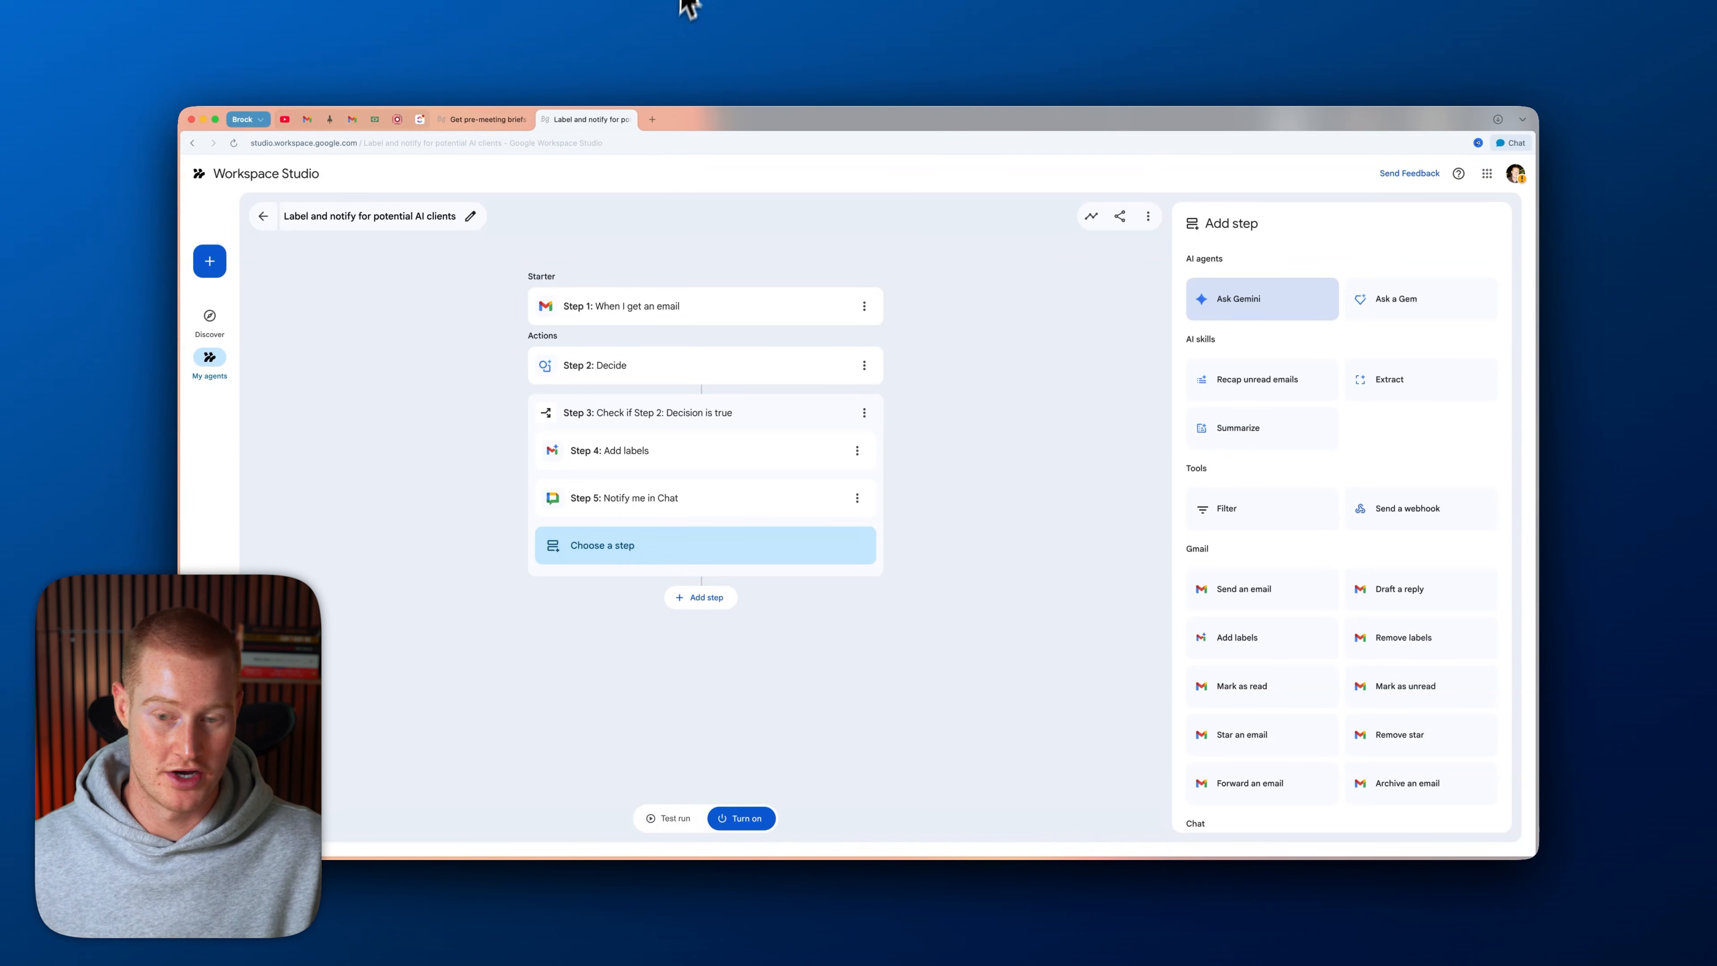
mouse_move(791, 135)
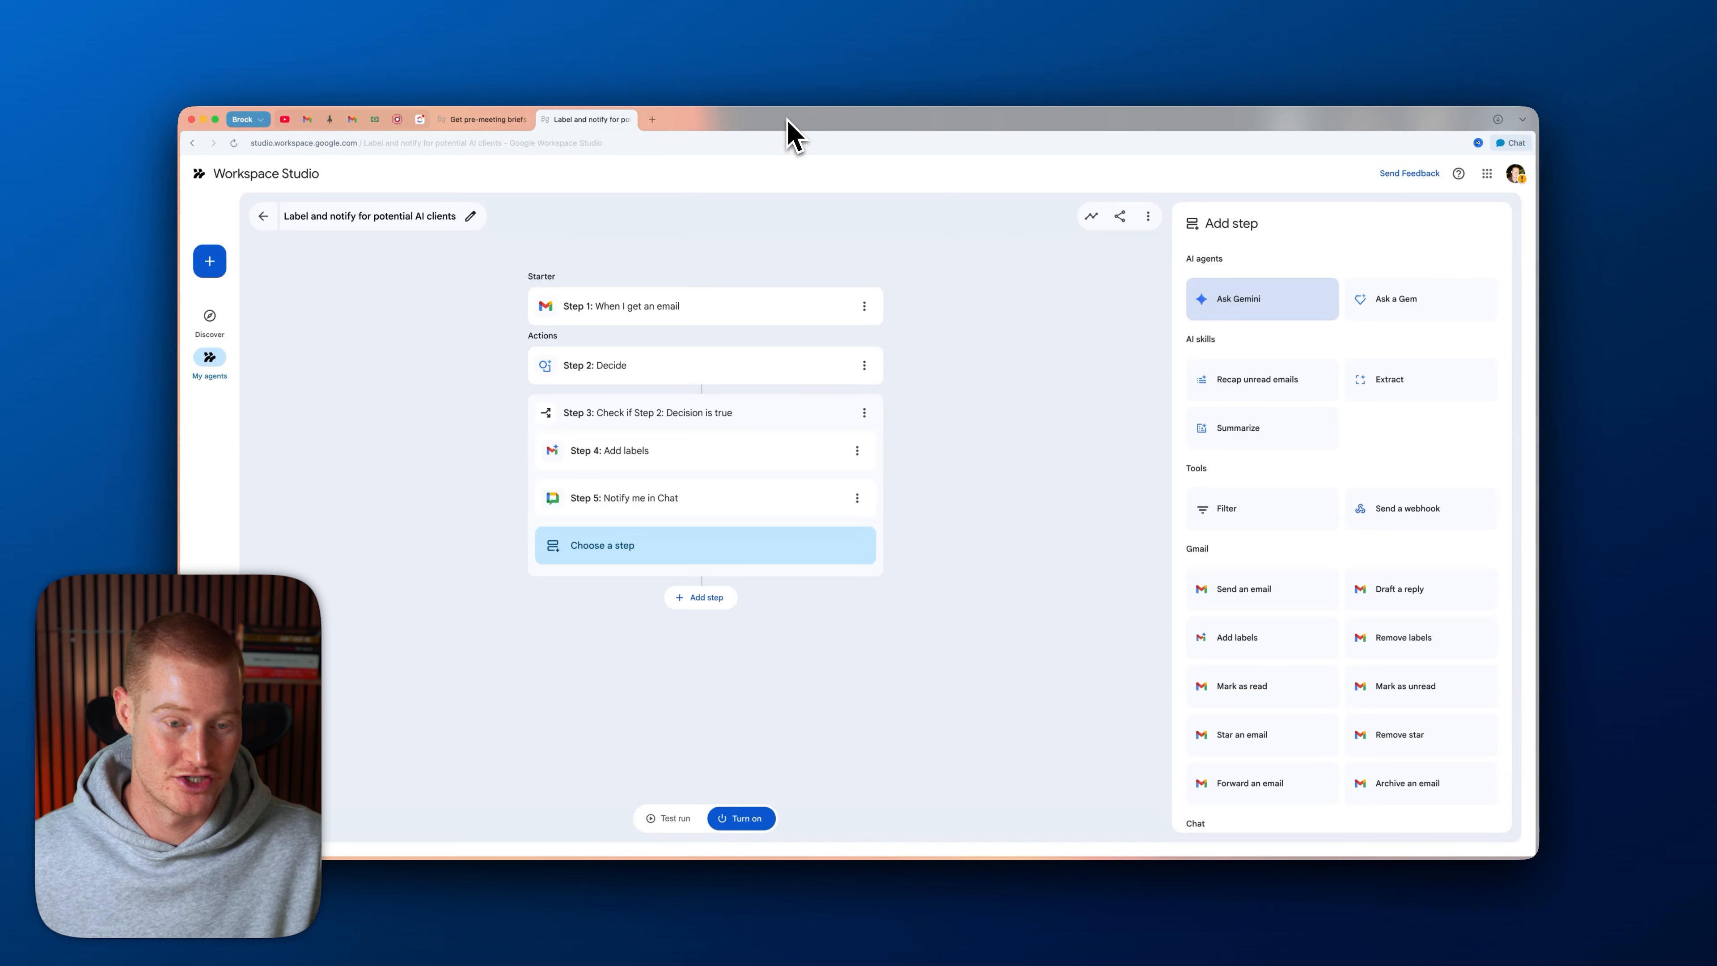
left_click(669, 819)
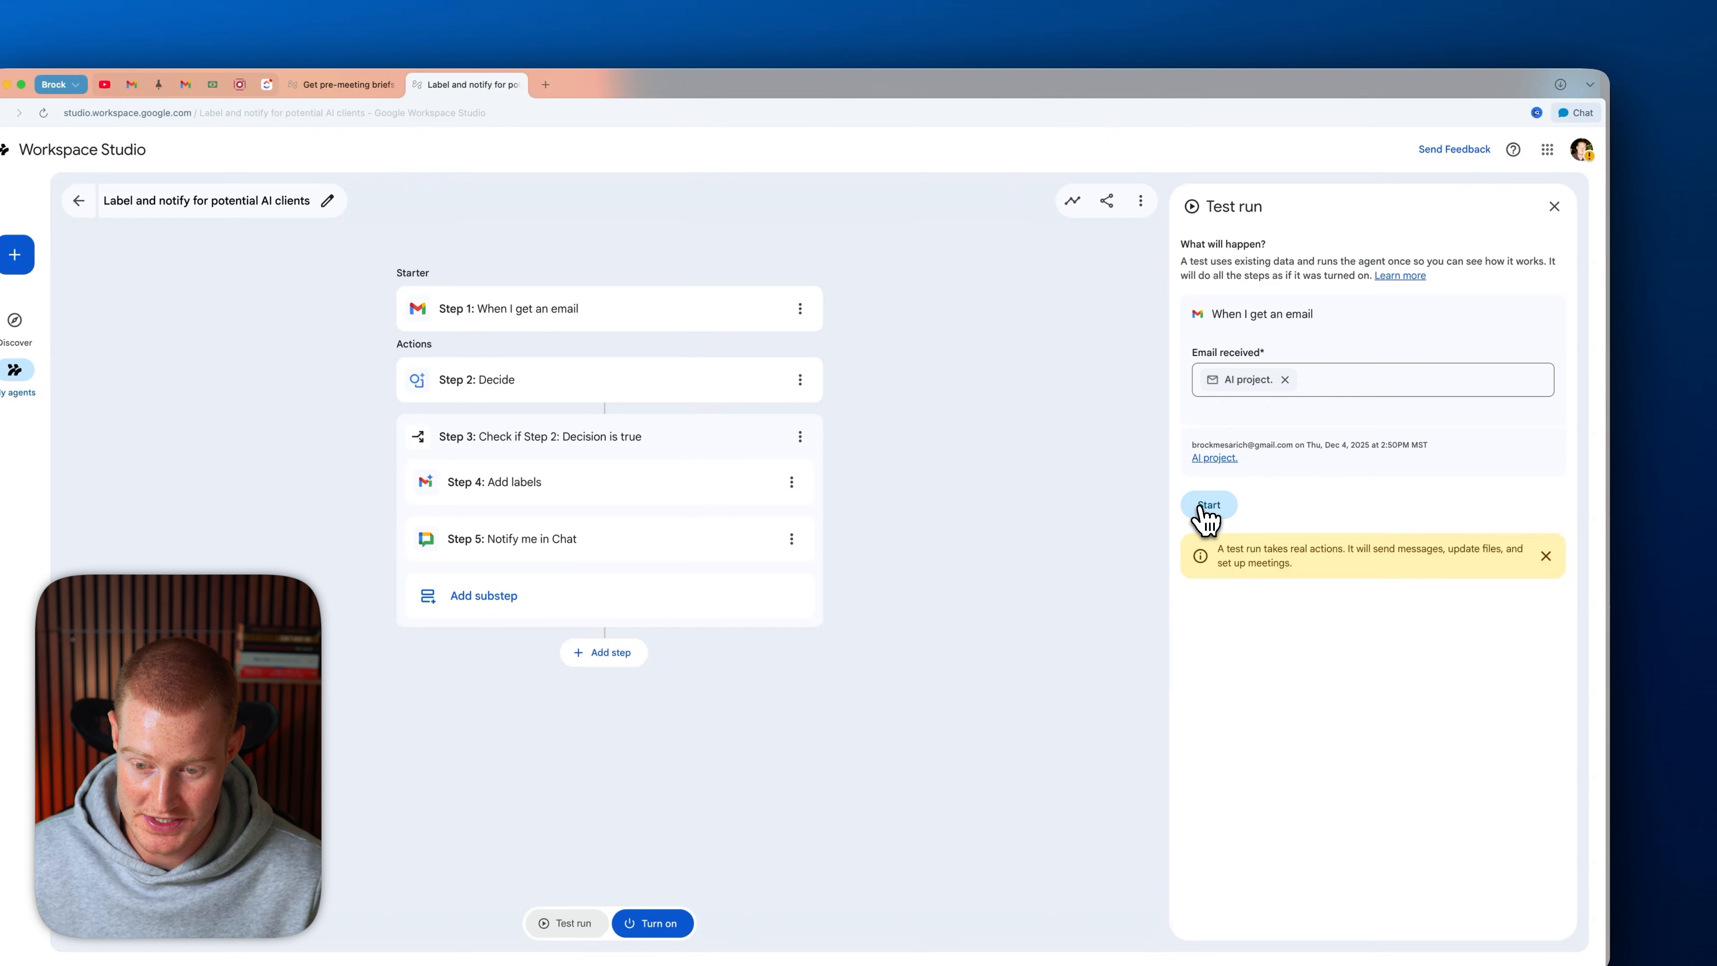
- Run the test on the 'AI project' email until it completes with TRUE, AI Client label and Chat message
left_click(1210, 505)
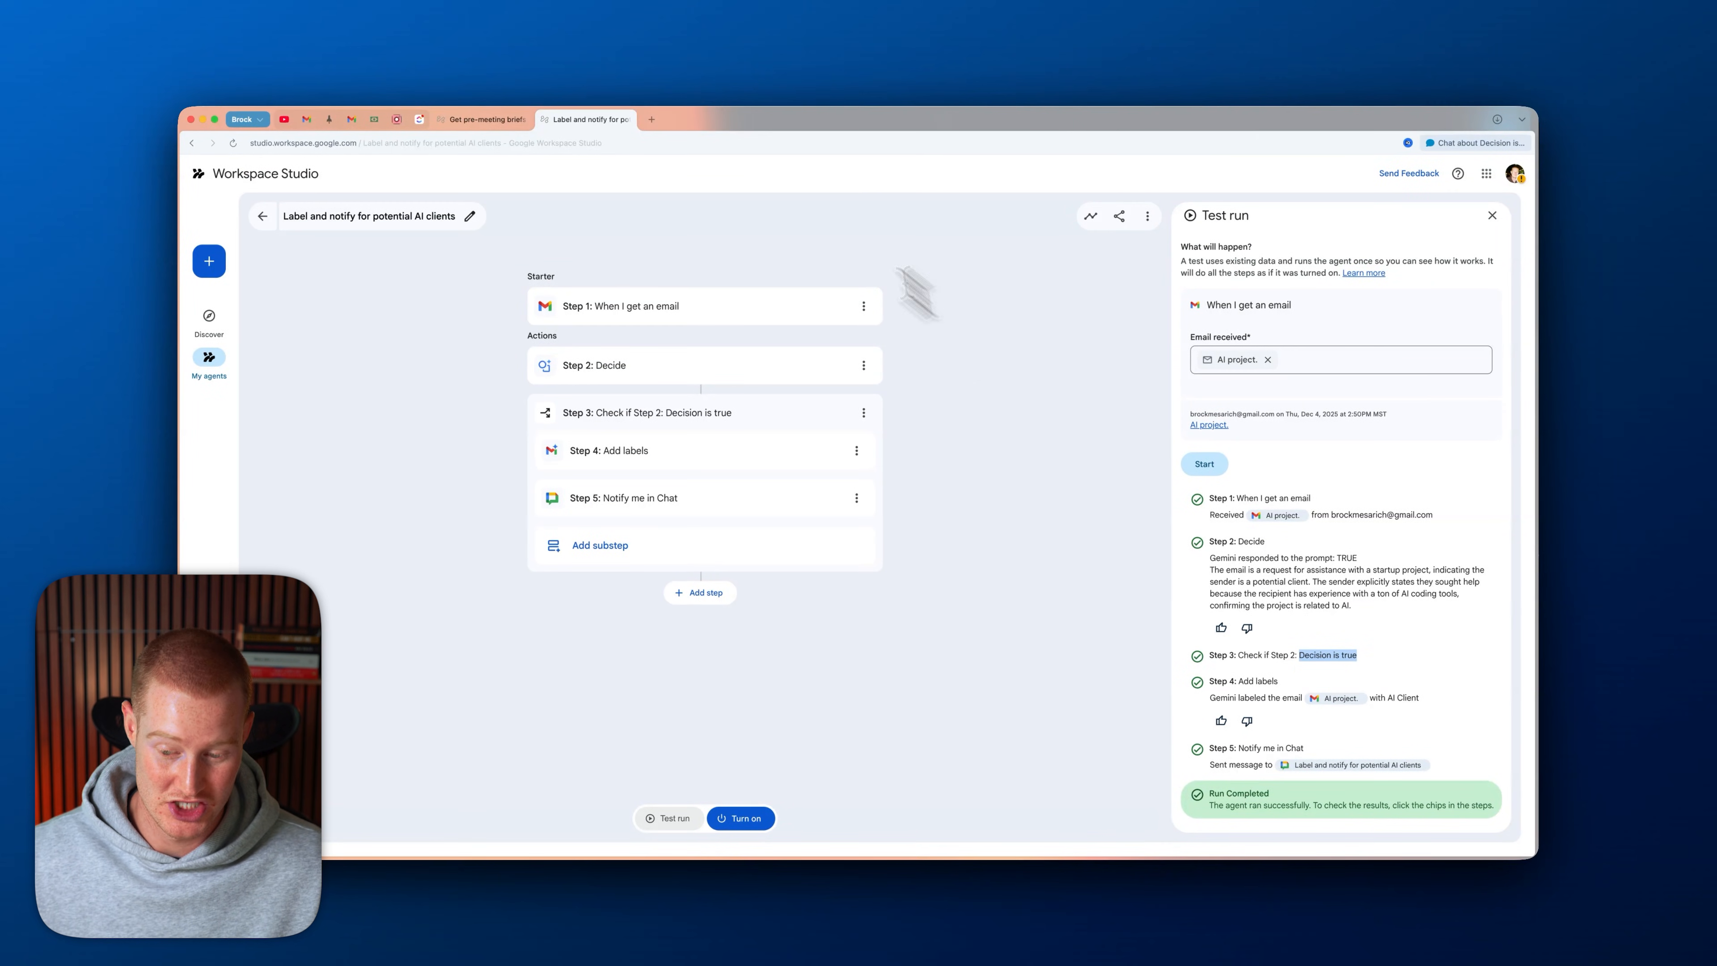
- Switch to the Gmail tab to check the email filed under the AI Client label
left_click(310, 121)
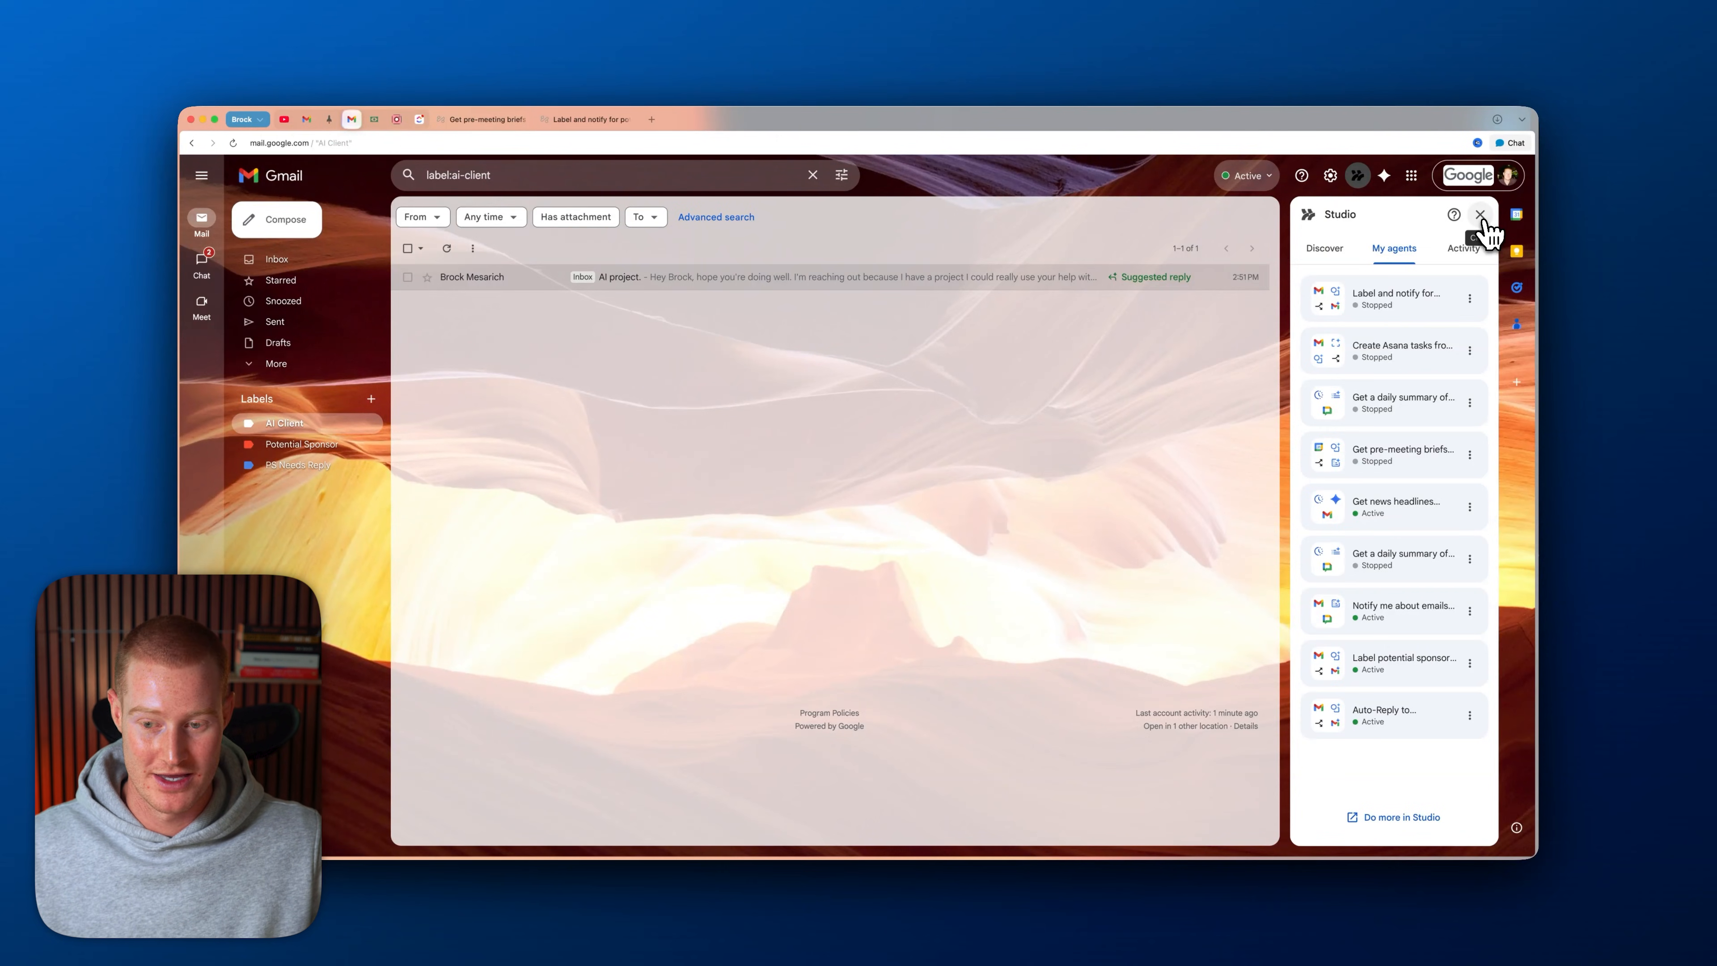
left_click(1400, 298)
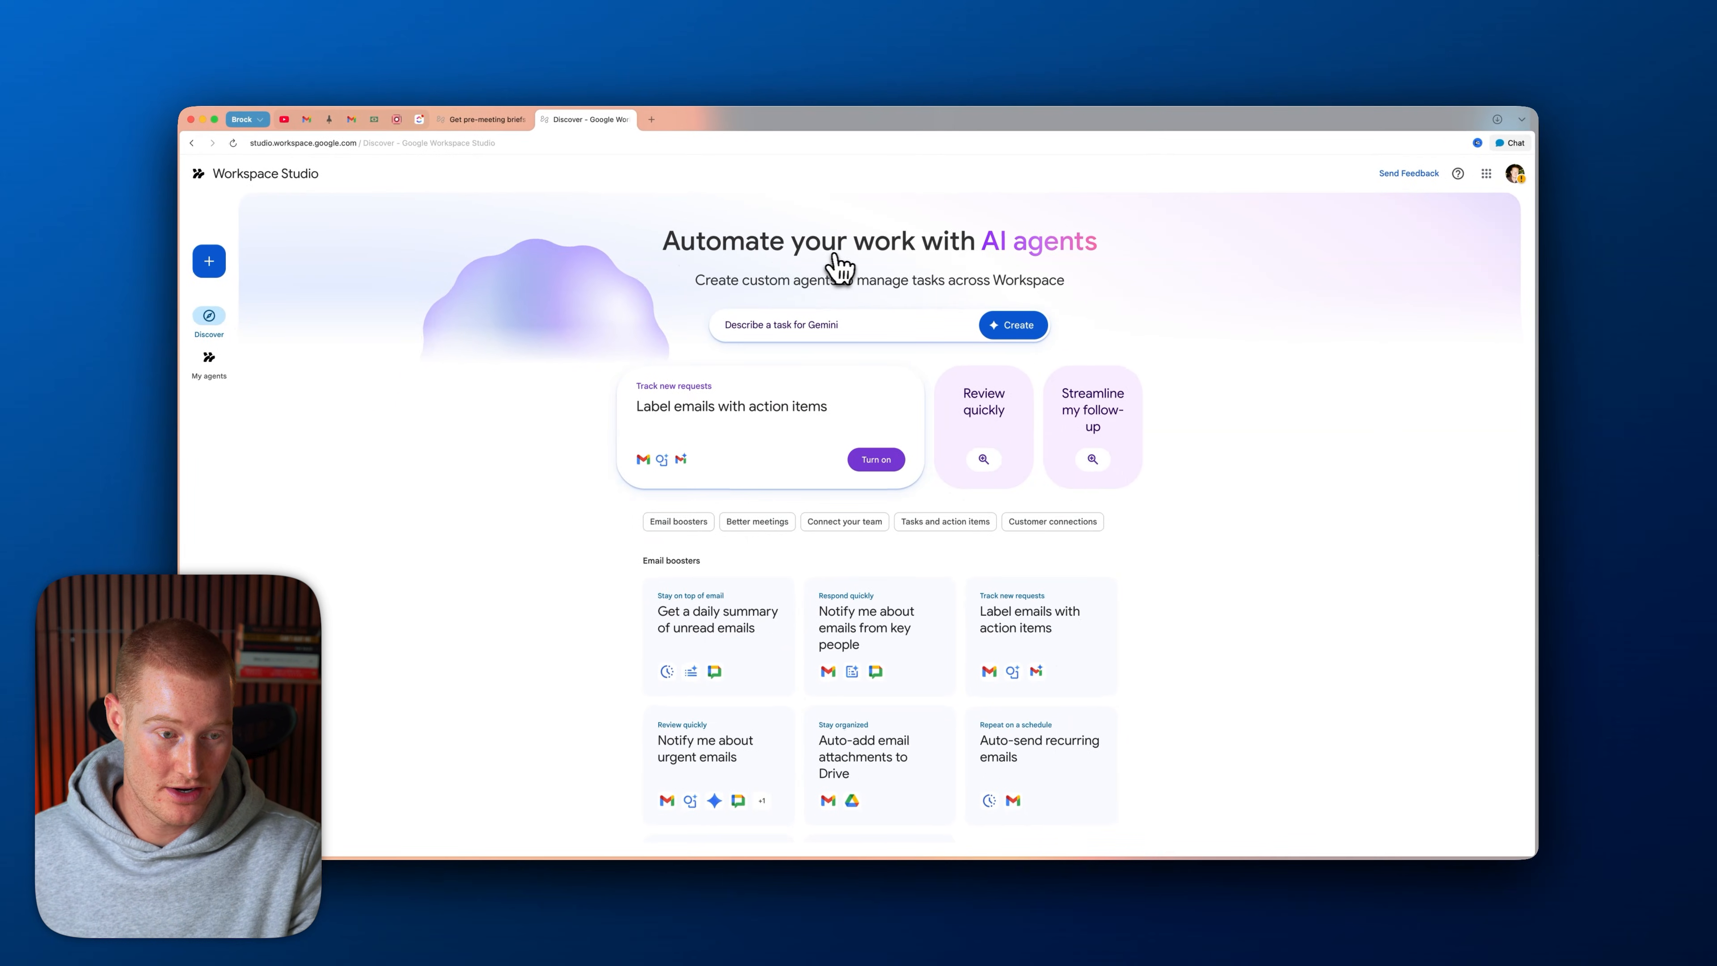
mouse_move(405, 151)
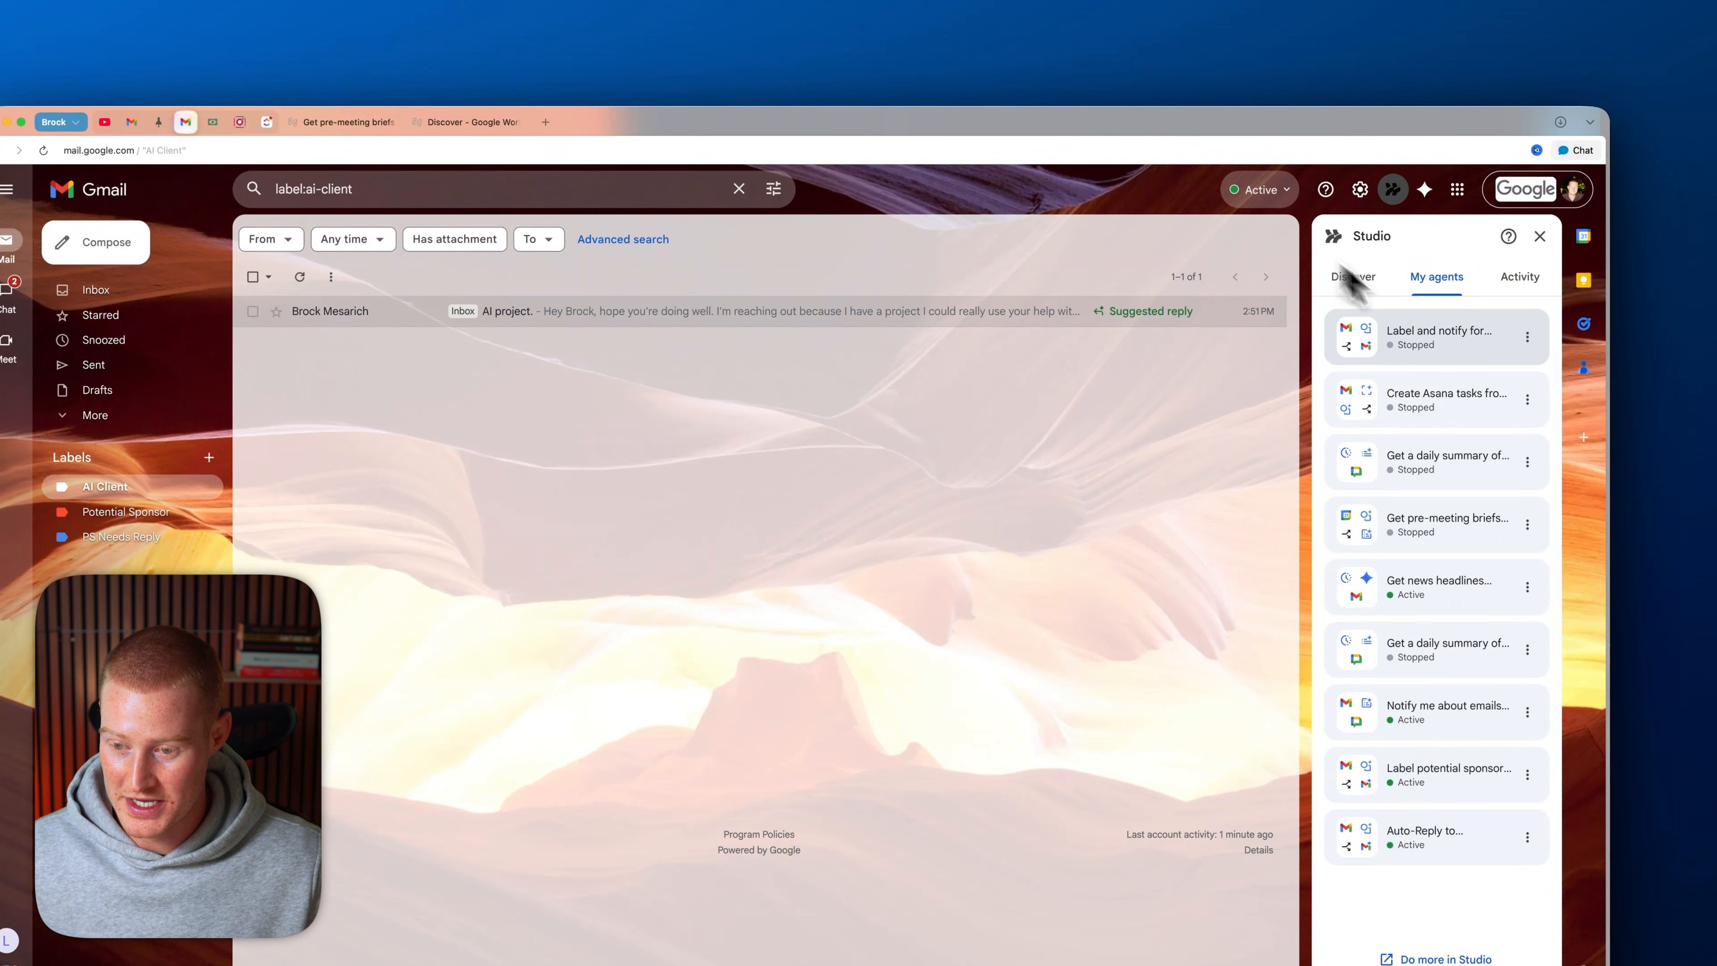
left_click(1352, 277)
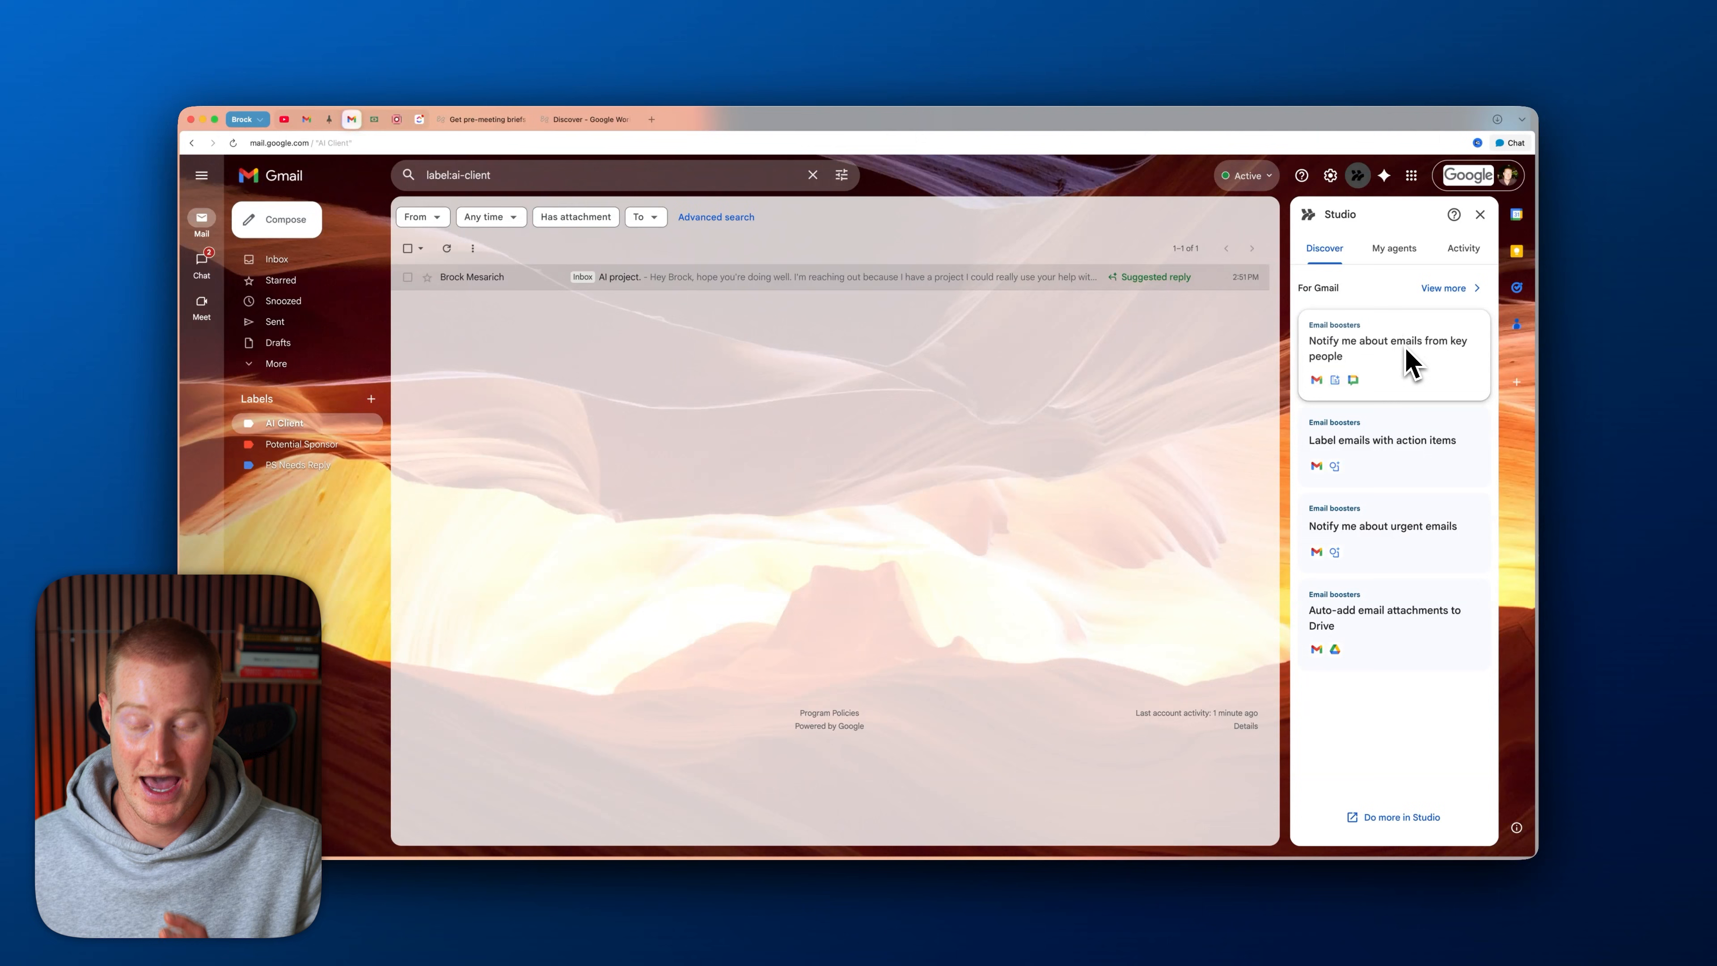
left_click(1431, 243)
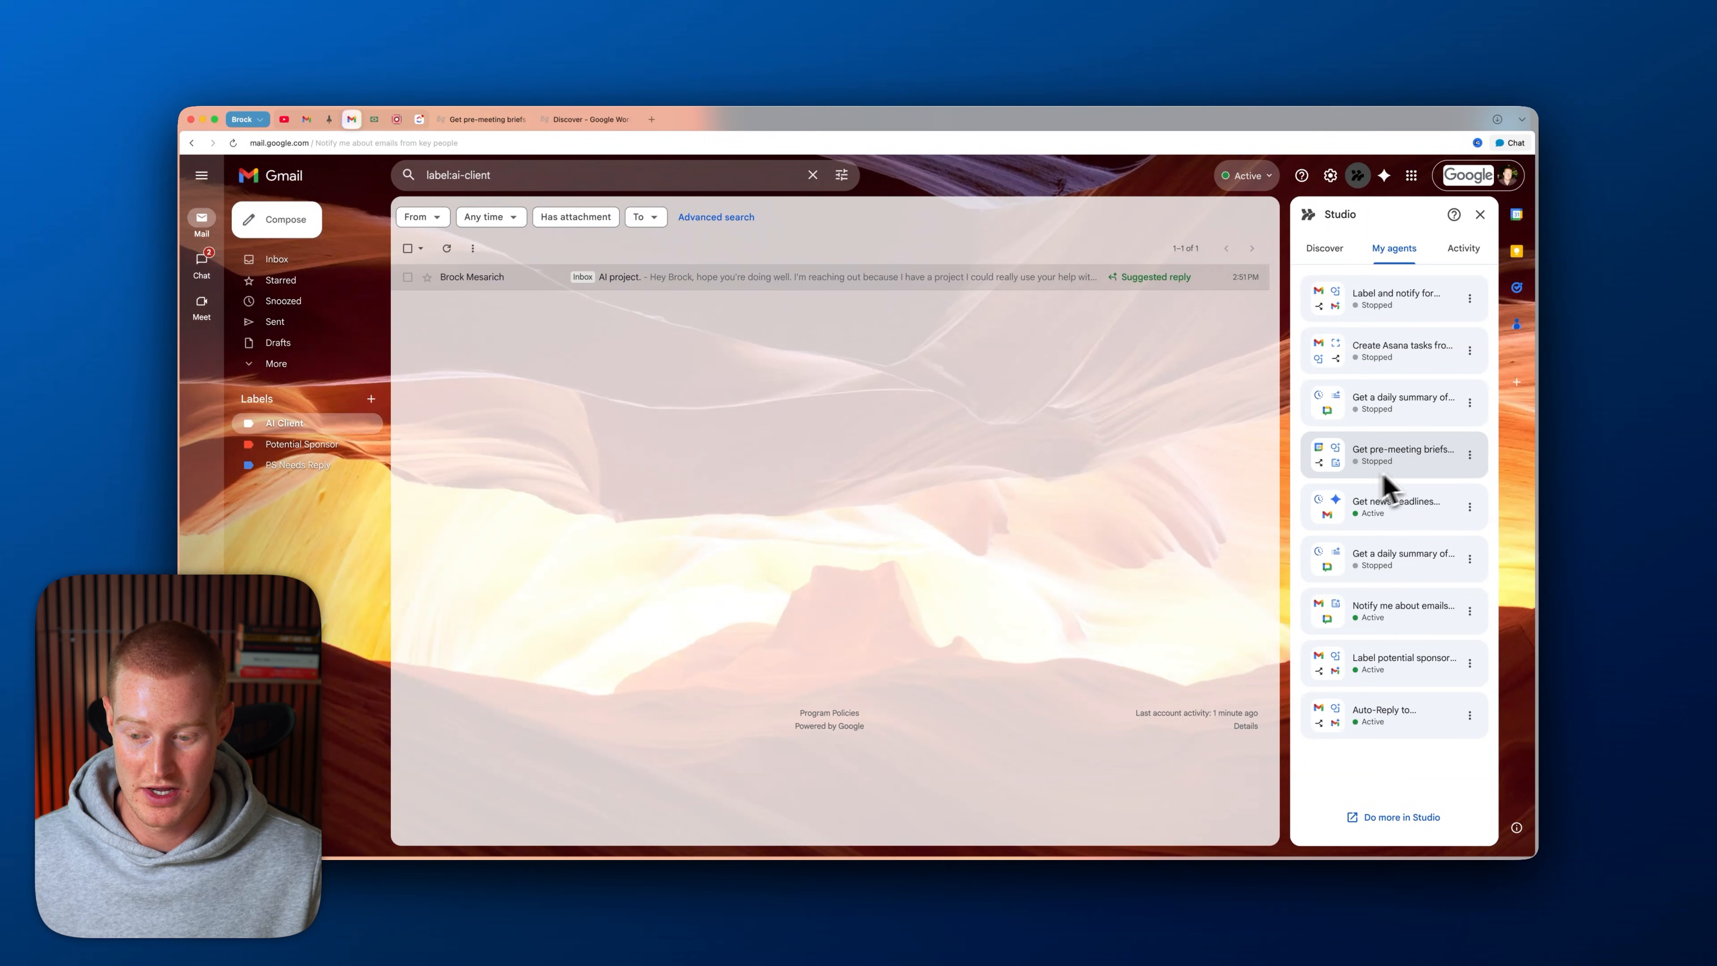
left_click(1394, 507)
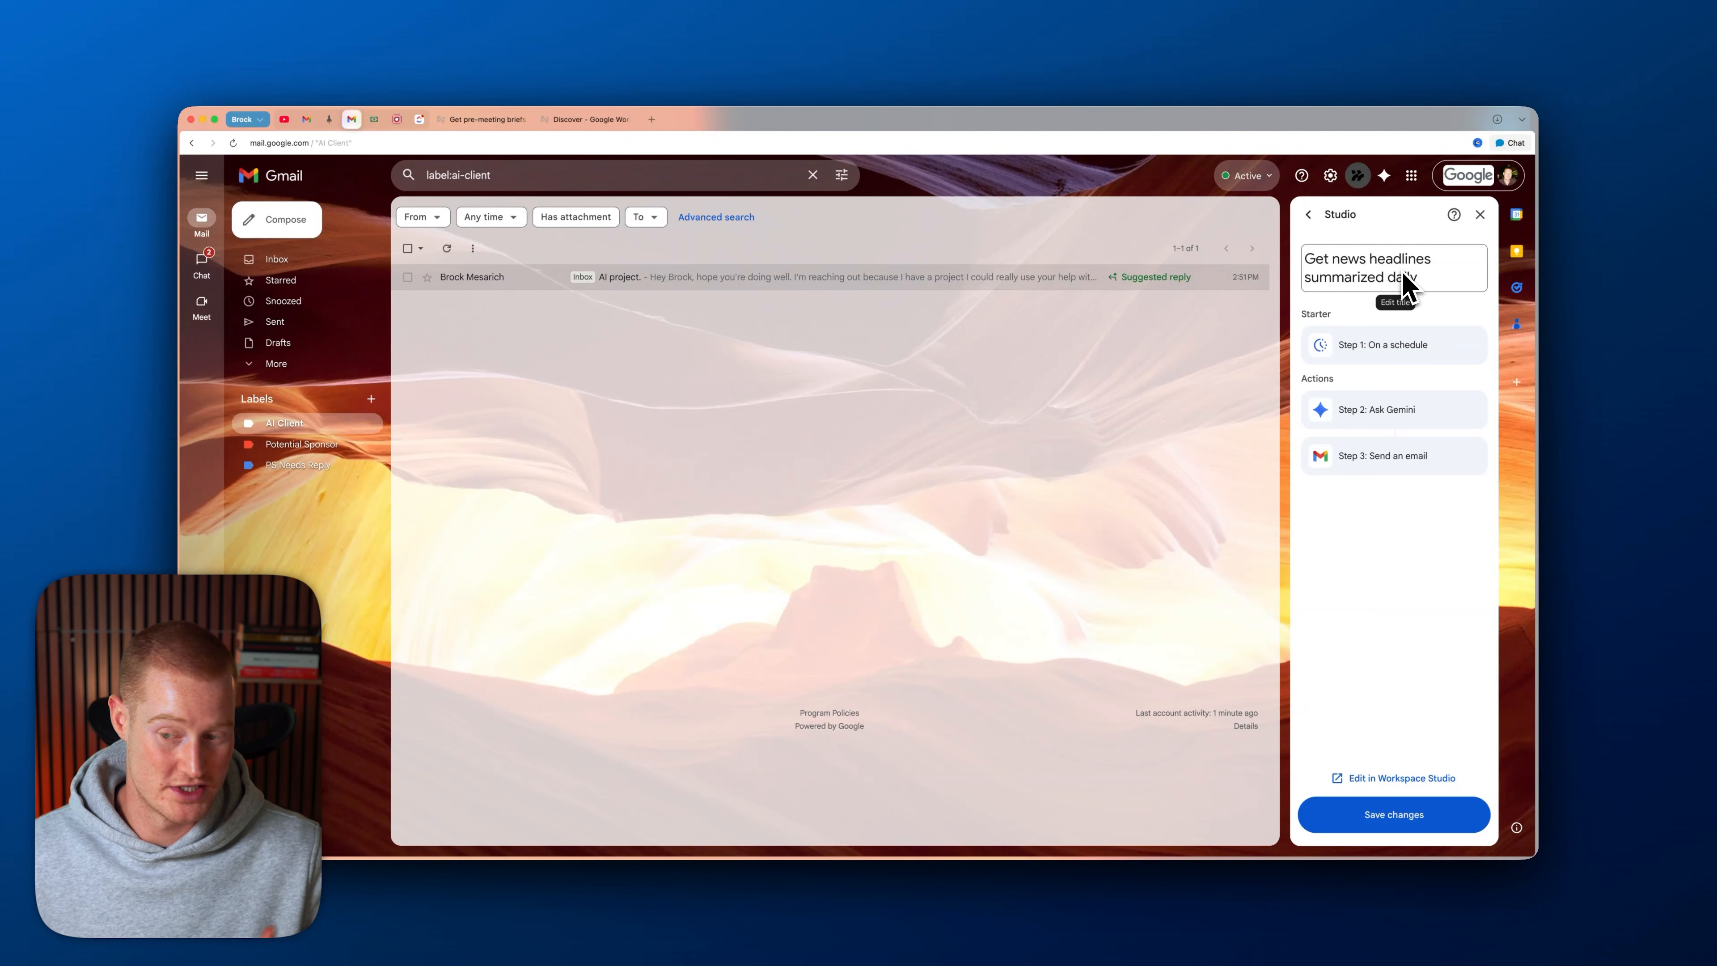
left_click(1391, 345)
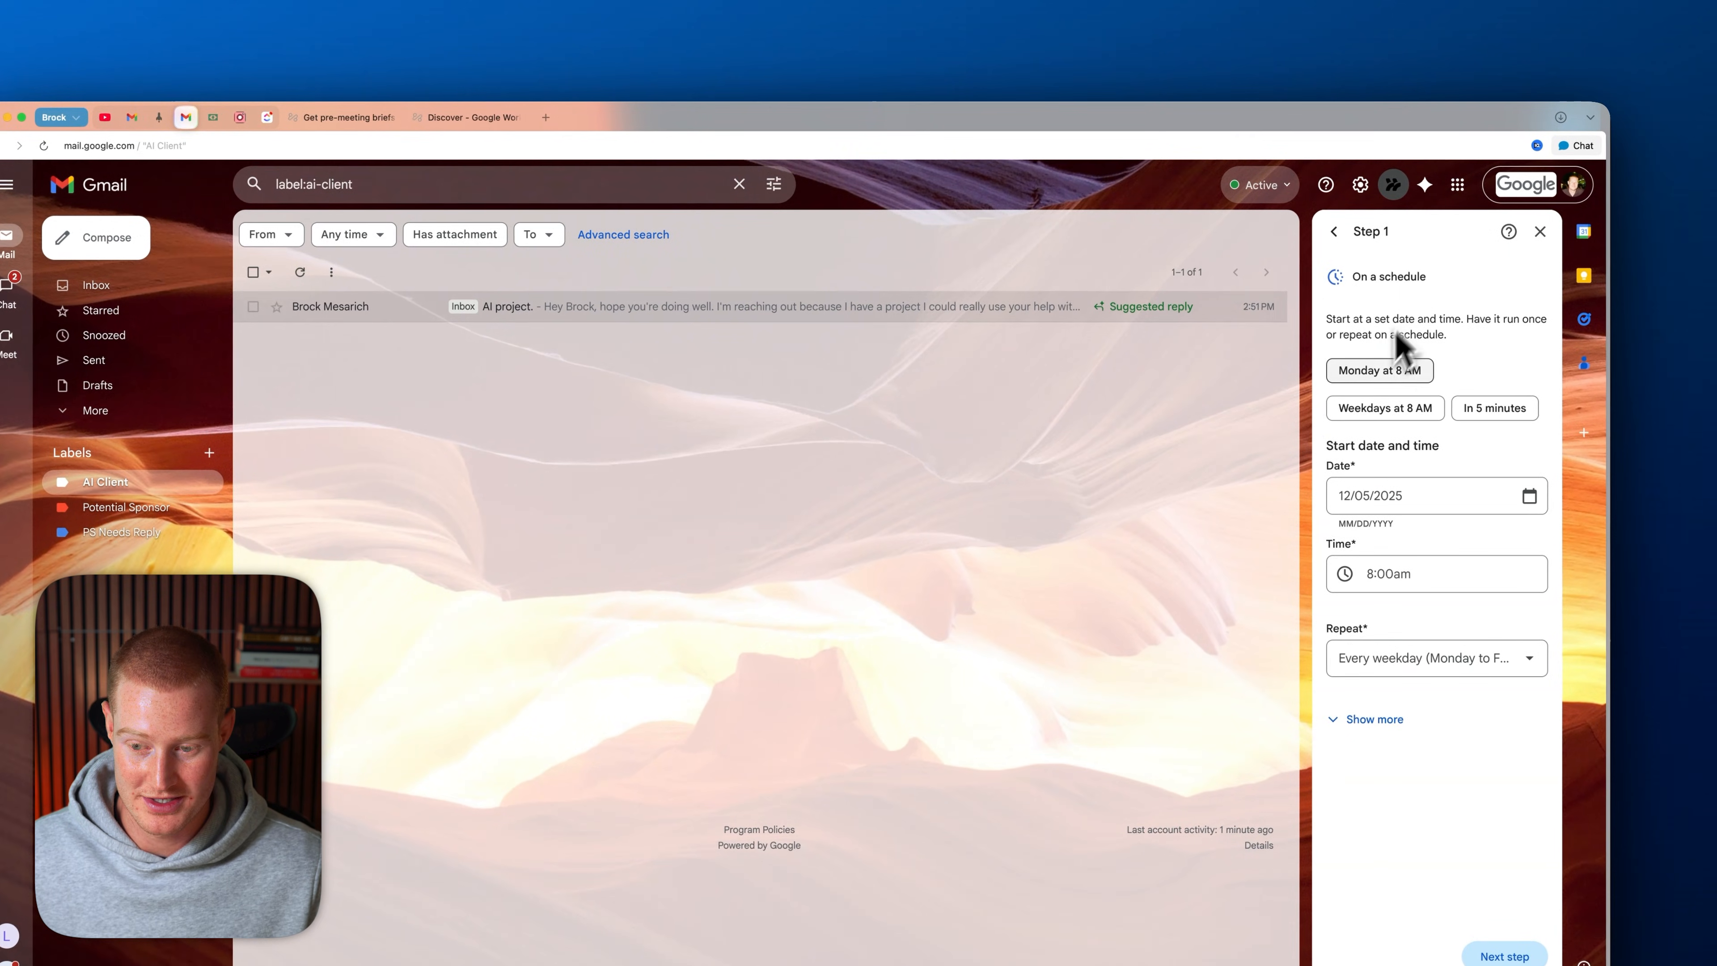
left_click(1334, 231)
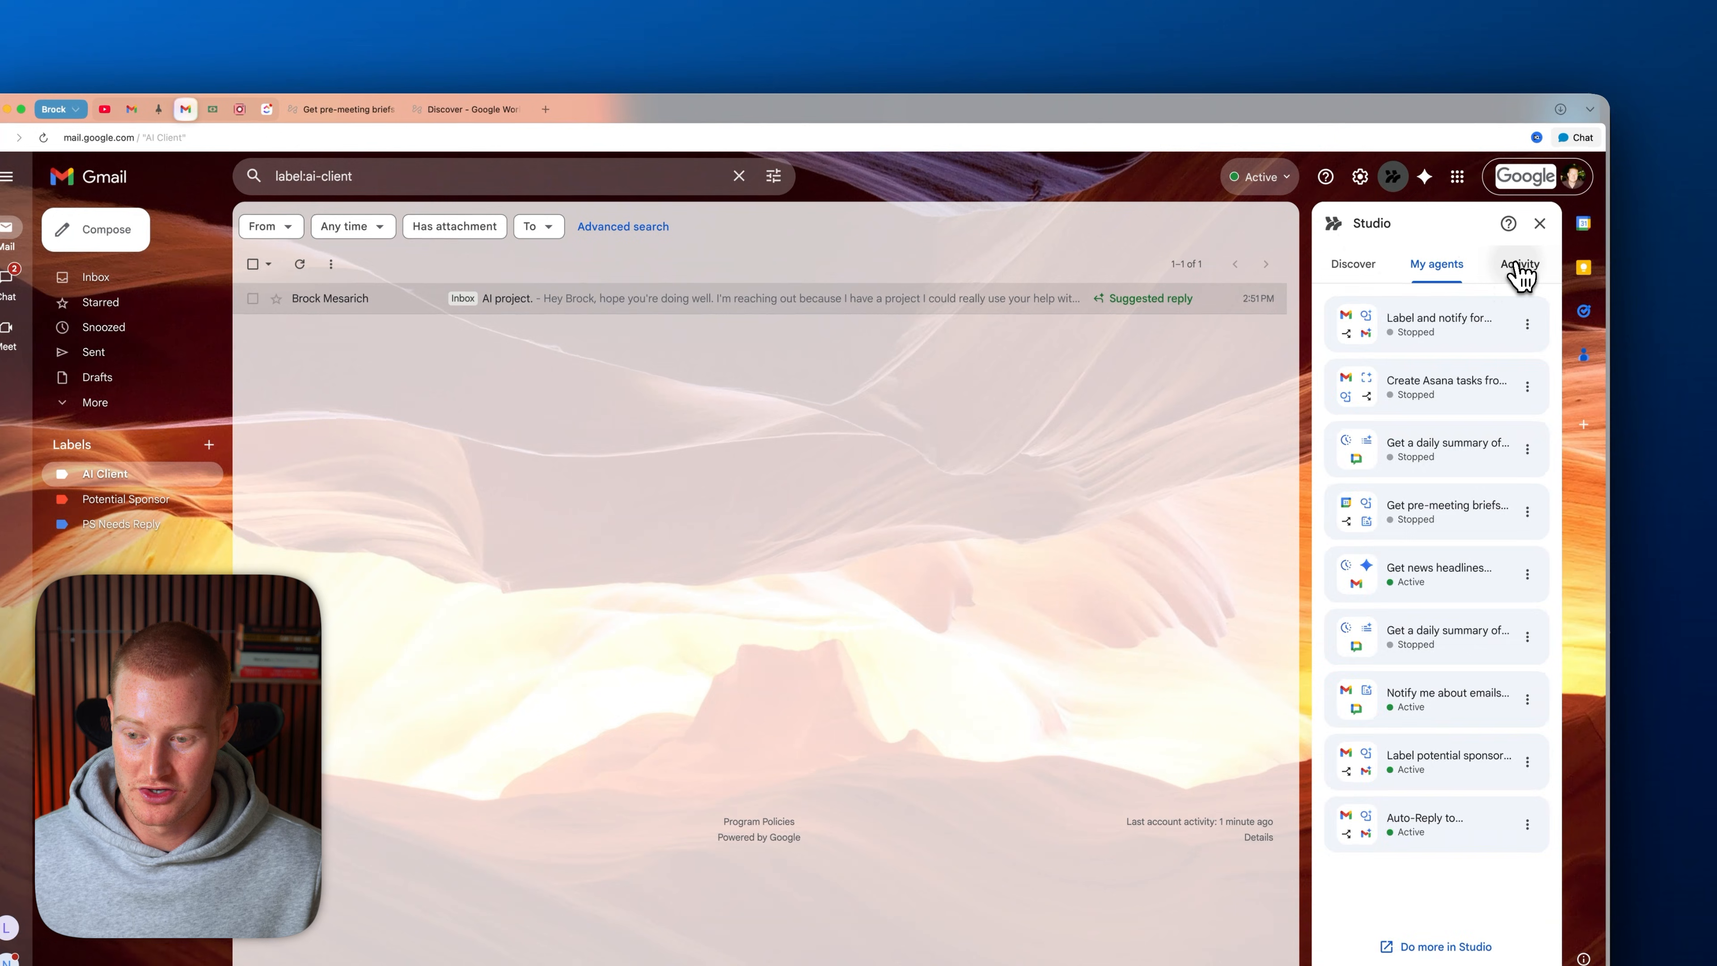
- Review the agent's completed test run in the Studio panel's Activity log, then follow its Chat message chip
left_click(1518, 264)
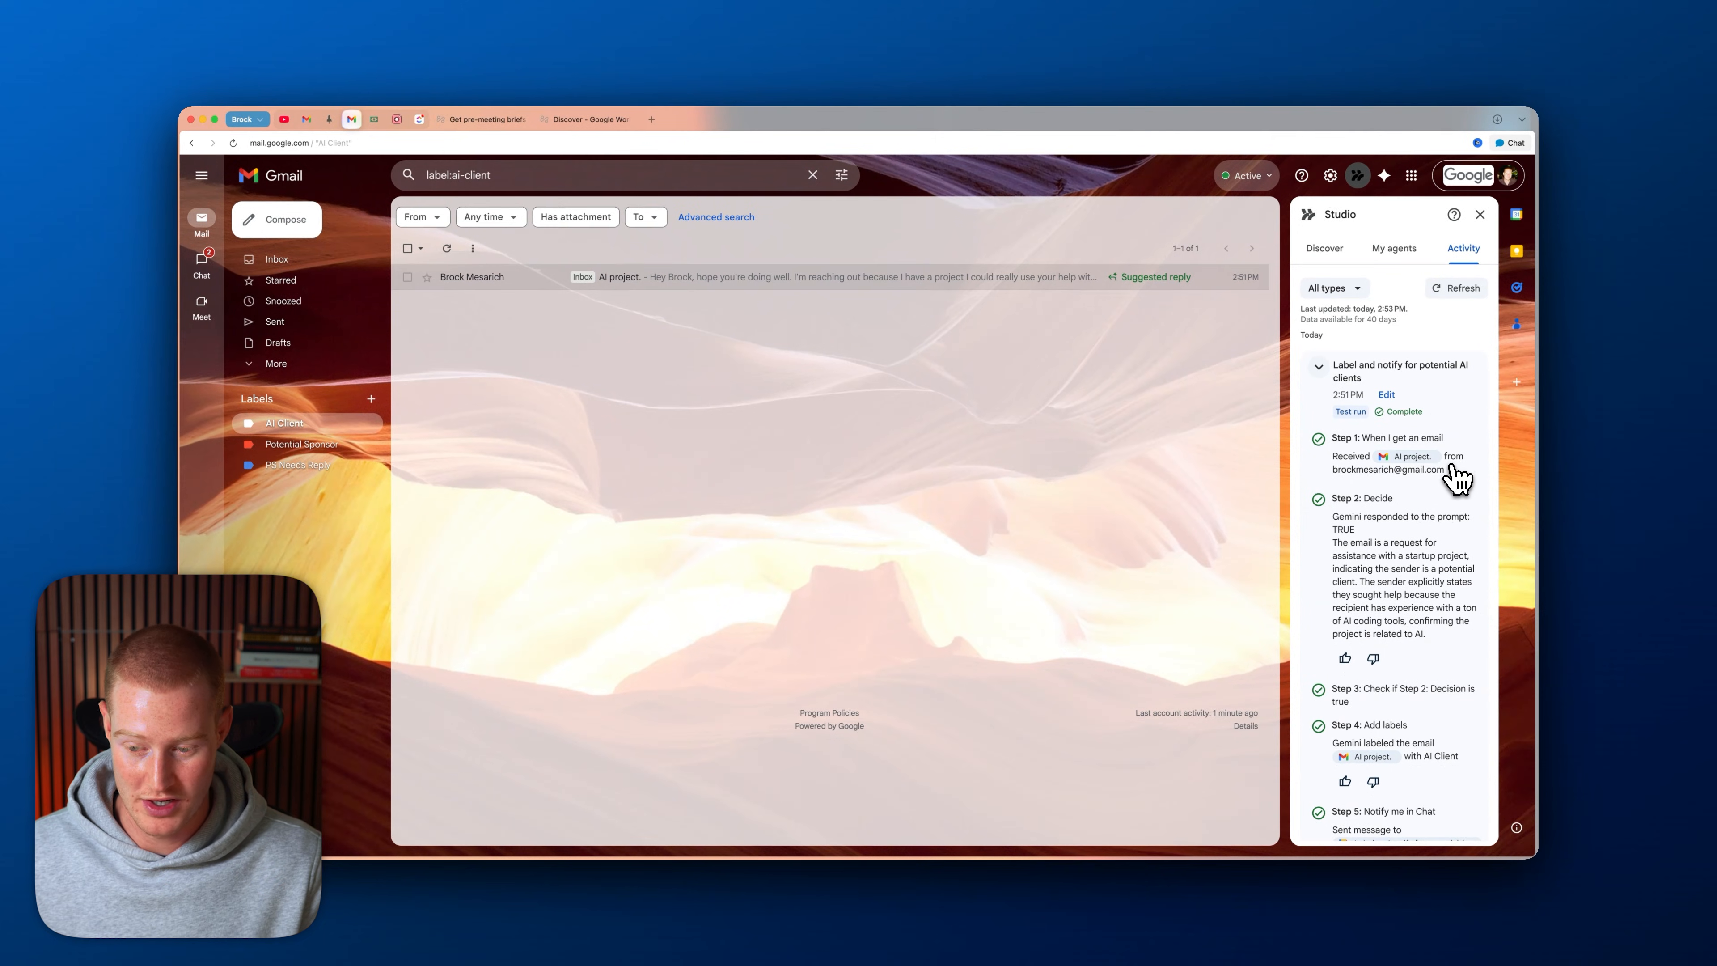
scroll("down", 3)
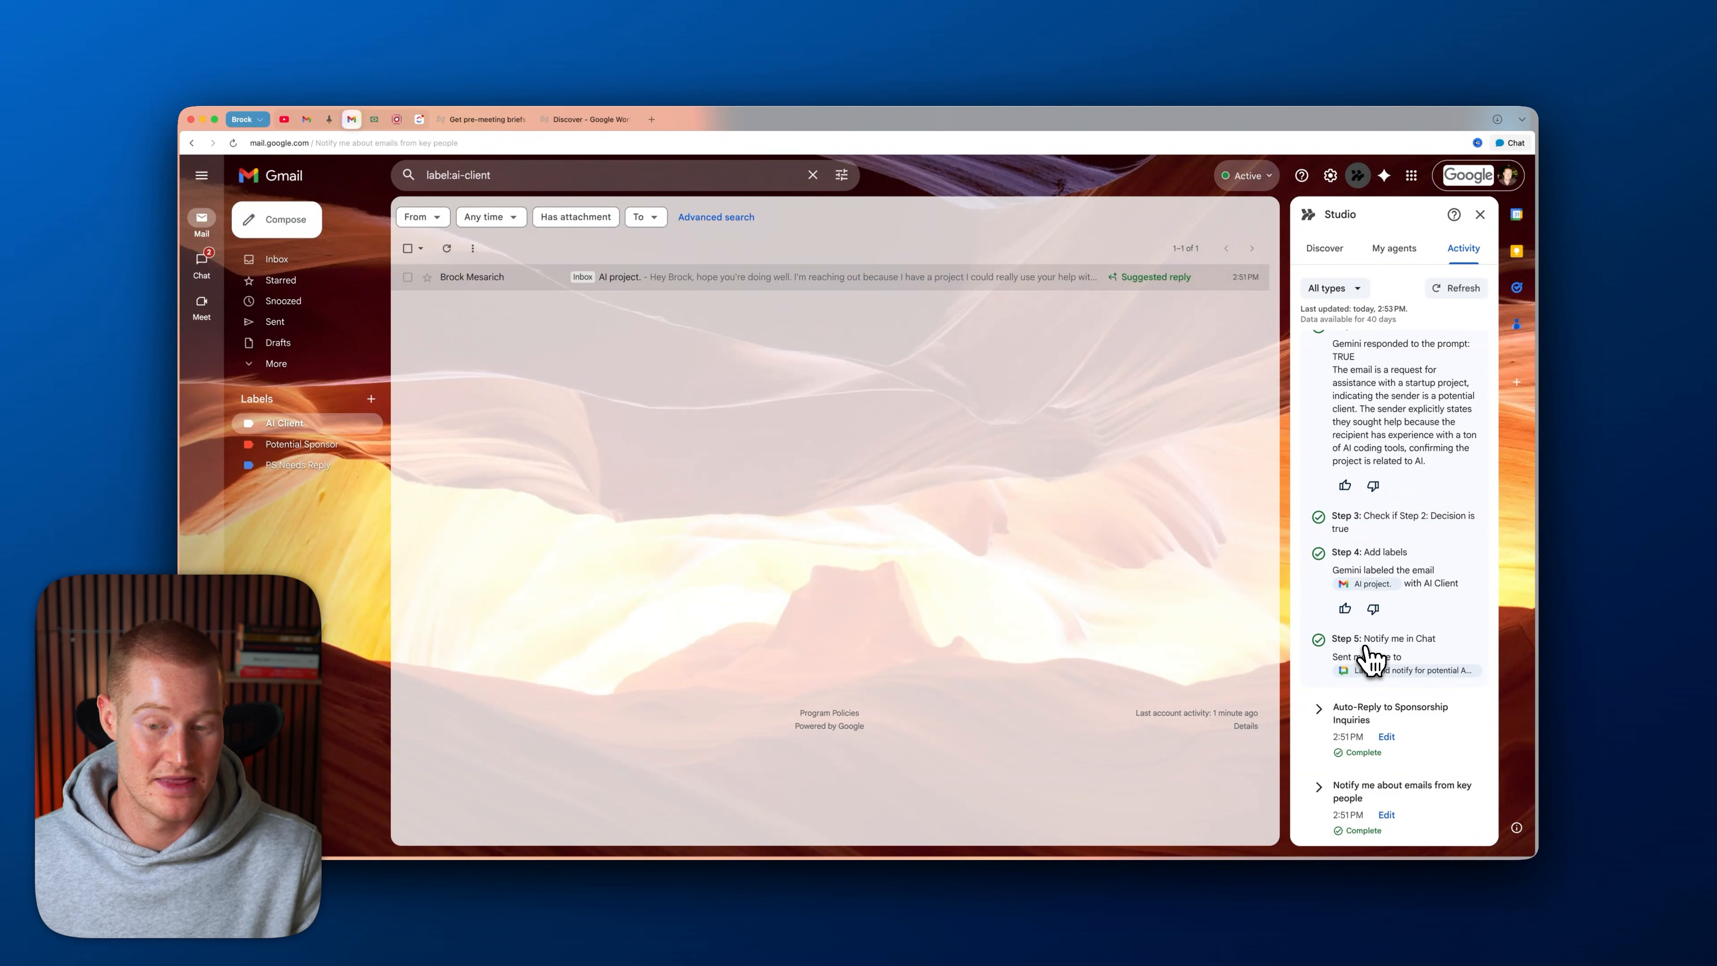
left_click(553, 121)
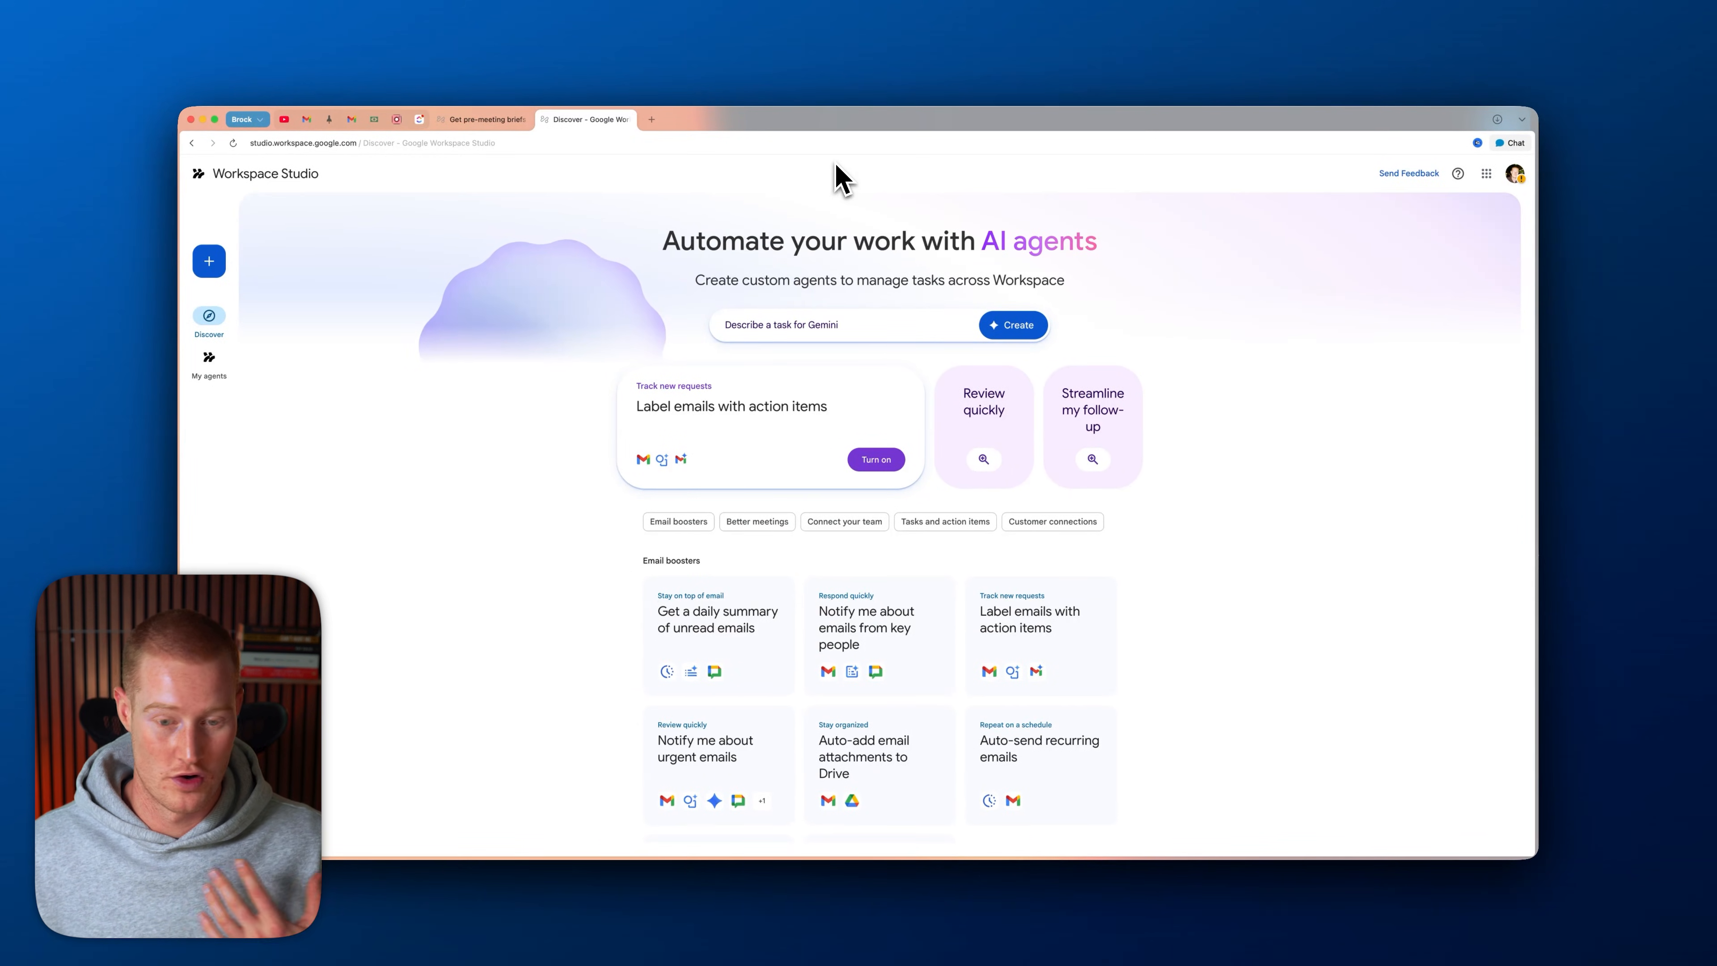
mouse_move(859, 233)
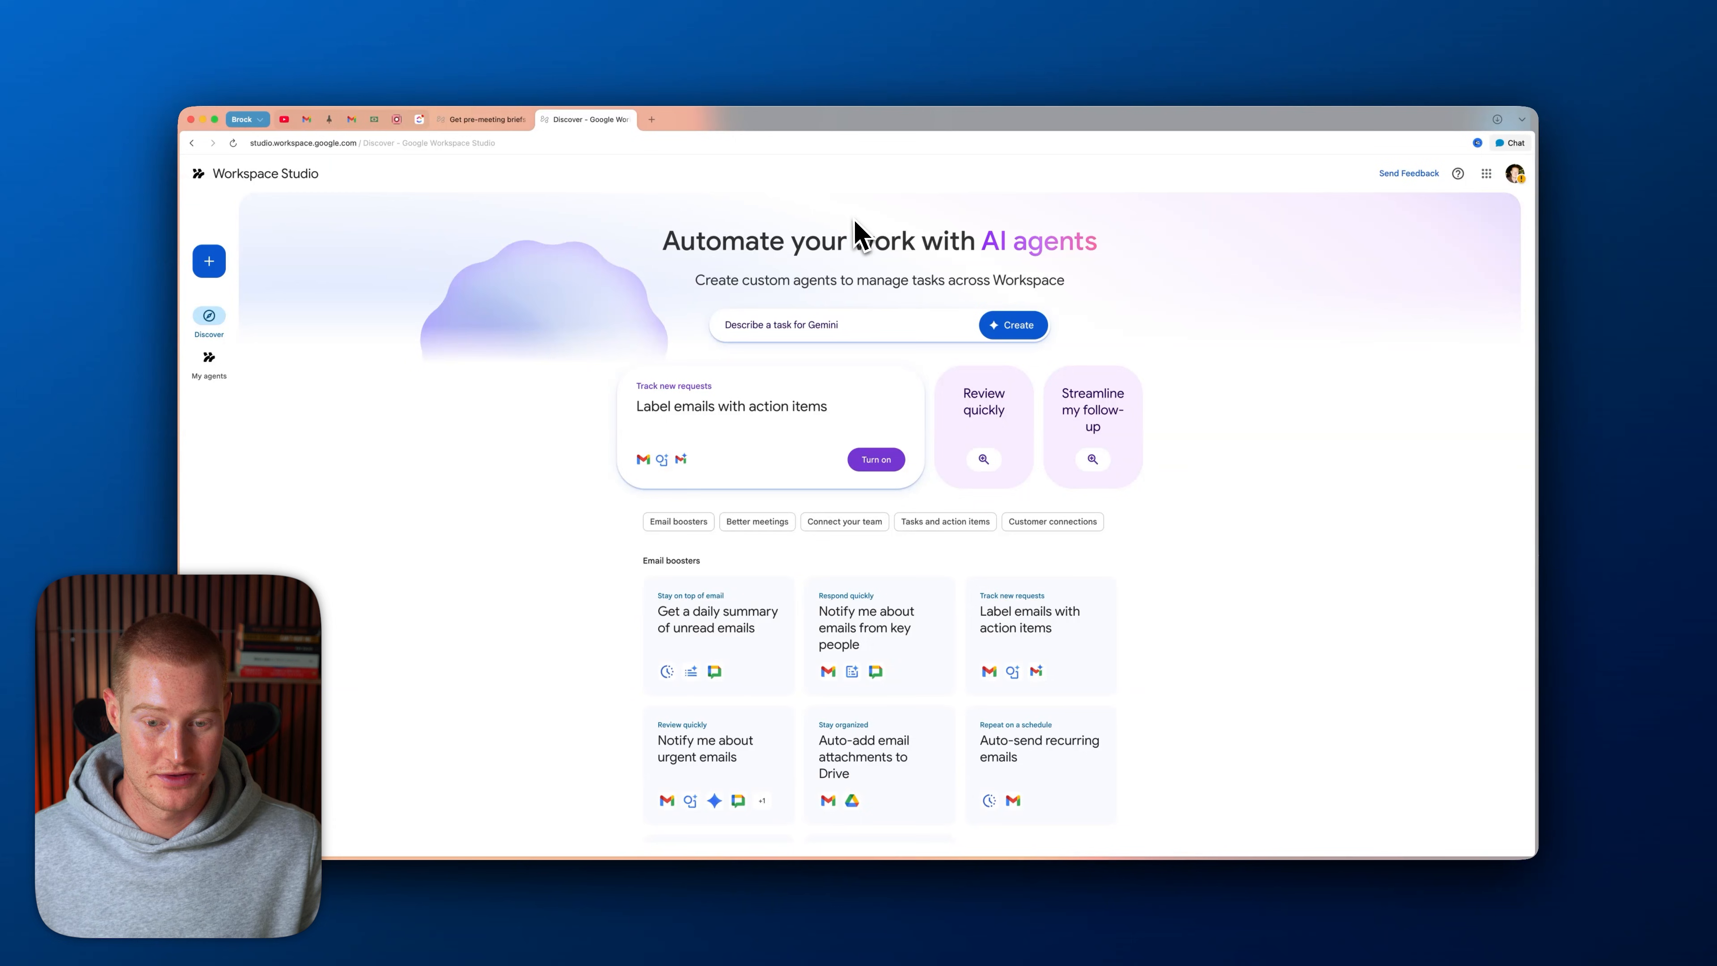
mouse_move(854, 253)
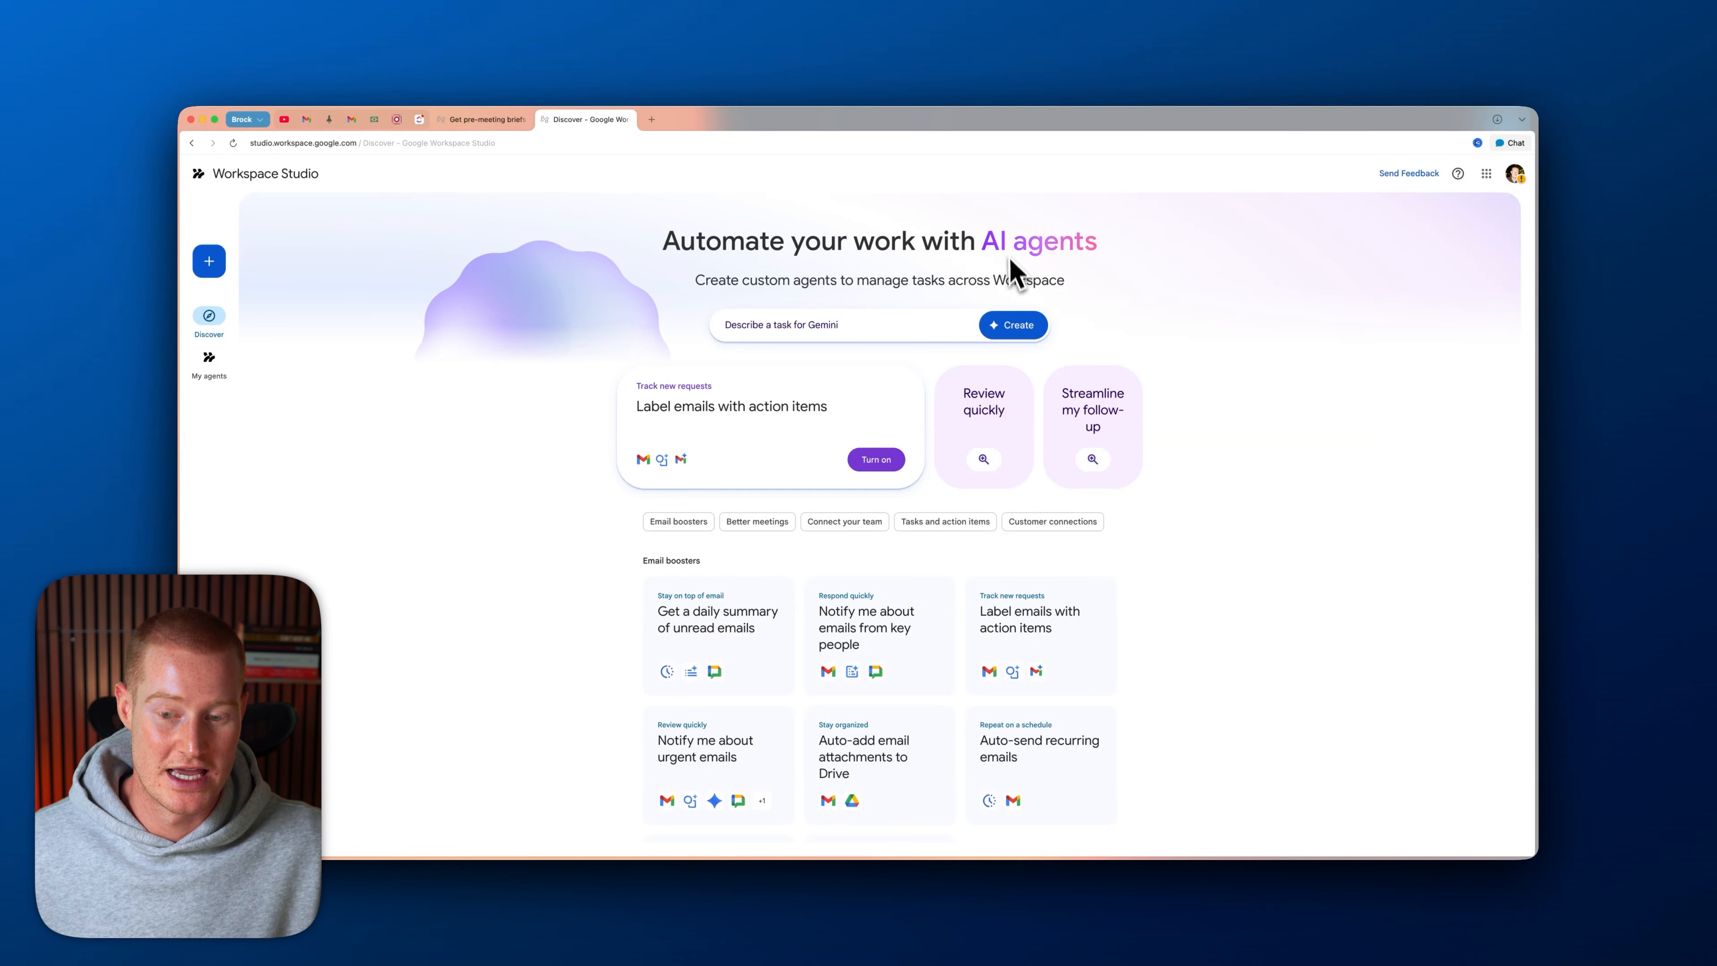
mouse_move(765, 196)
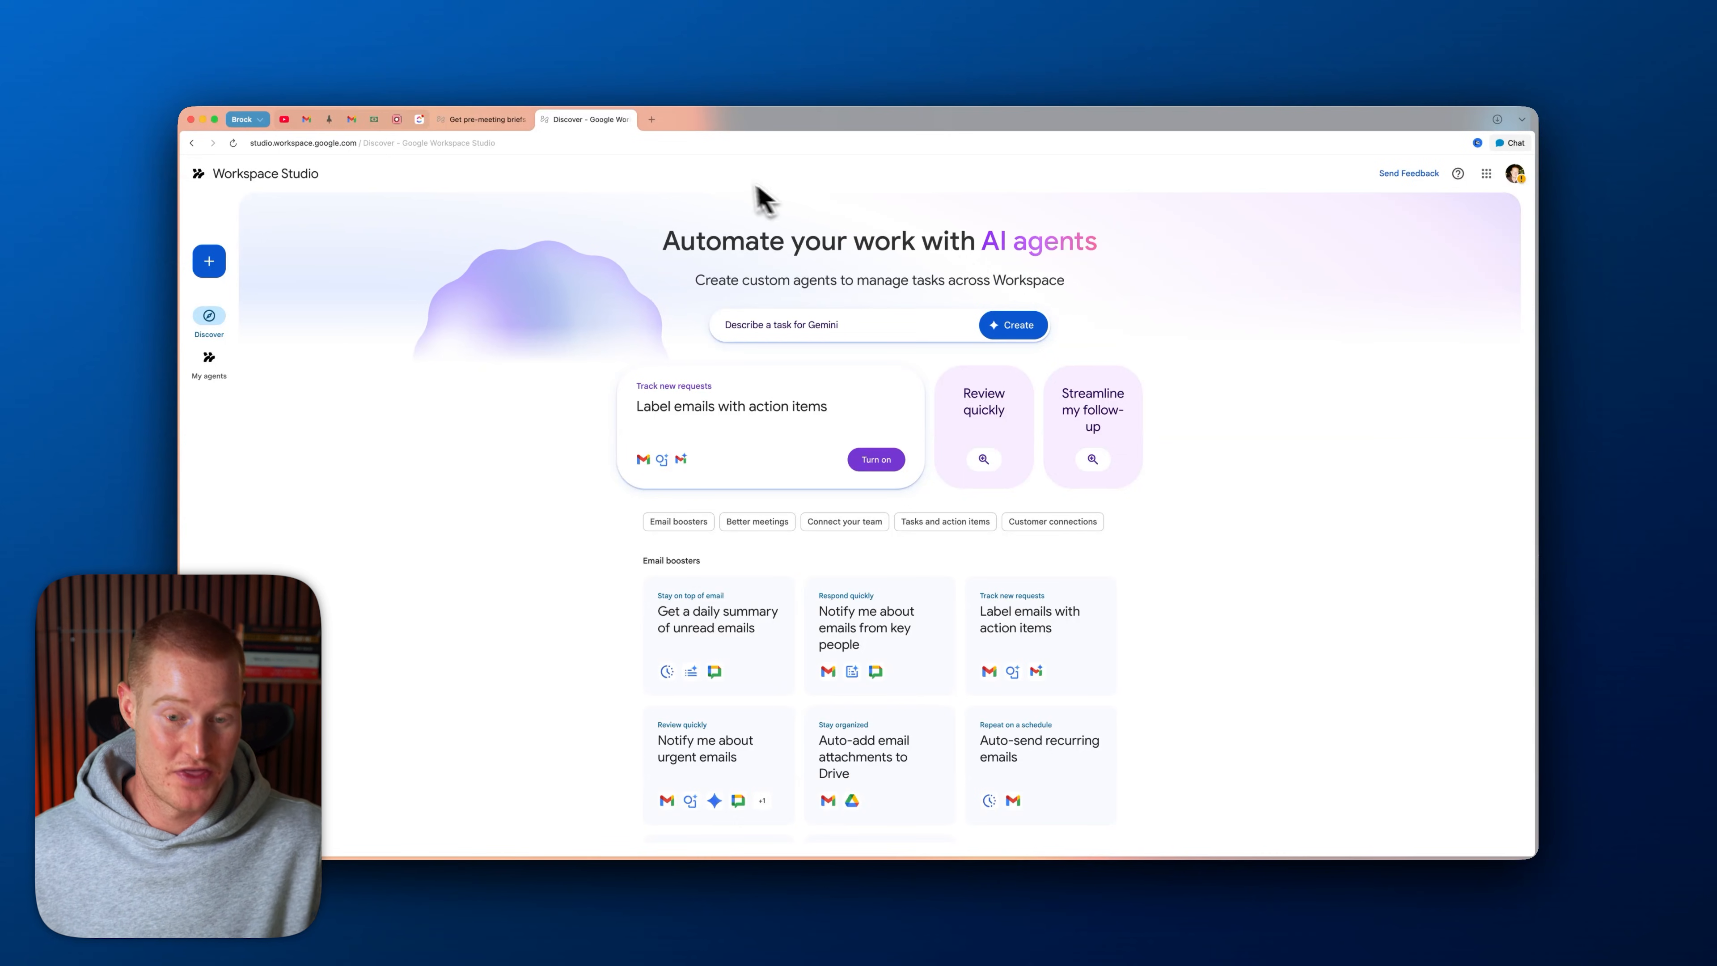
mouse_move(736, 189)
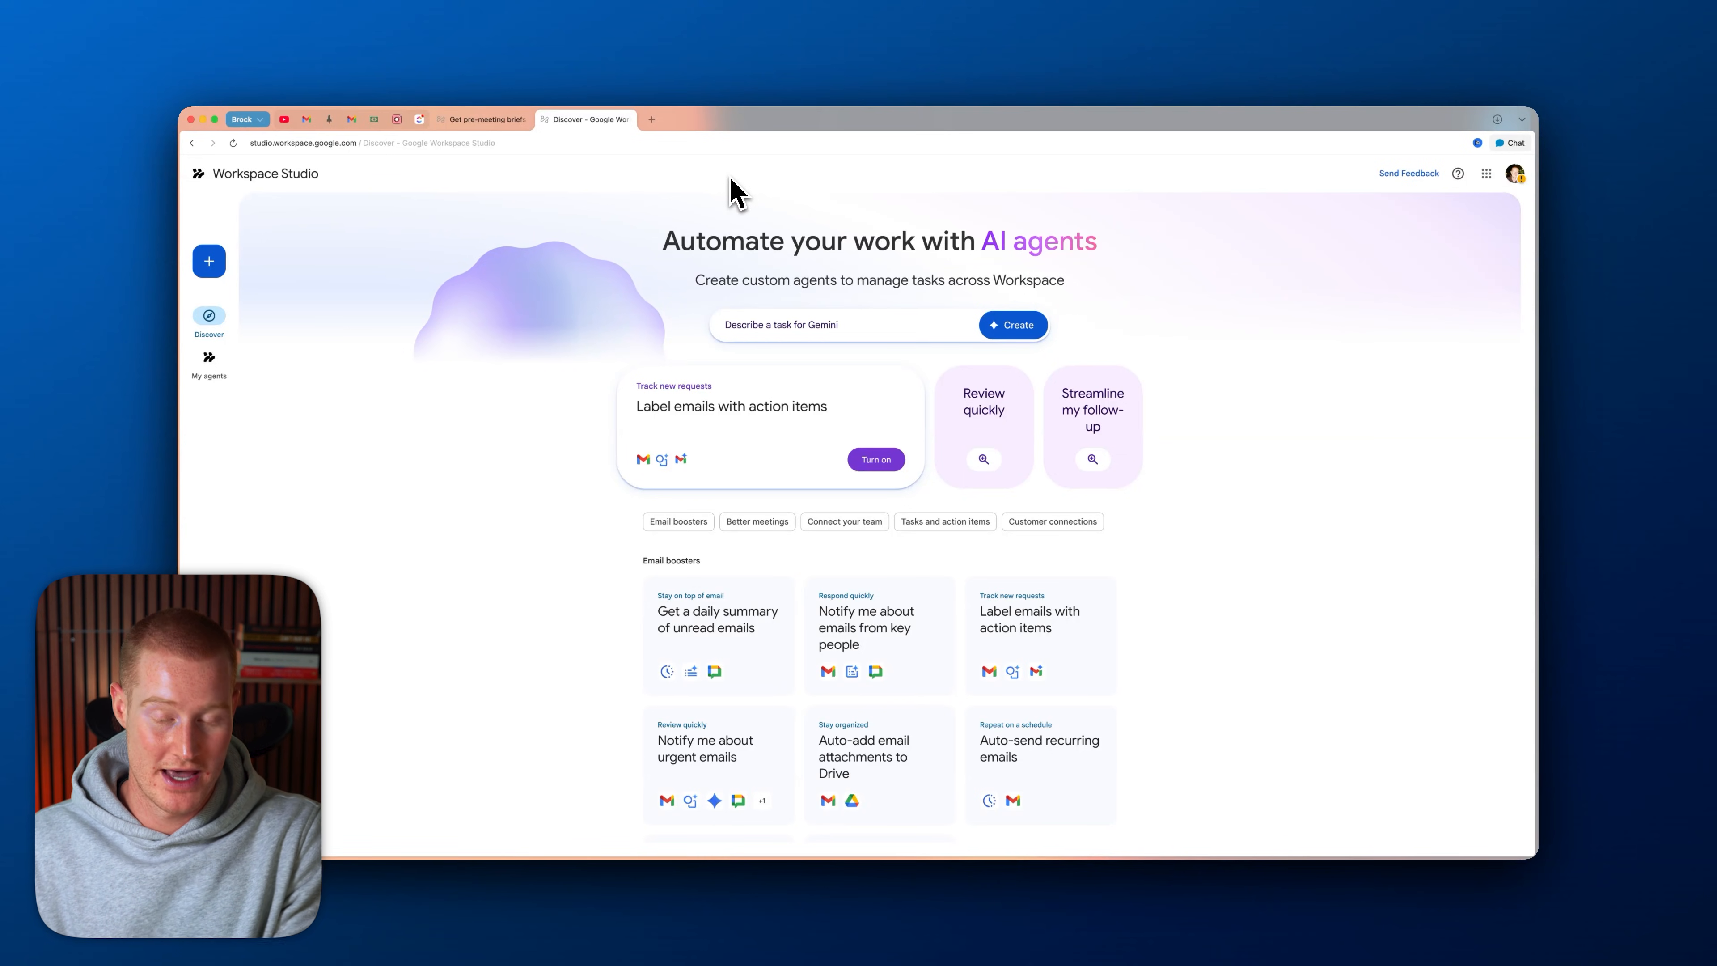
- Glance at the label:ai-client search result in Gmail, then return to the Studio Discover tab
left_click(459, 121)
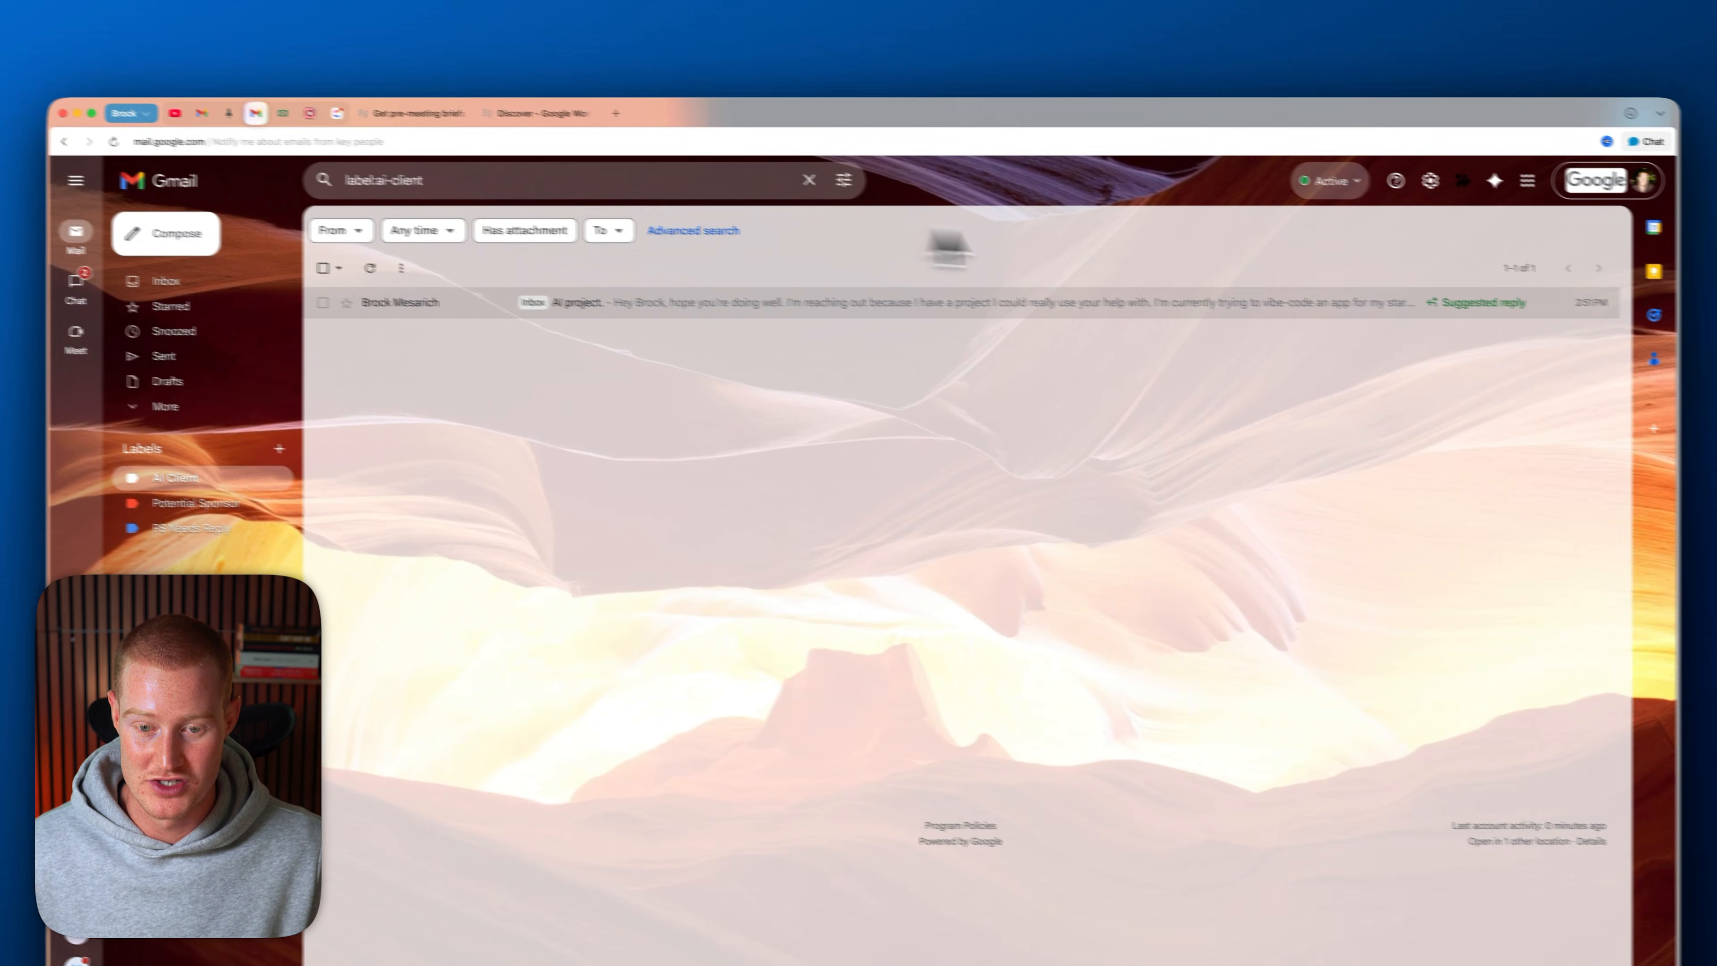
left_click(1393, 167)
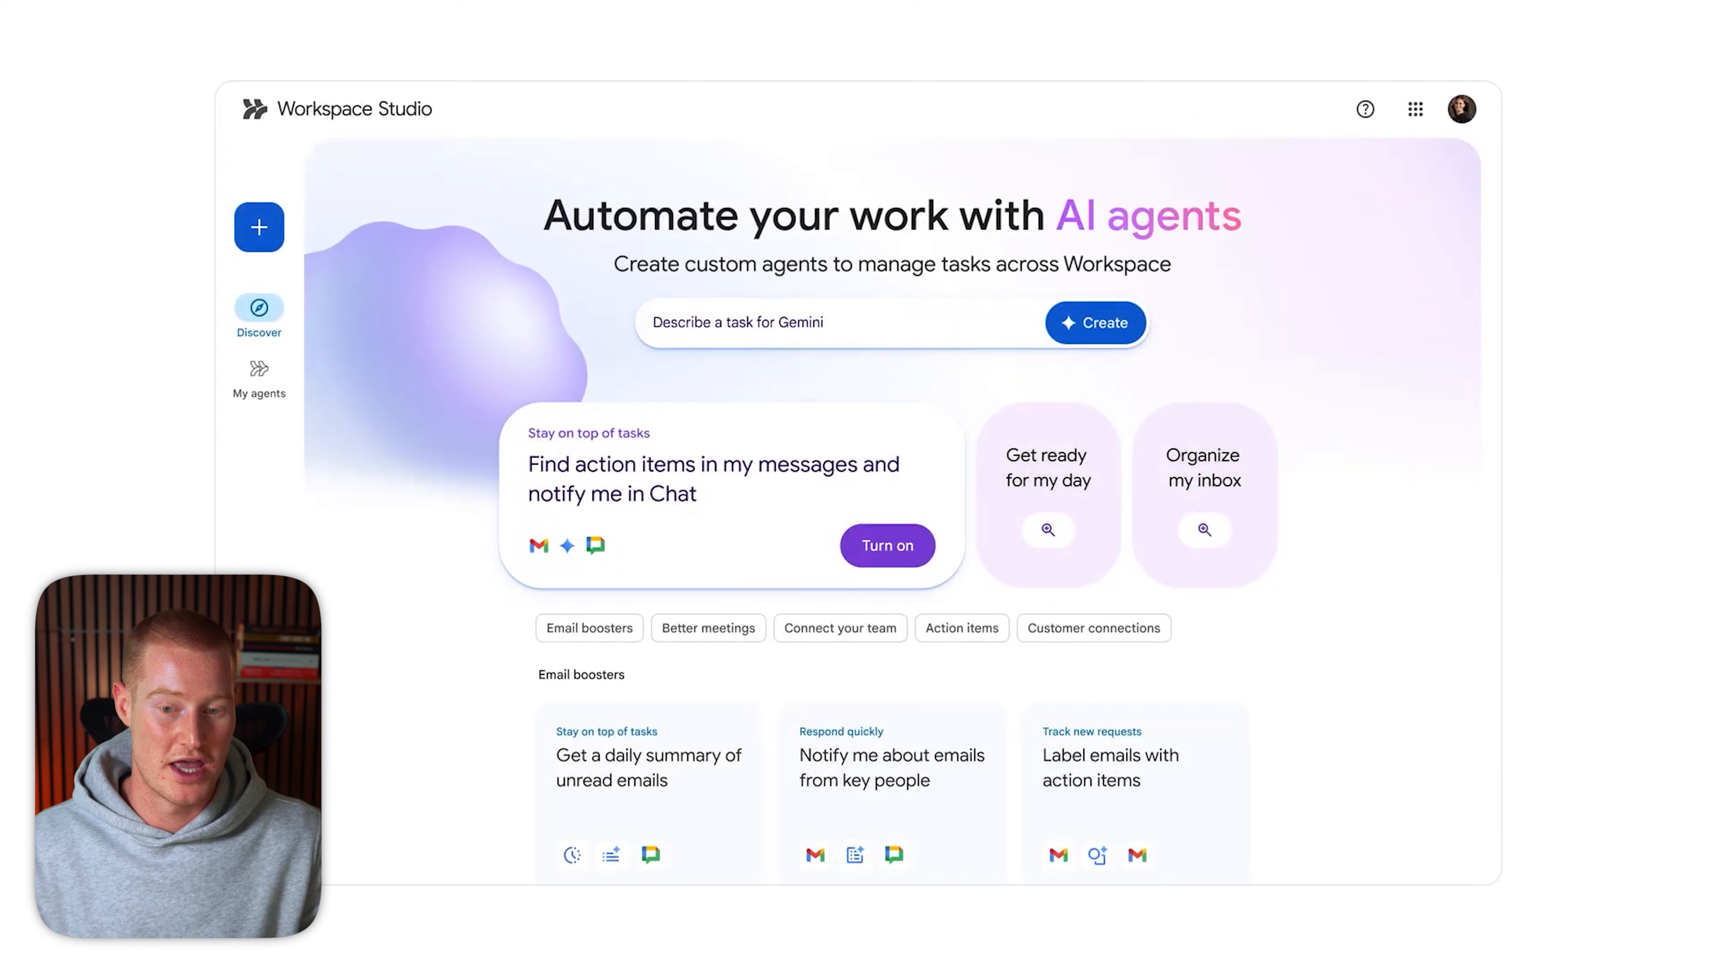
- Start the pre-meeting briefs template and set its Meeting field to Project Clover: Weekly WIP
scroll("down", 3)
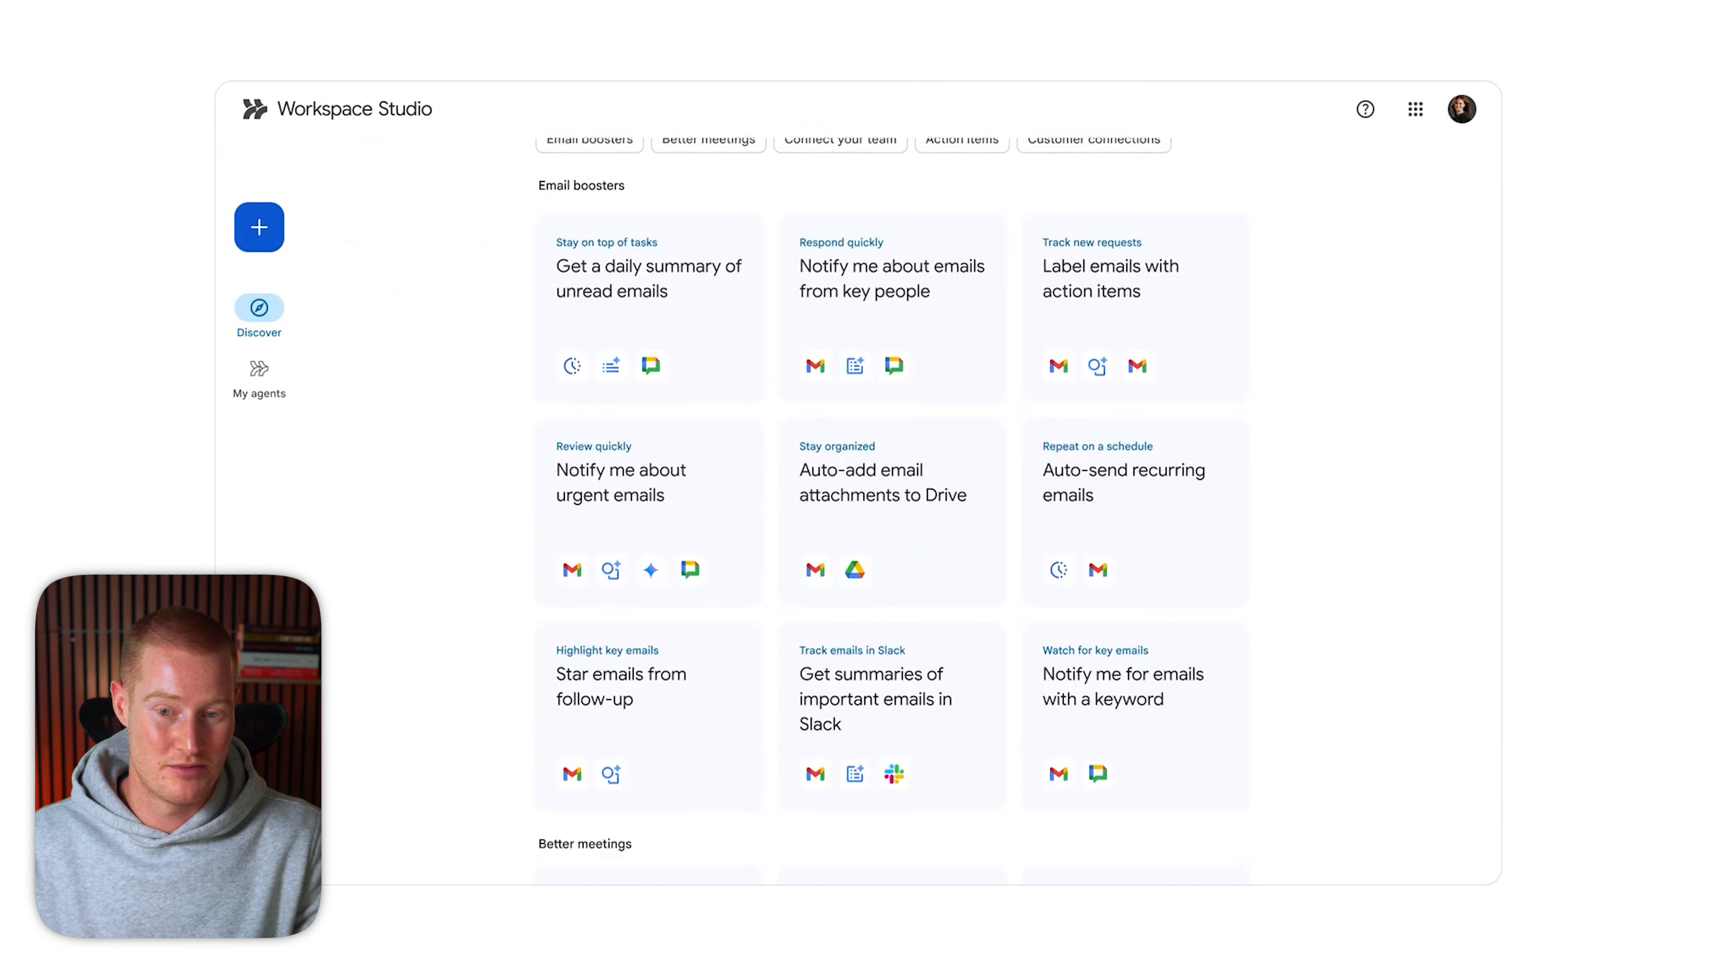
scroll("down", 3)
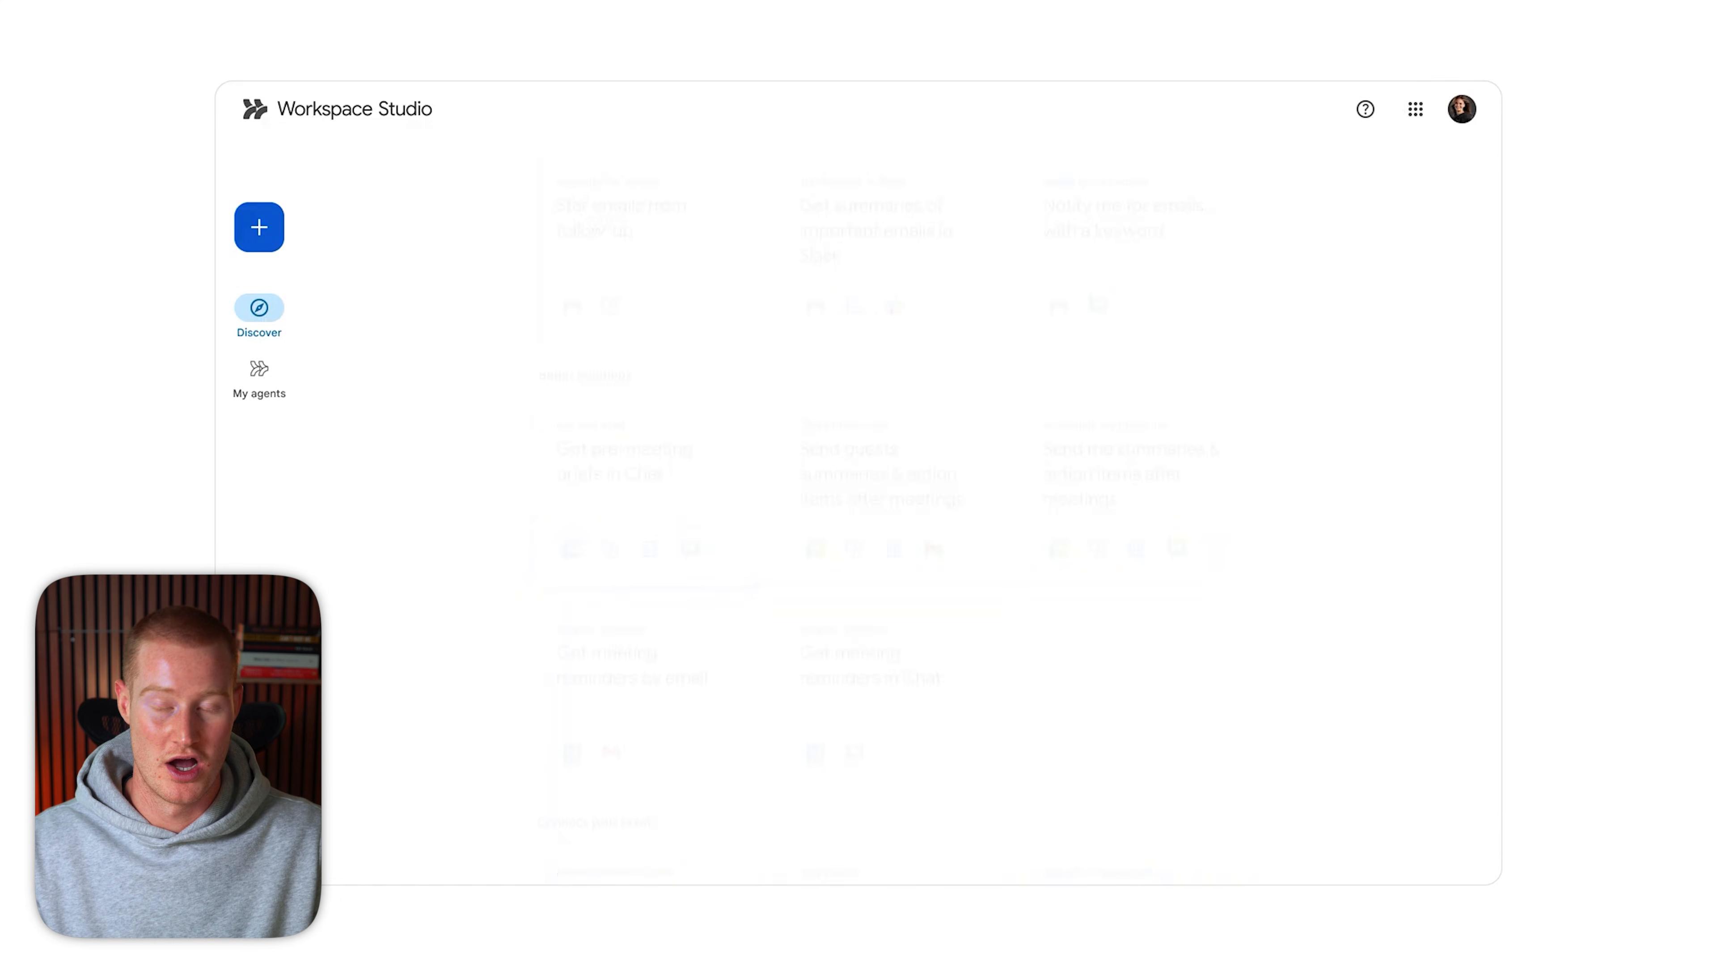
left_click(625, 460)
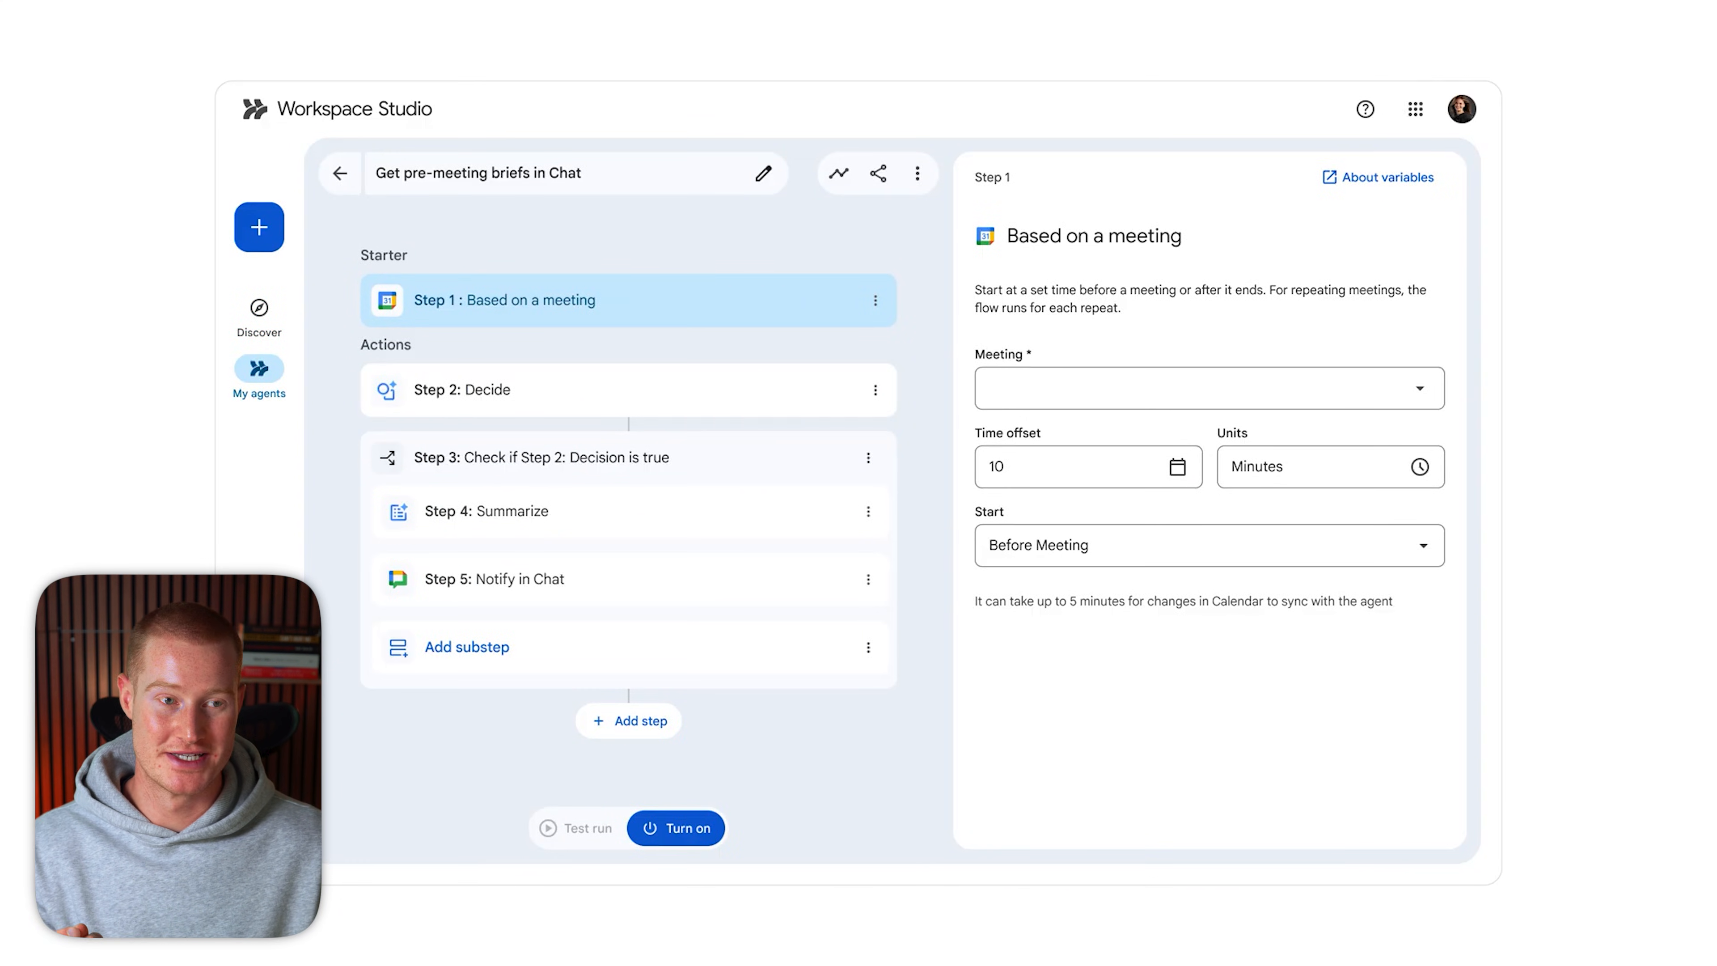
type("Project Clover: Weekly WIP")
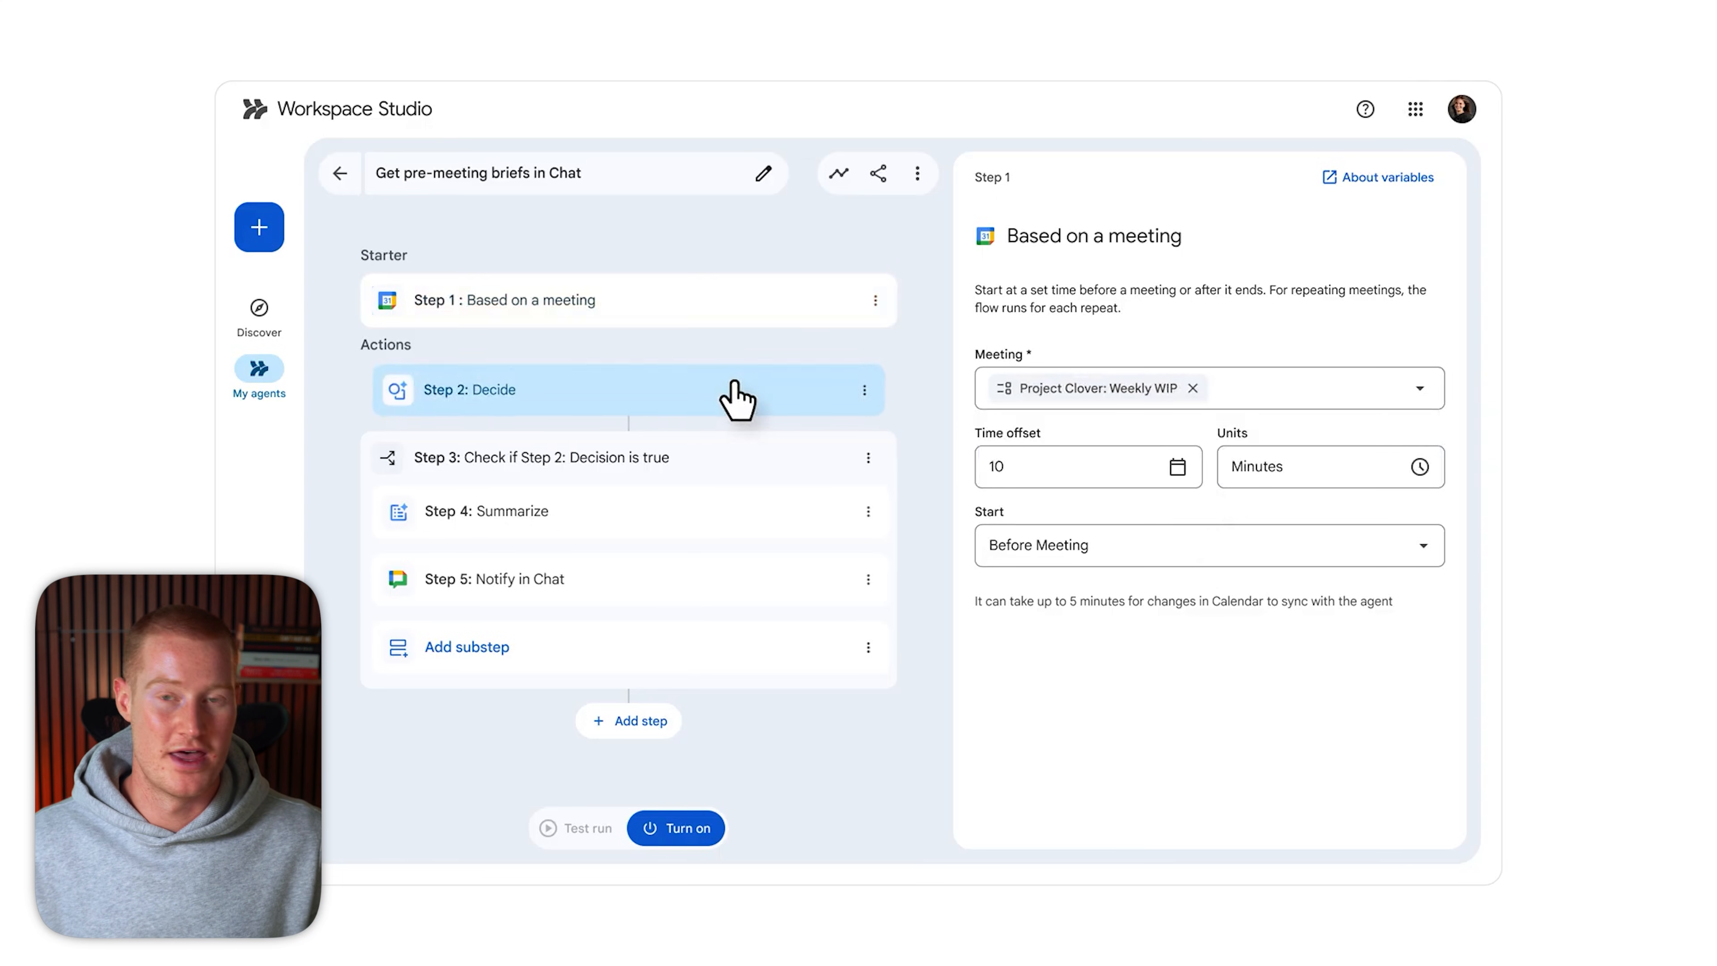
- Review the Decide, conditional check, Summarize and Chat message steps, then turn the agent on
left_click(468, 390)
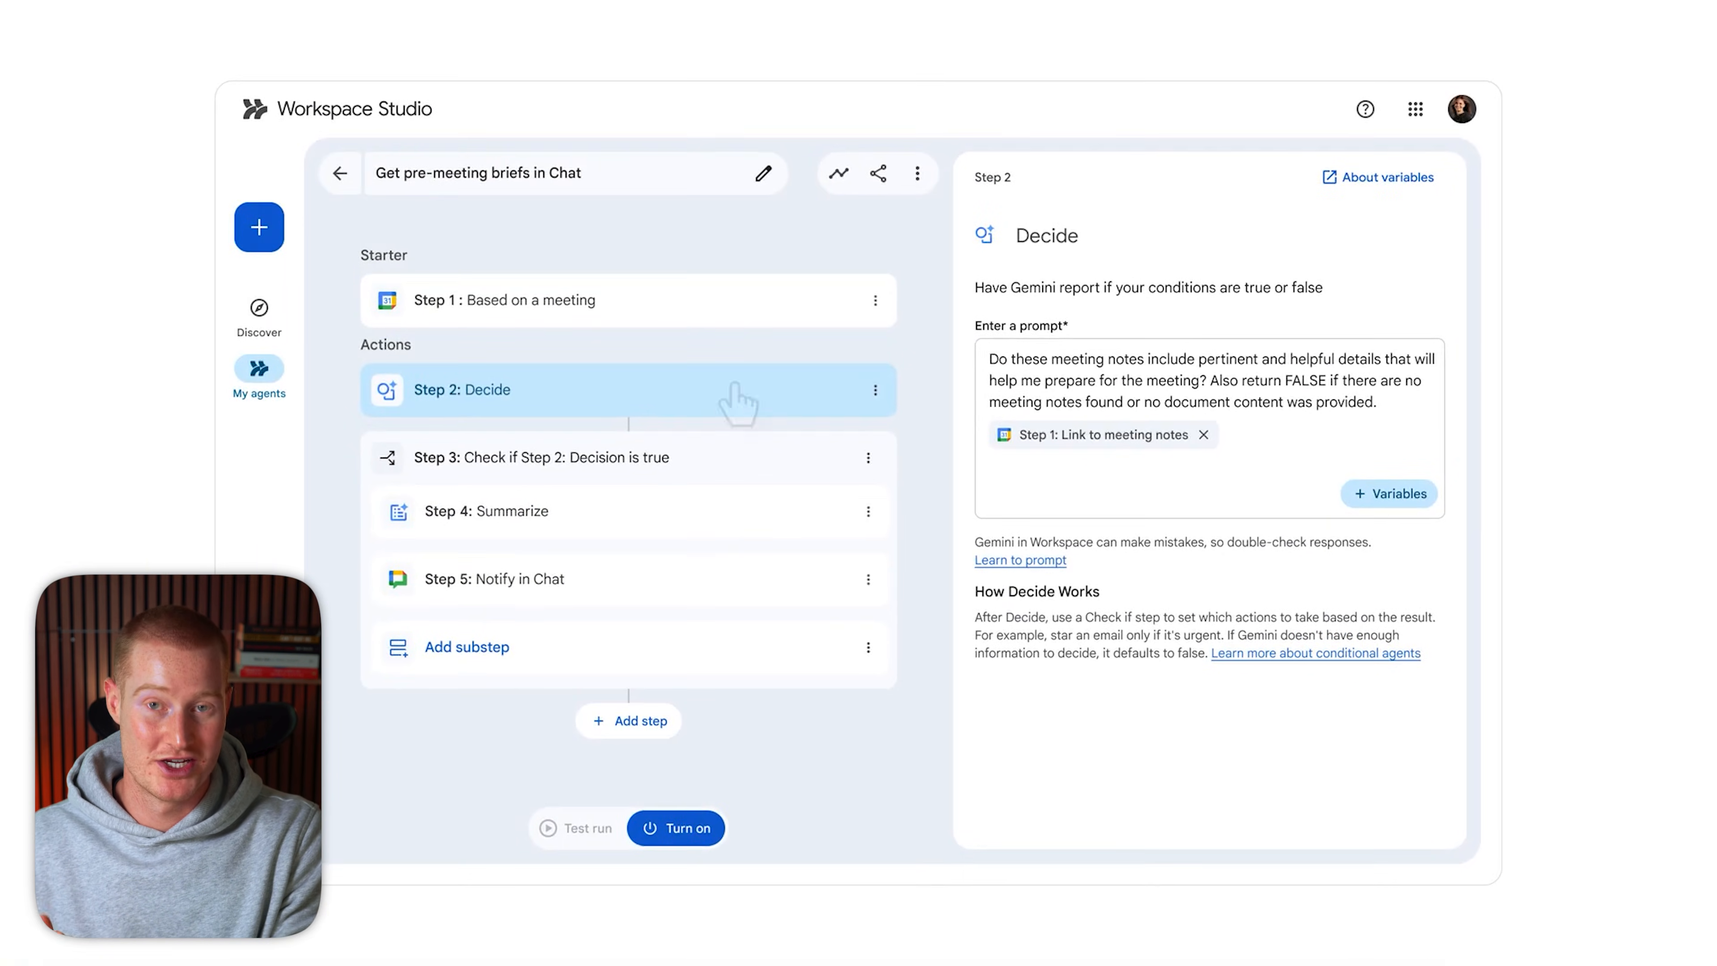
left_click(541, 457)
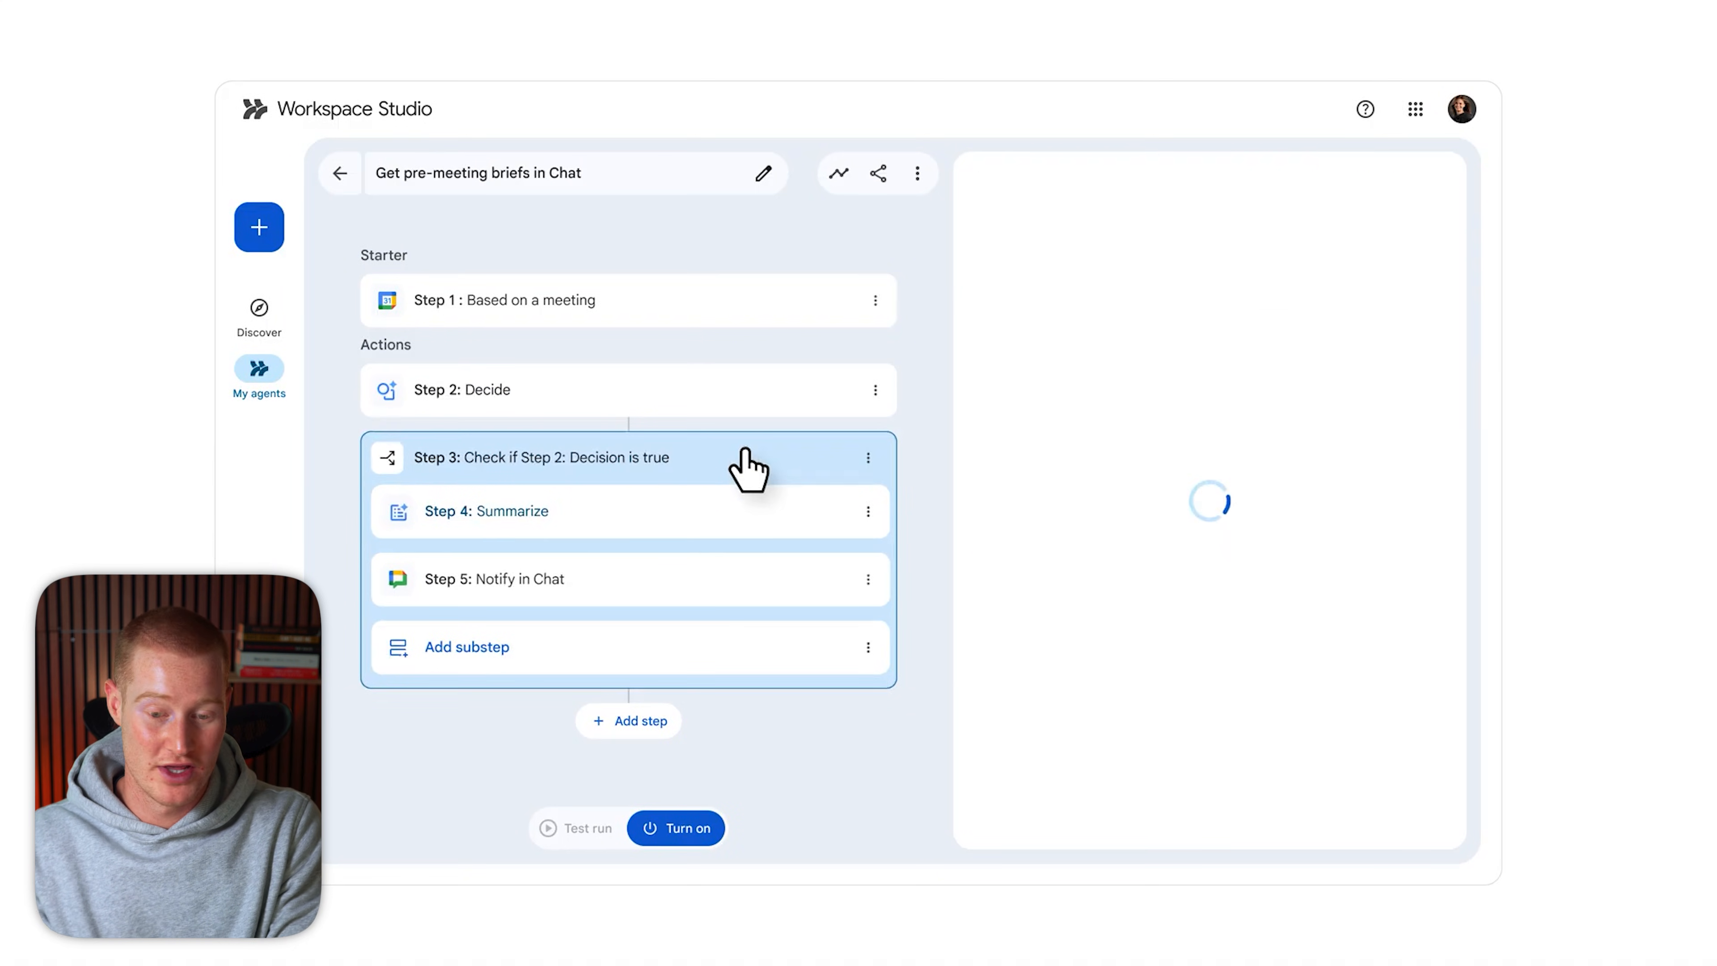
left_click(543, 458)
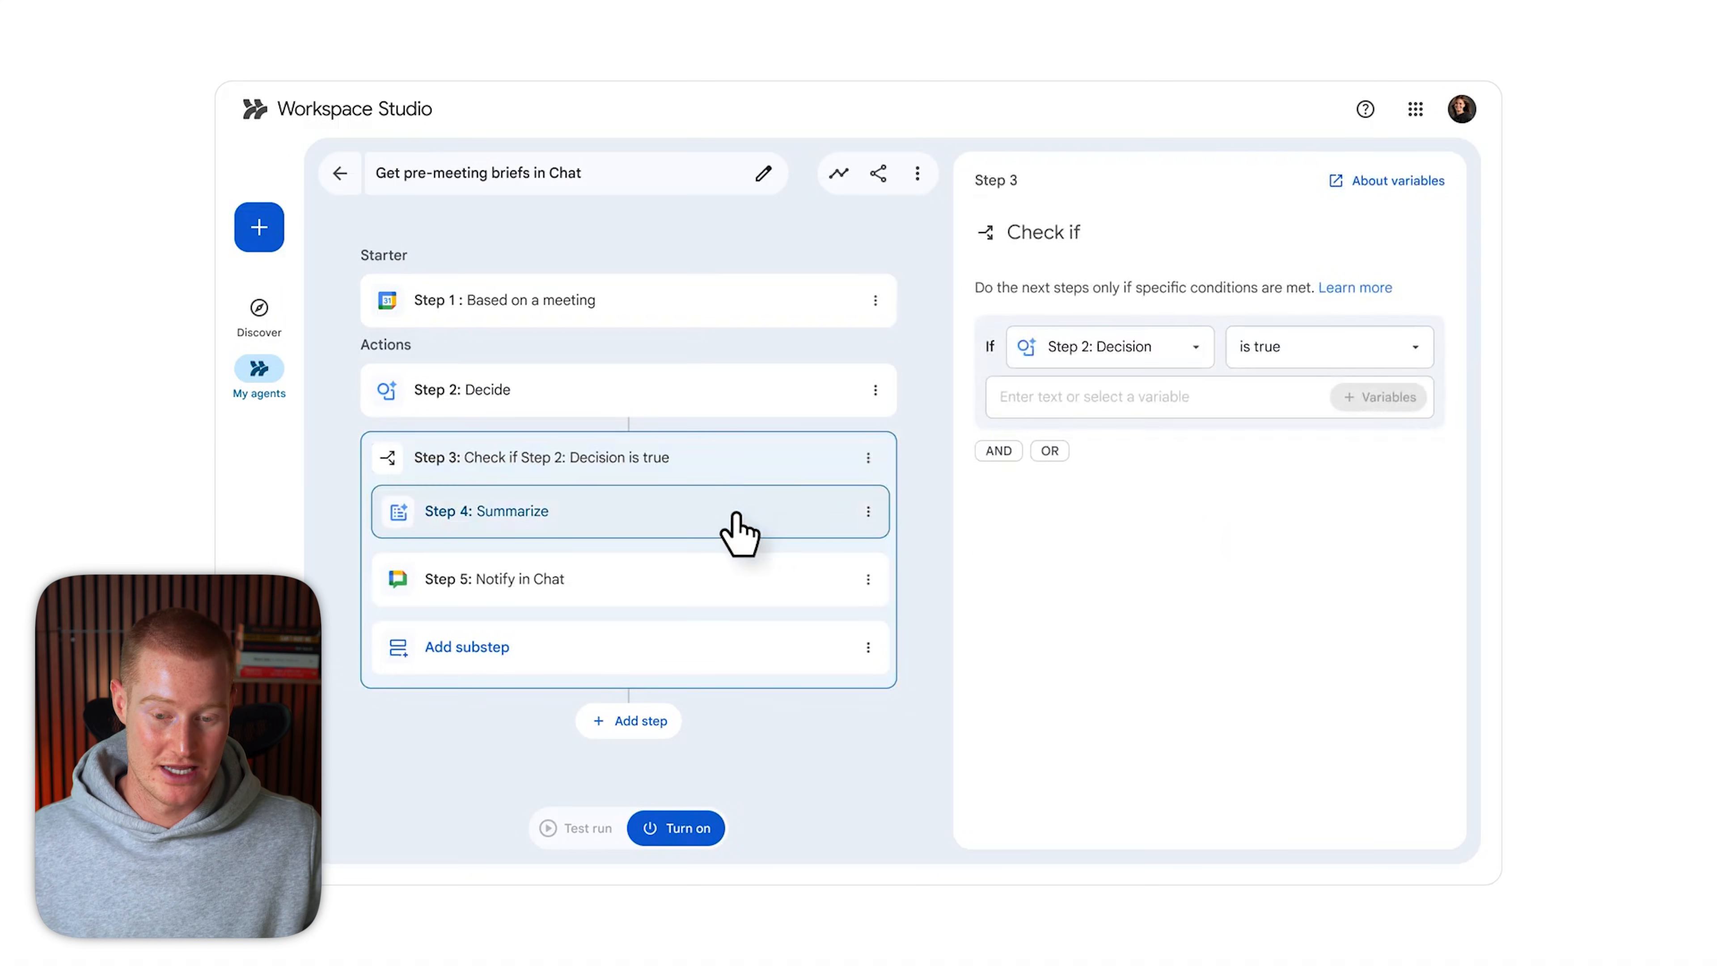
left_click(486, 511)
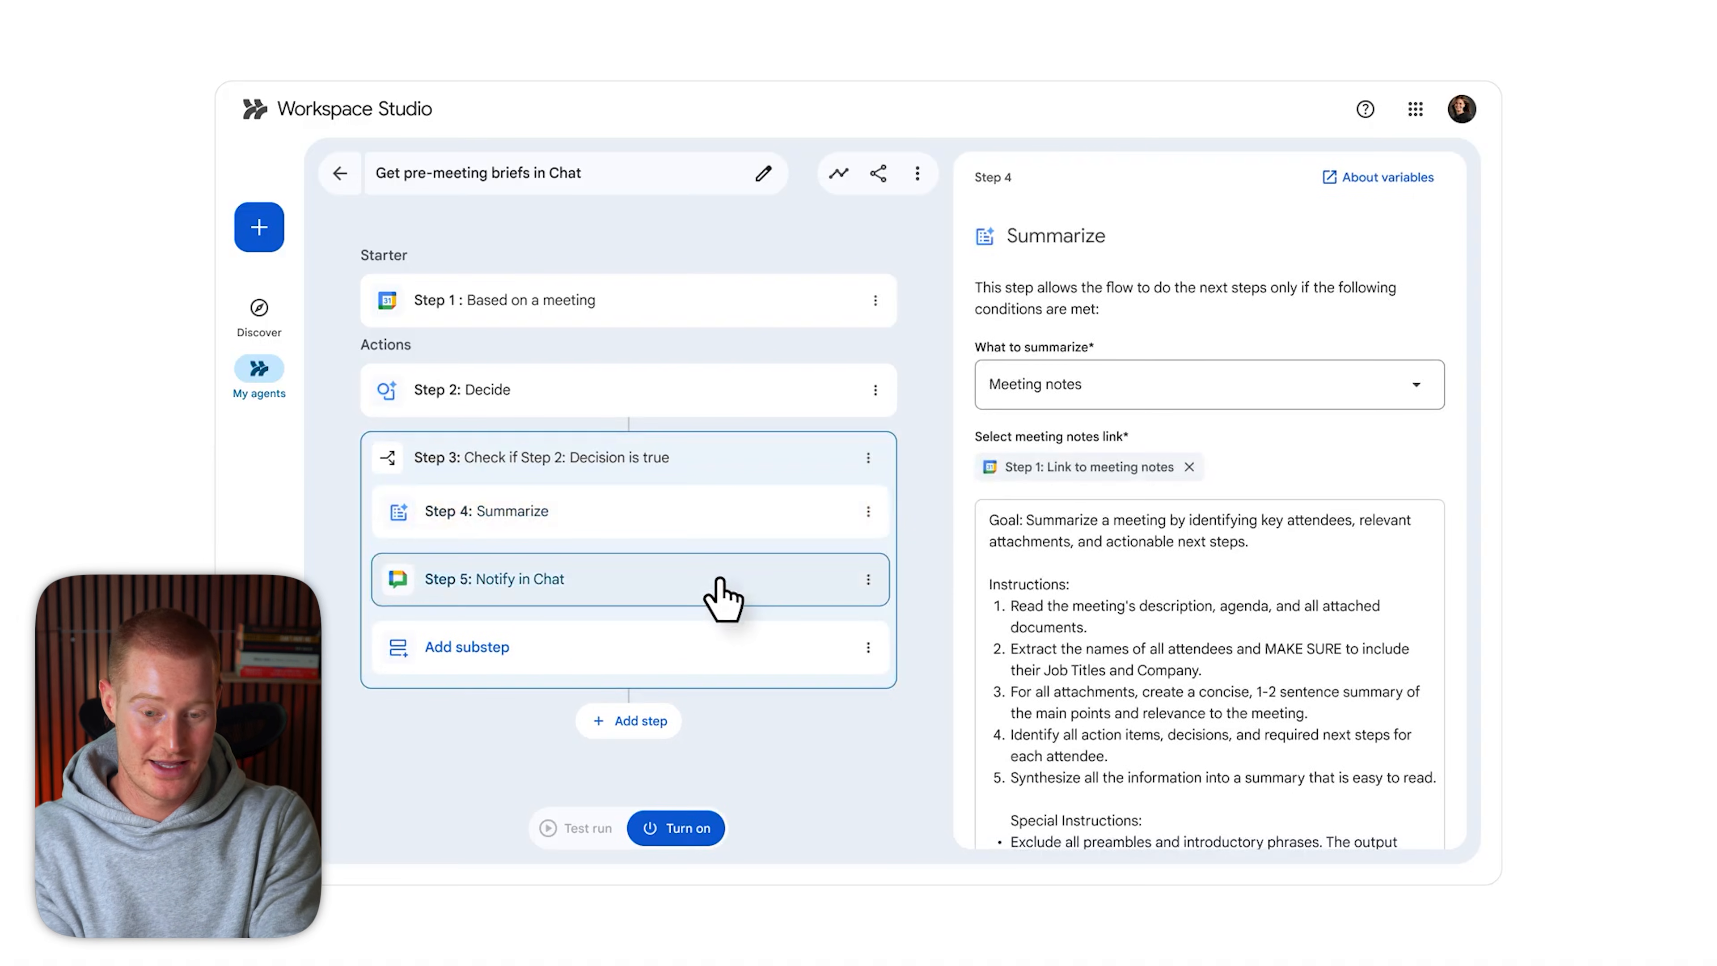
left_click(629, 579)
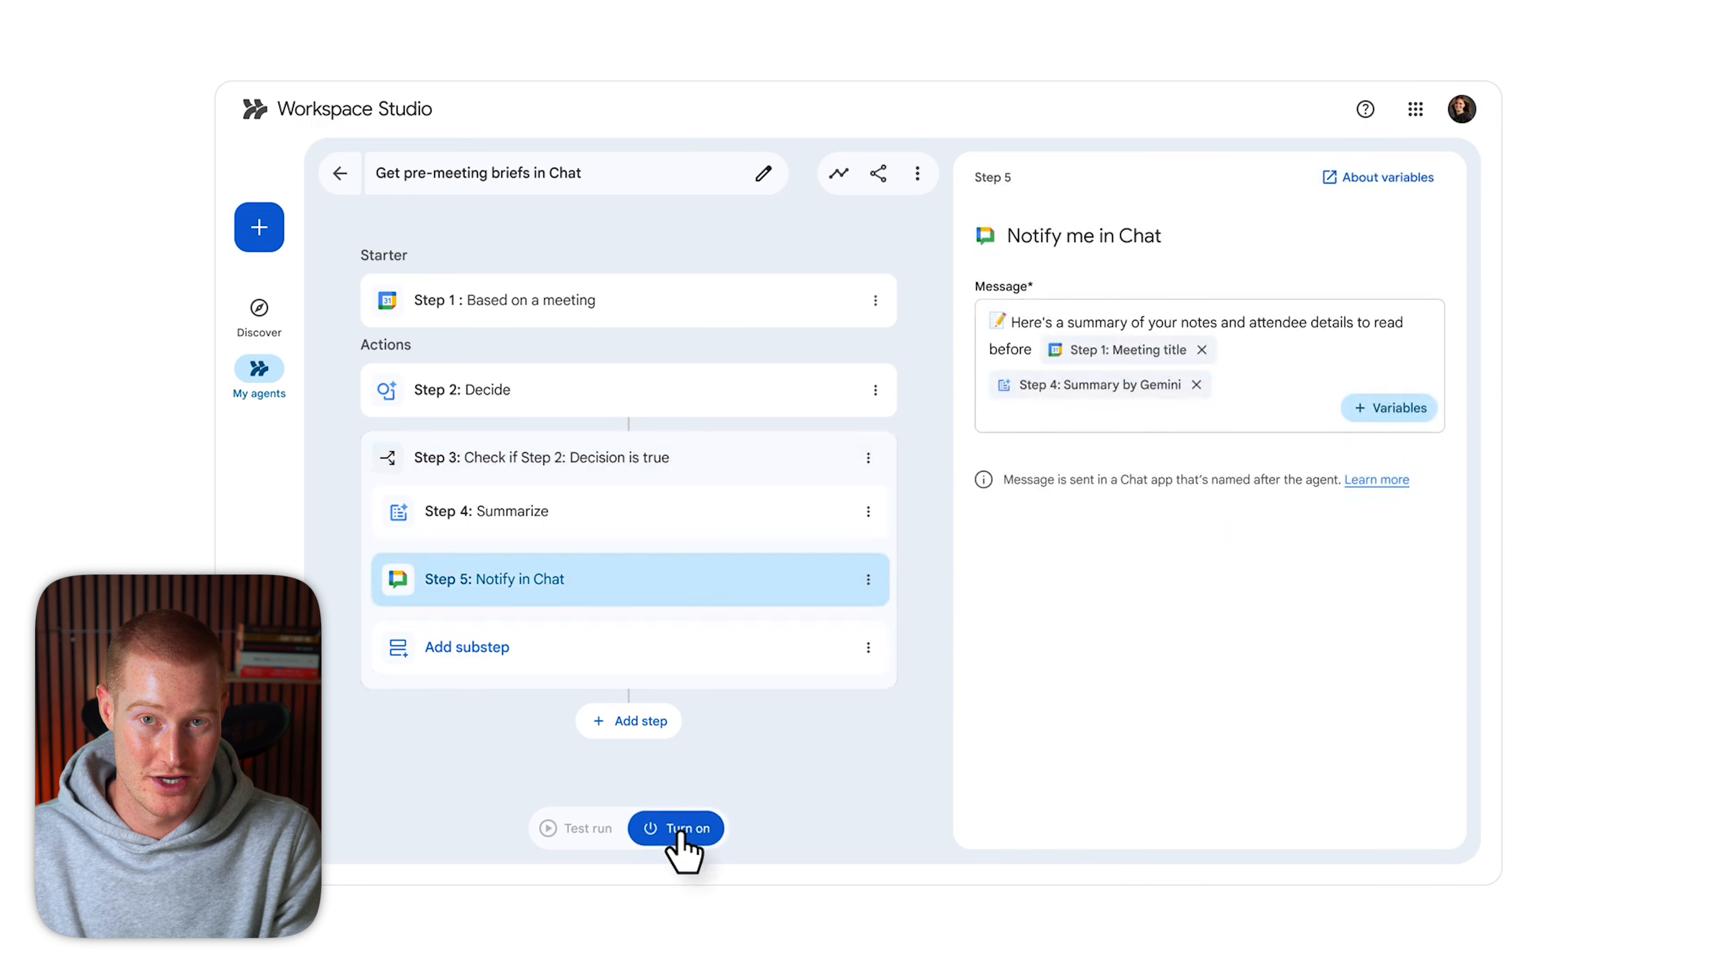
left_click(580, 119)
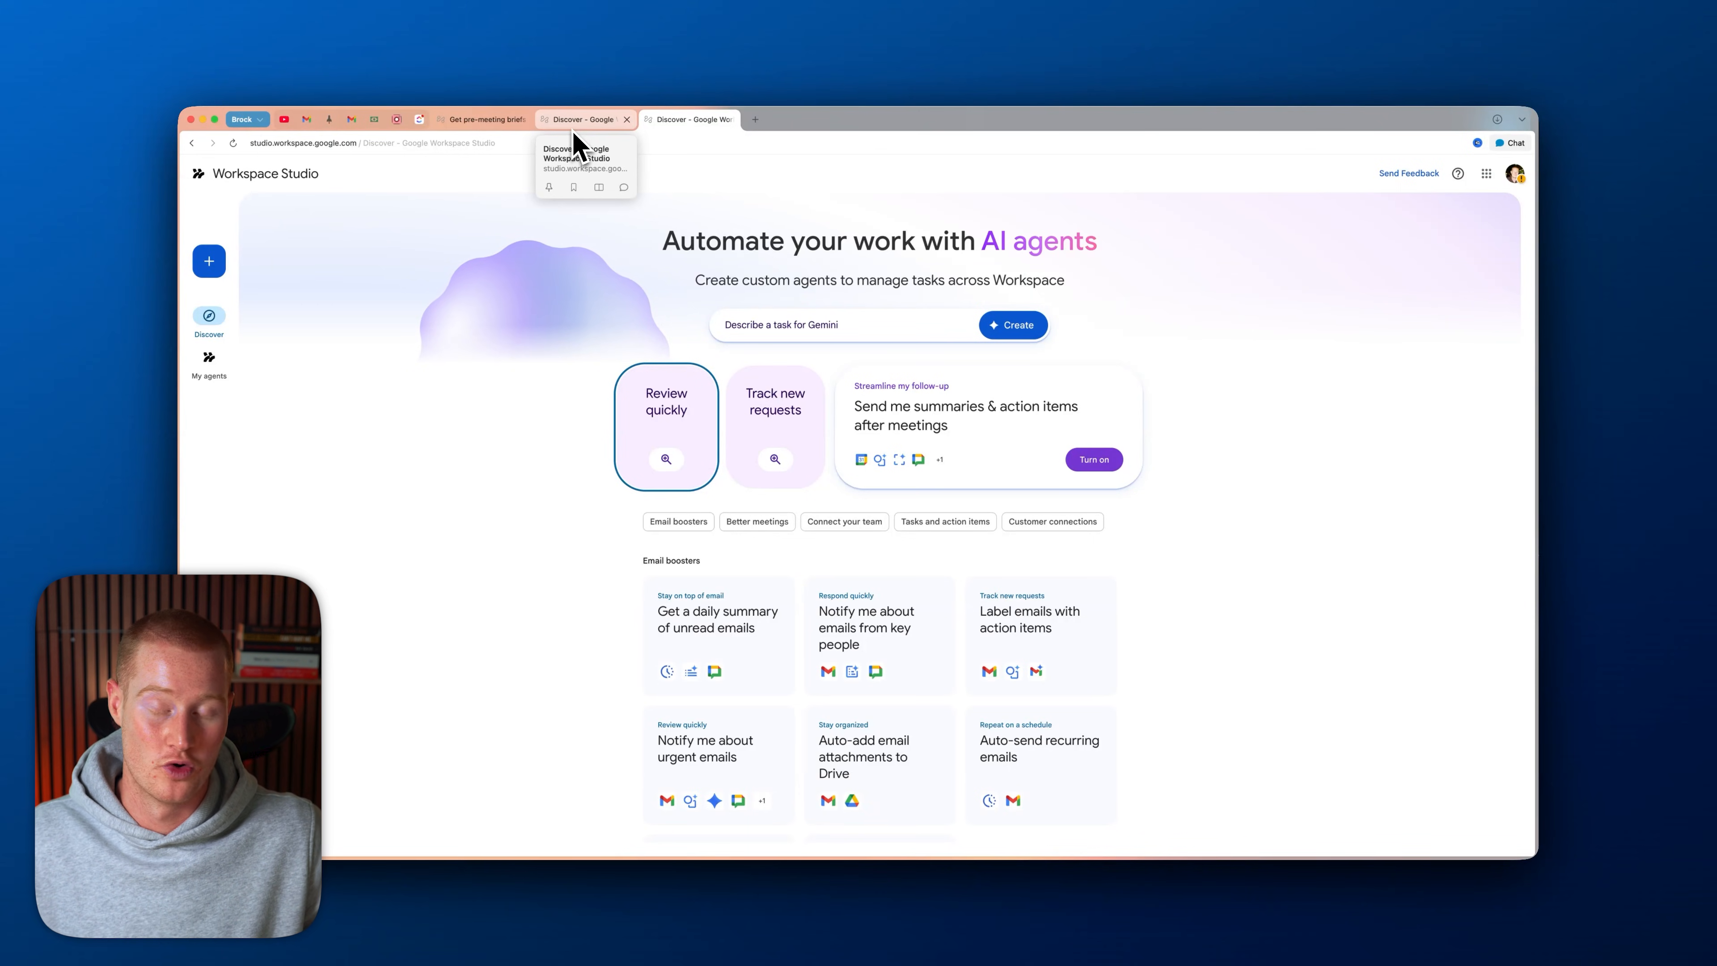
- Show the Workspace Studio product page at its 'Empower anyone to build AI agents' section
left_click(688, 119)
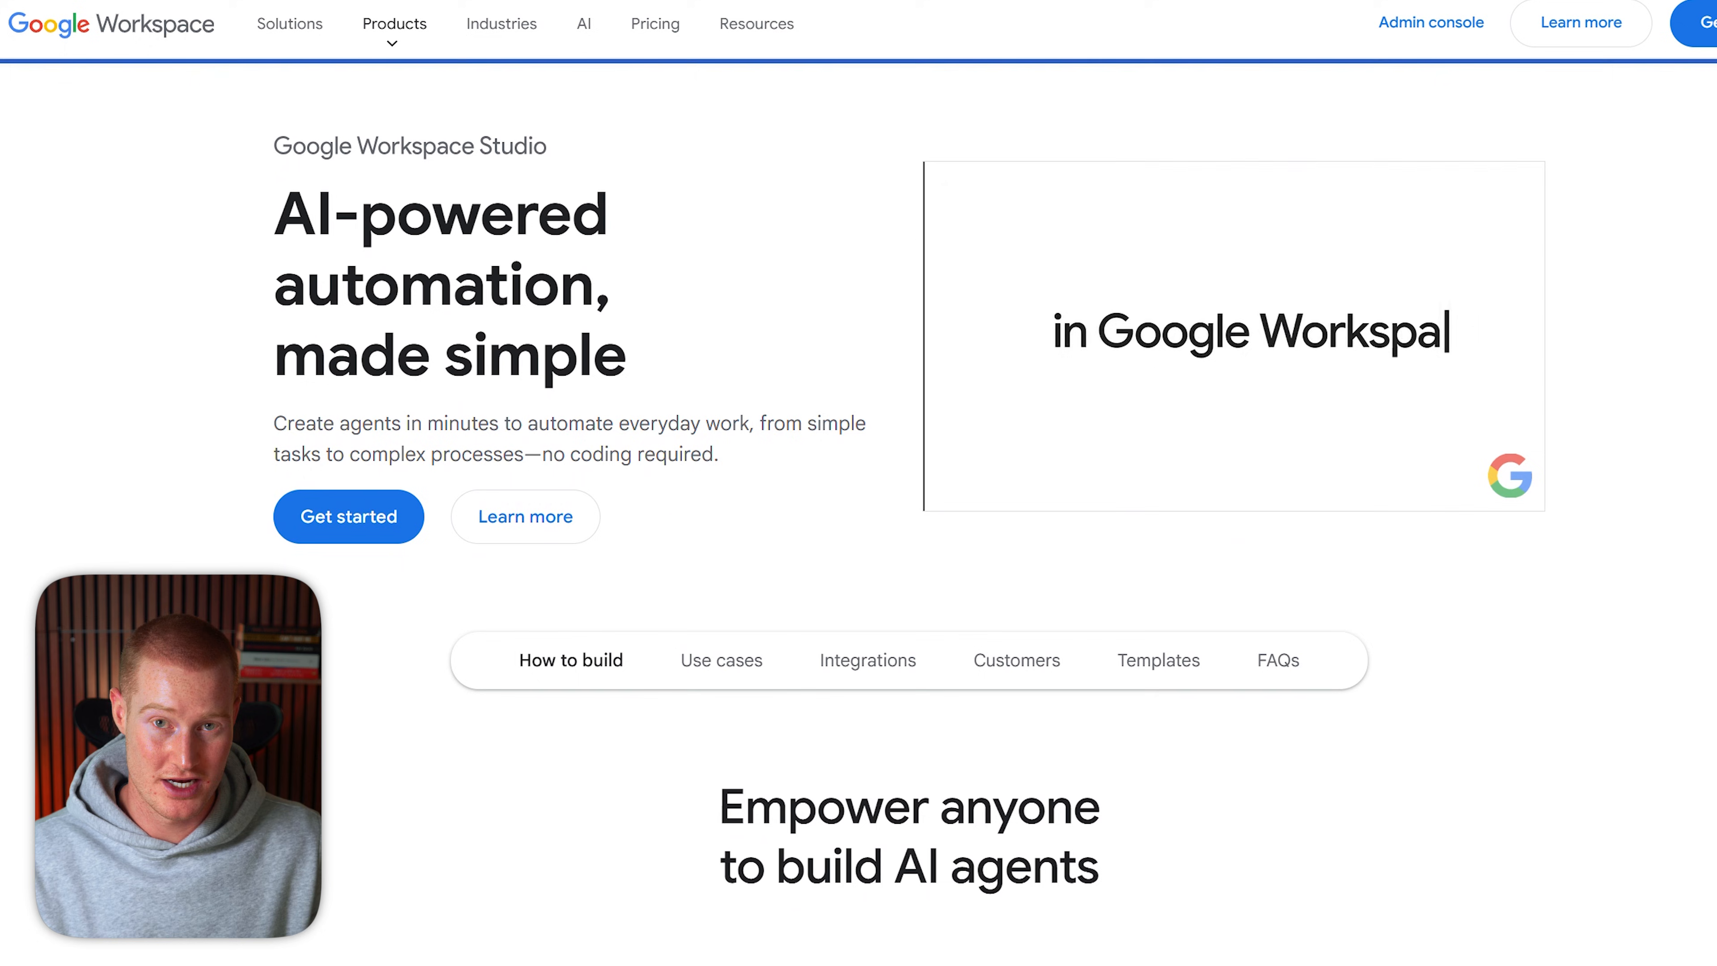
scroll("down", 3)
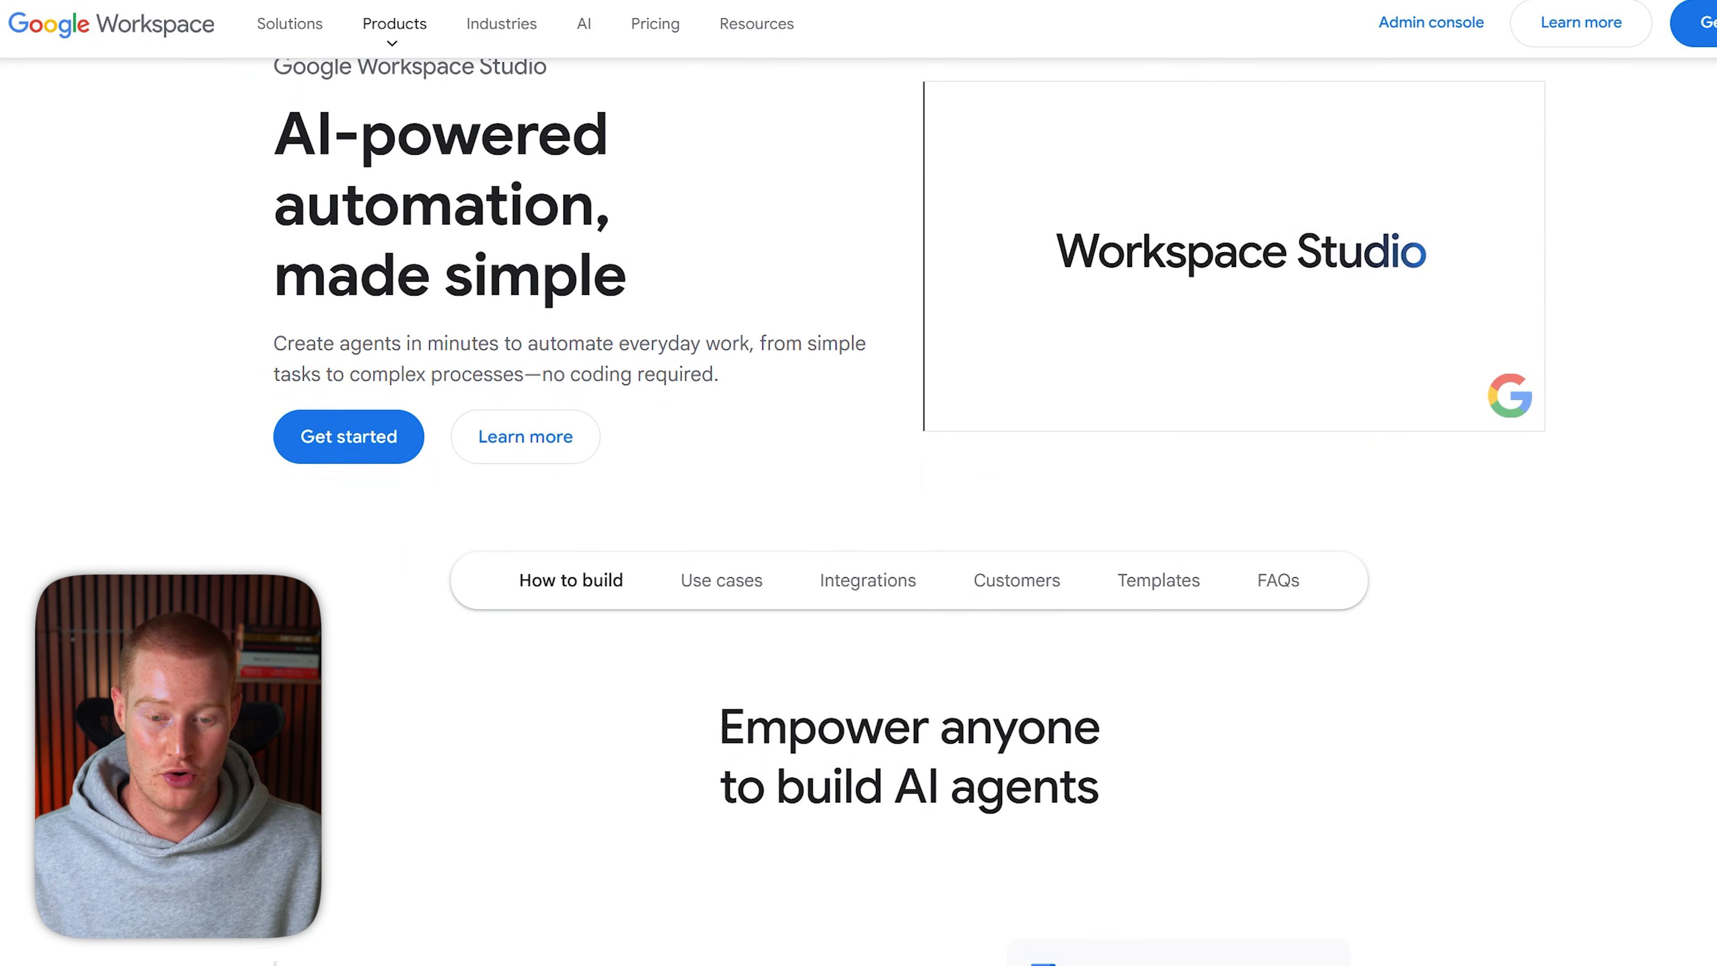
scroll("down", 3)
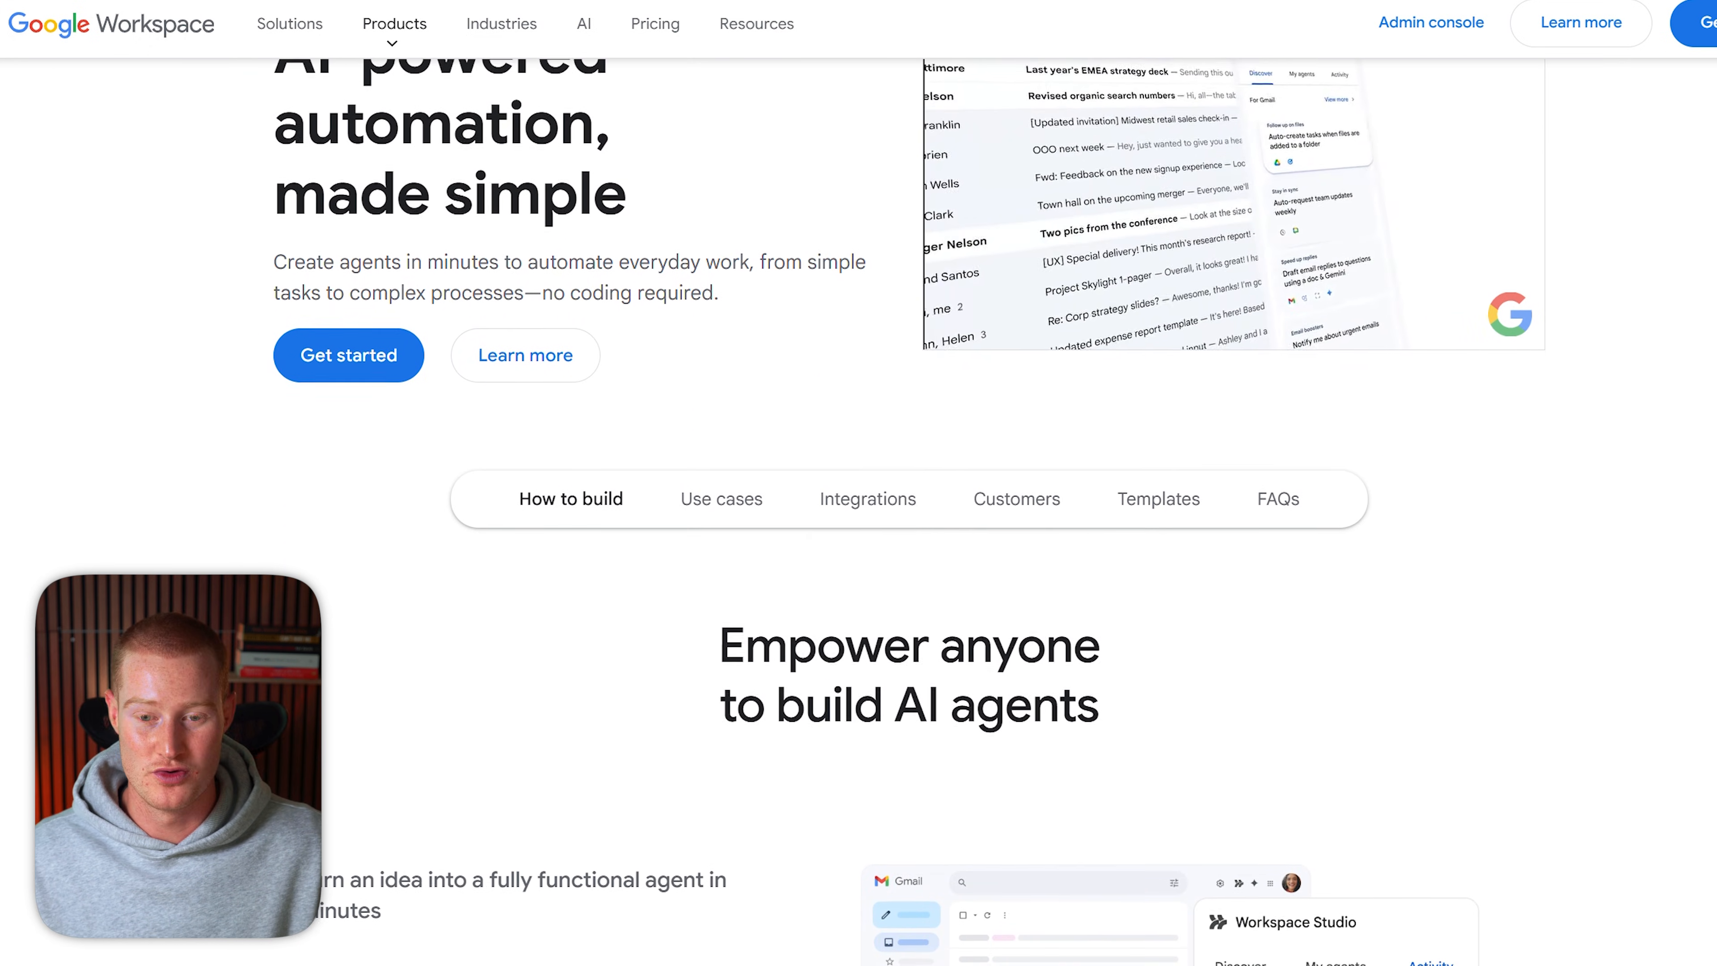
scroll("down", 3)
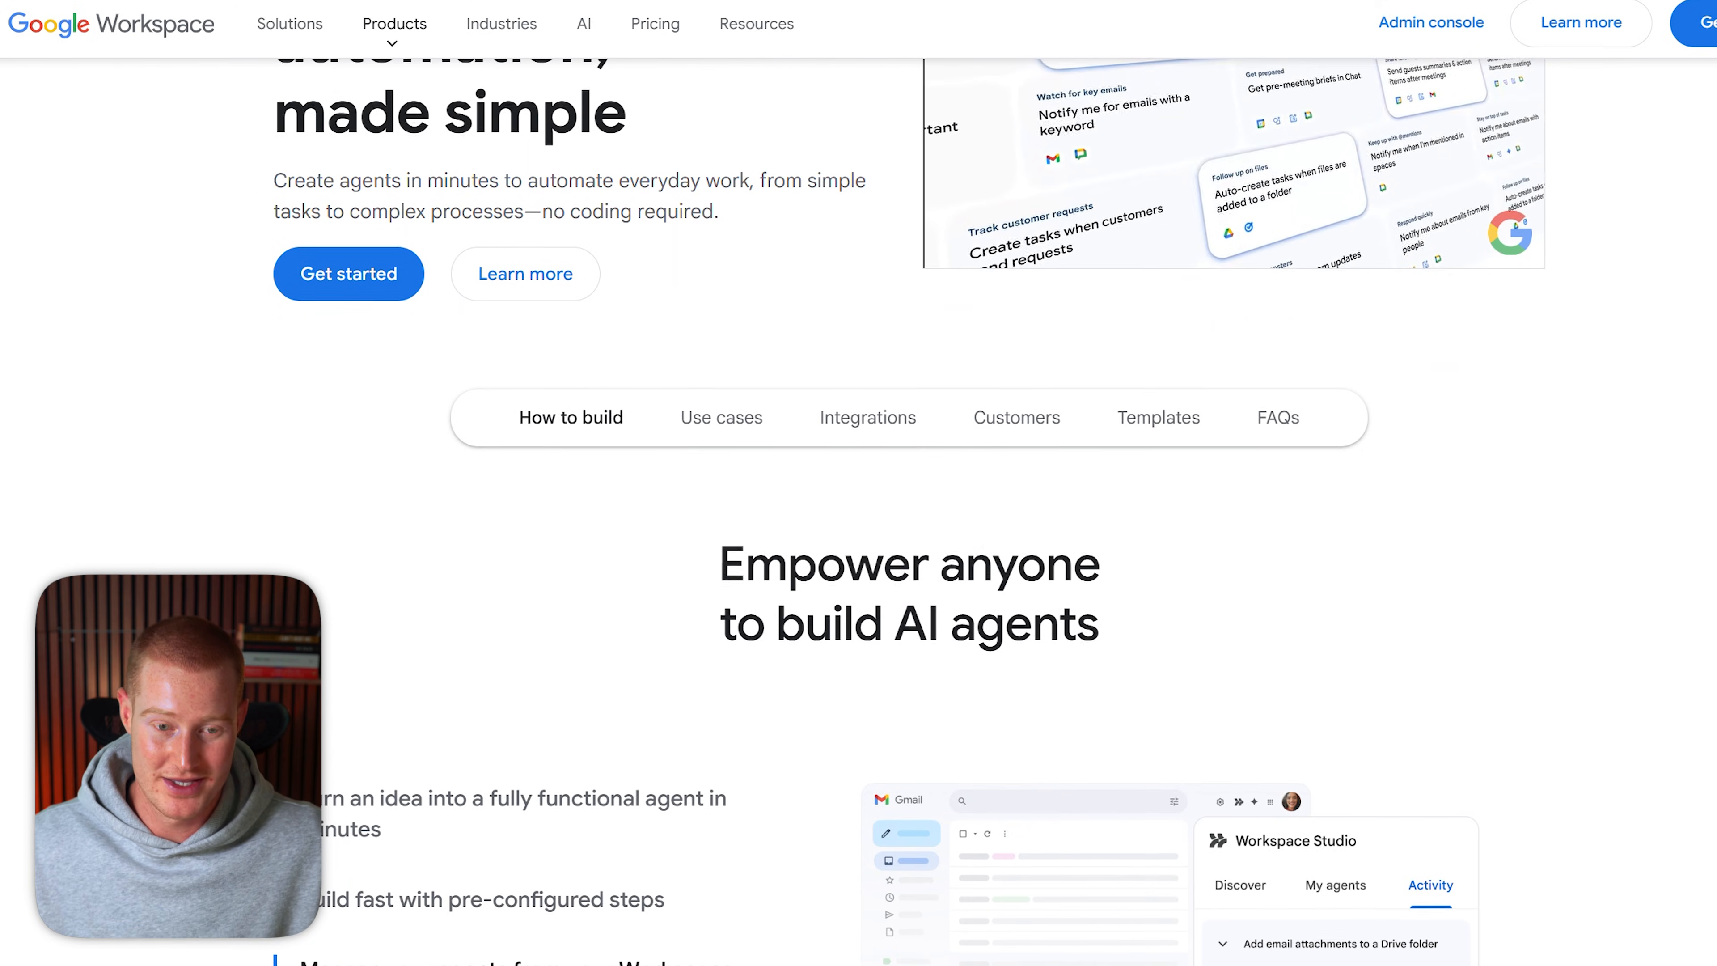
scroll("down", 3)
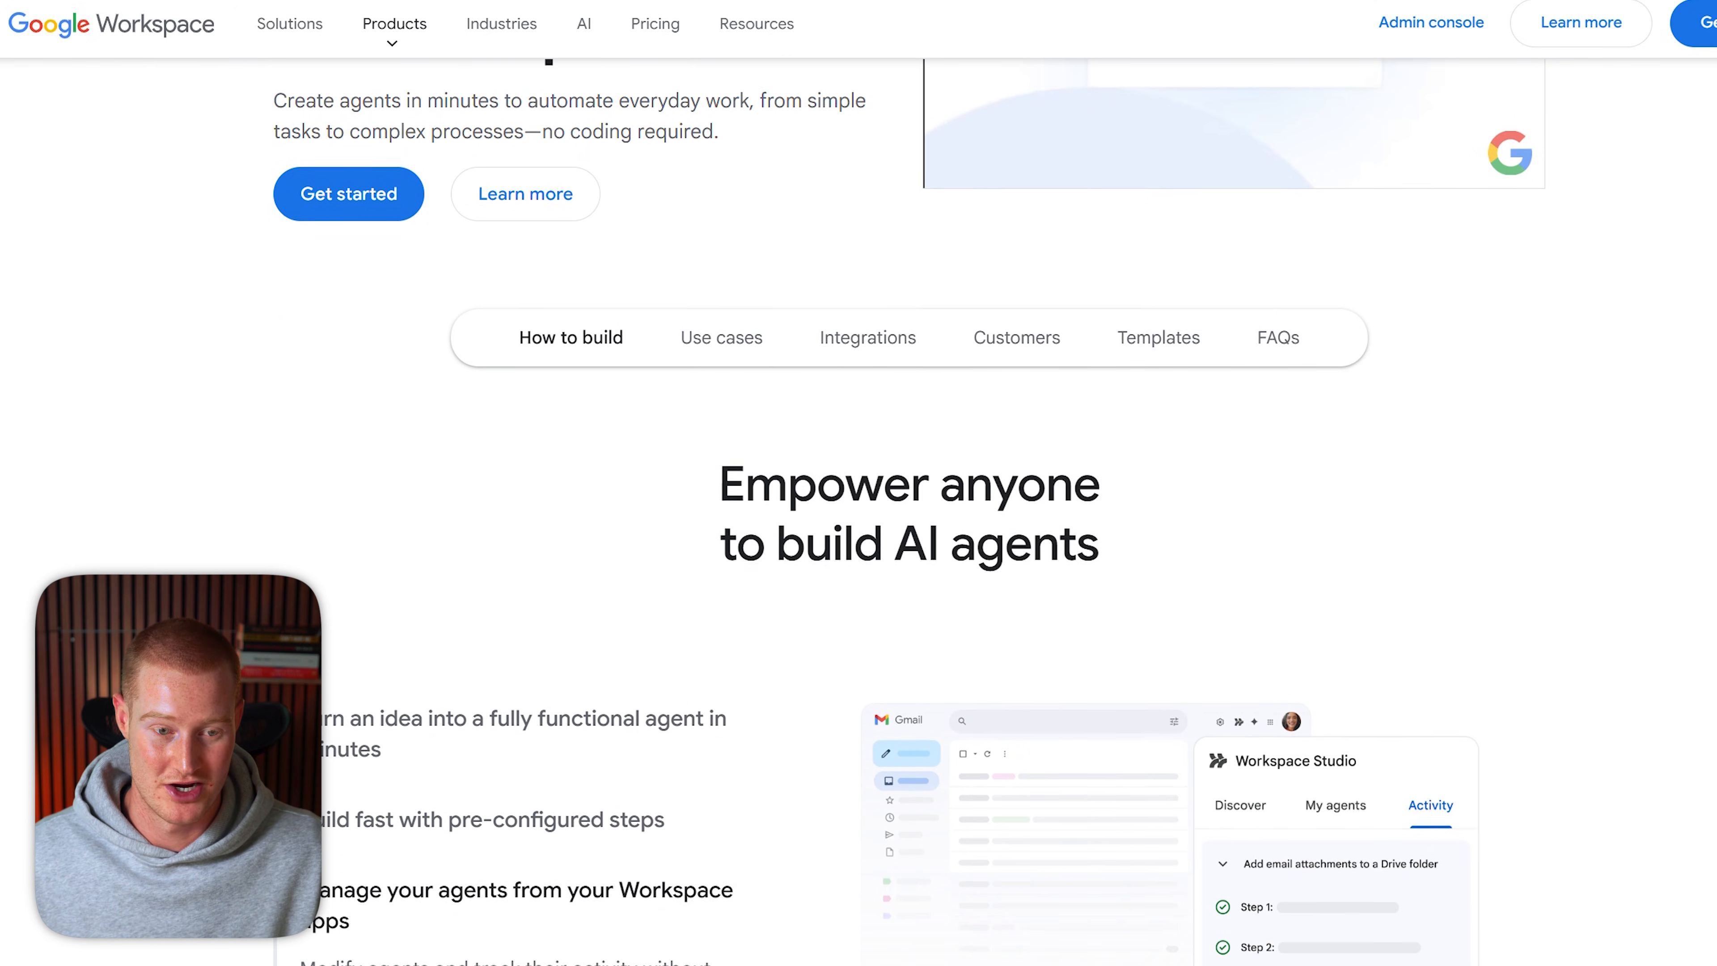
scroll("down", 3)
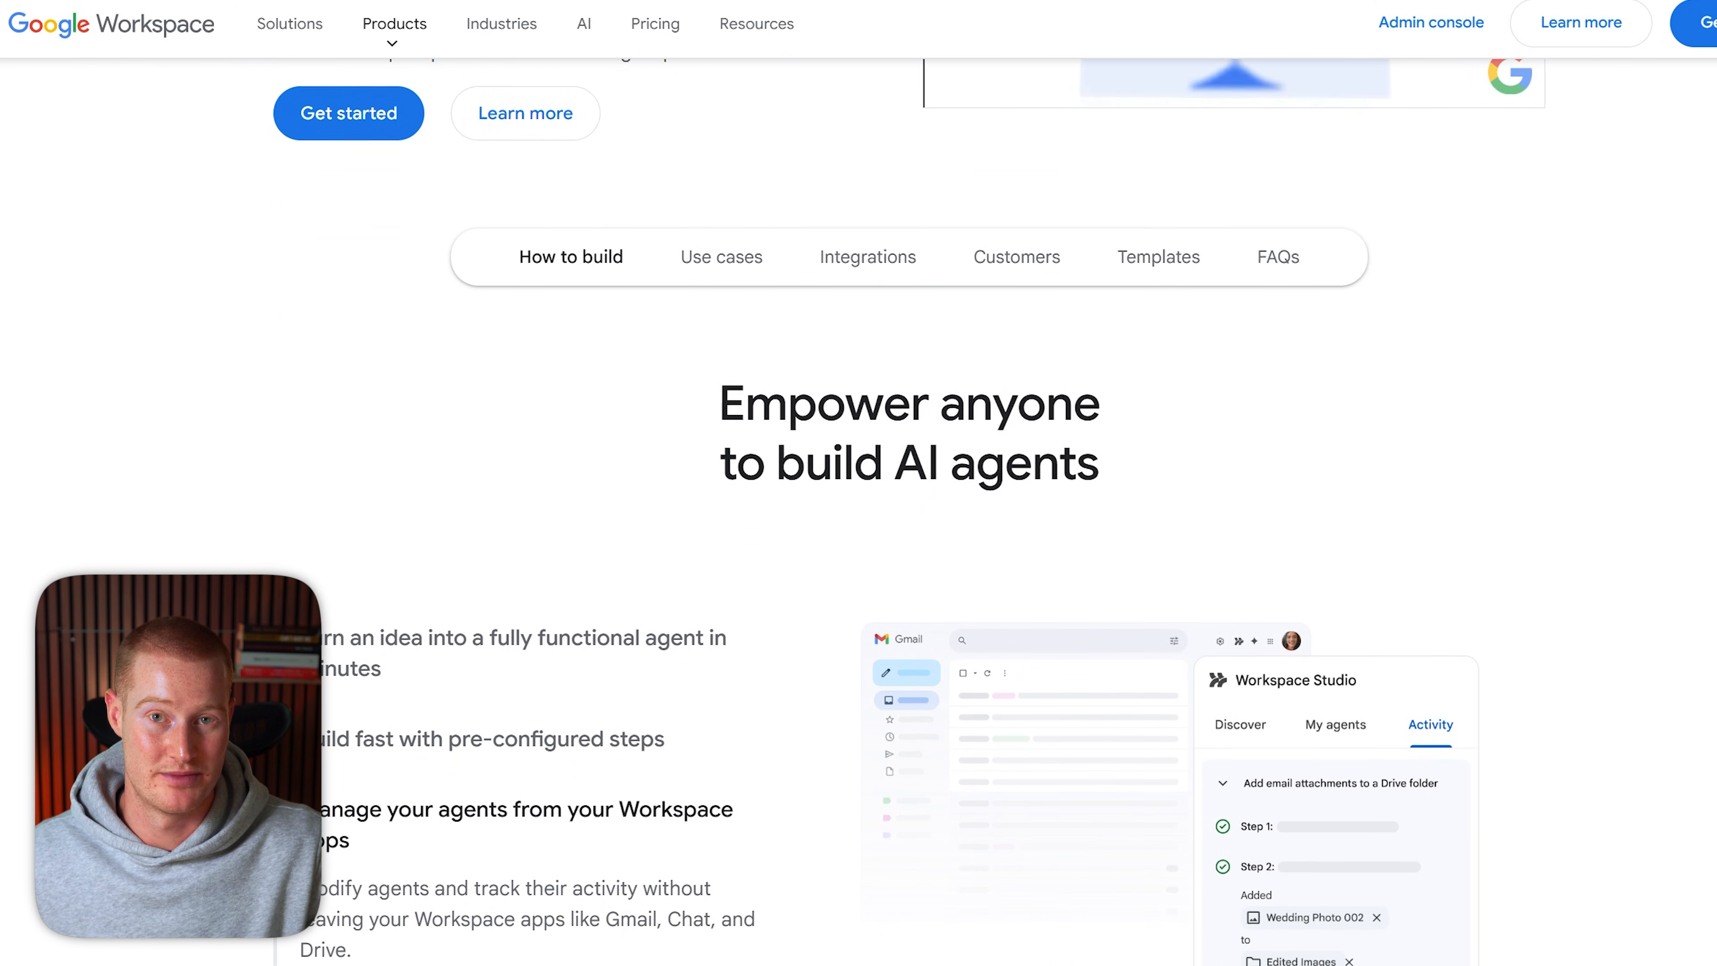